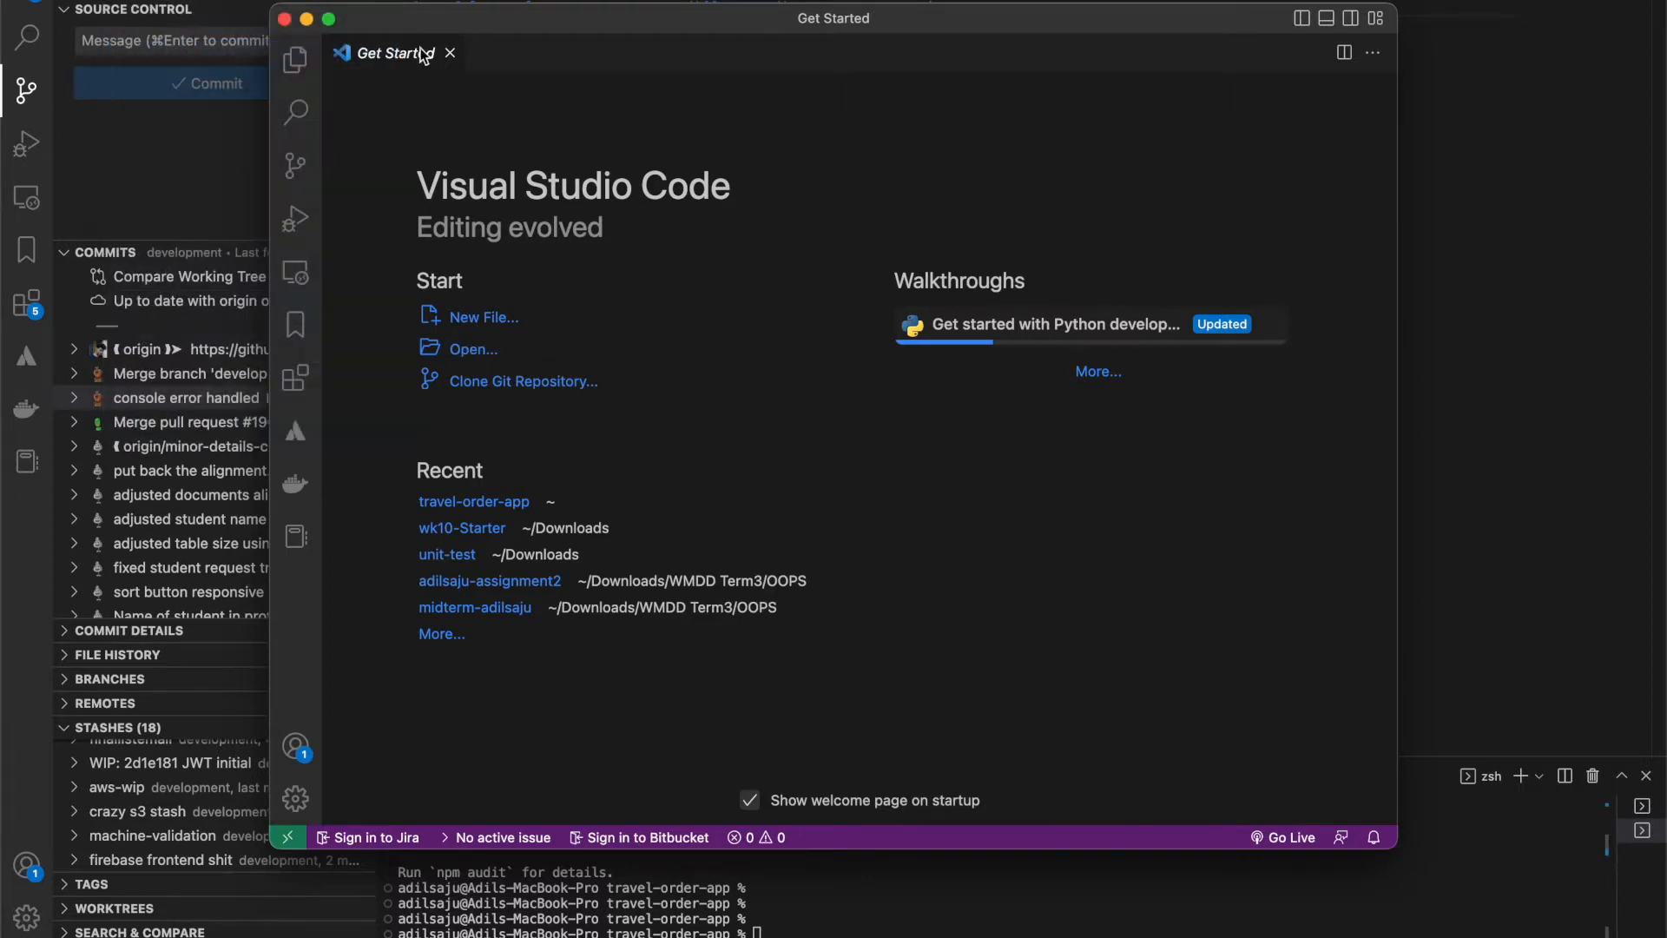
# - Start a new folder named node-railway inside Downloads from the Open dialog
pyautogui.click(472, 349)
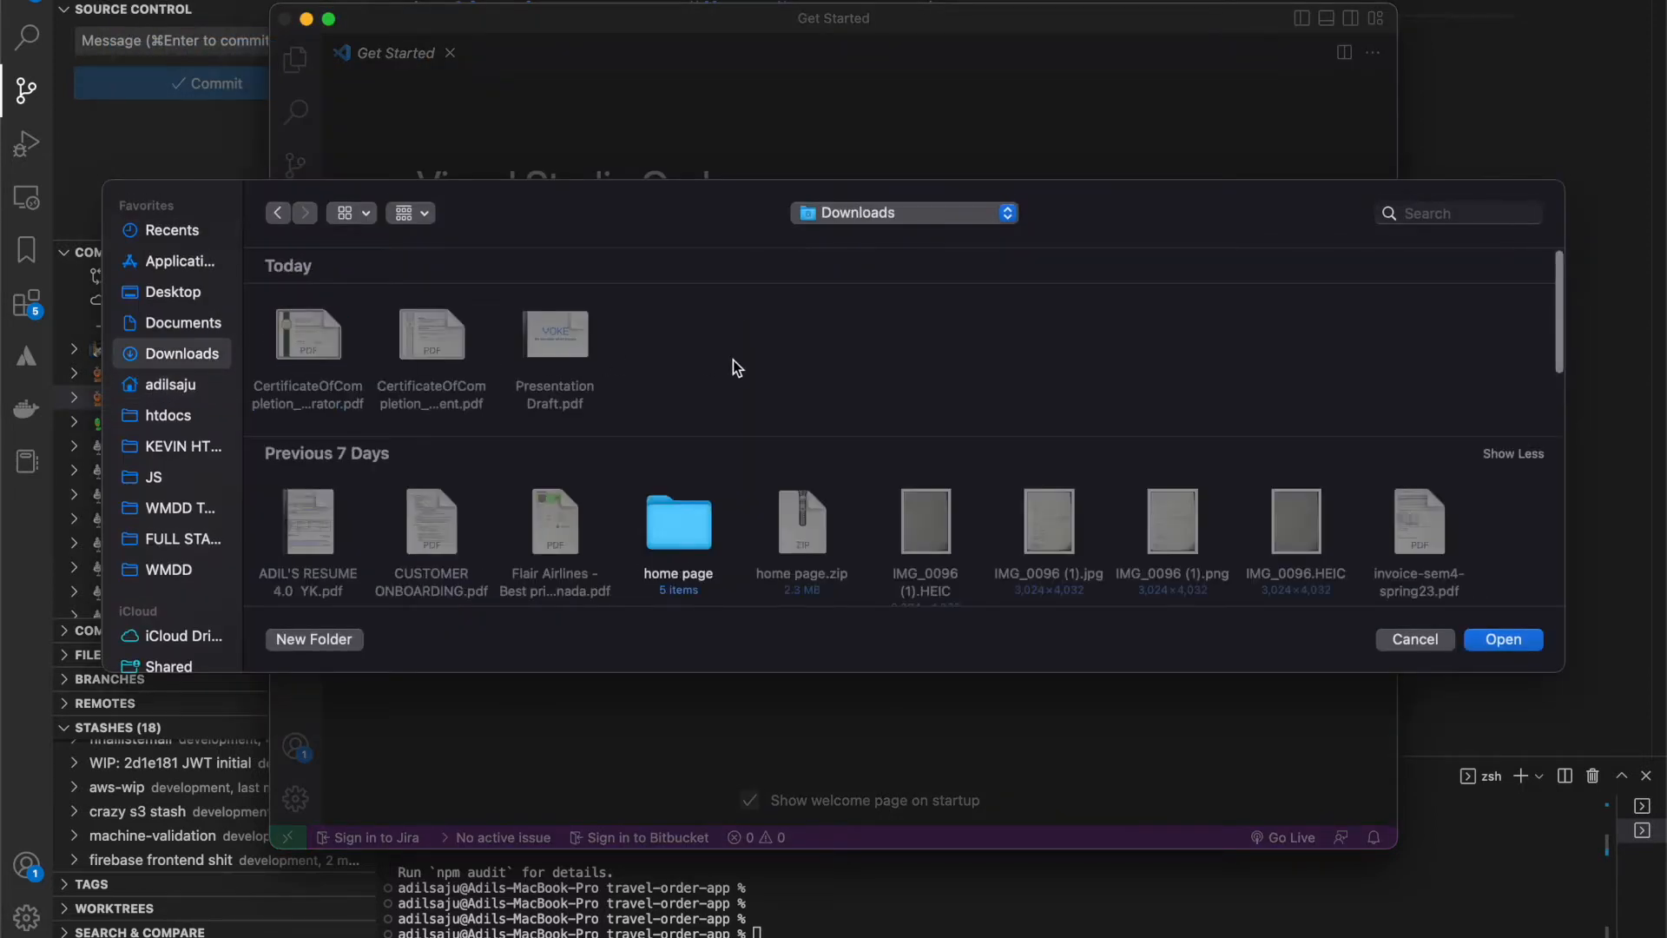
pyautogui.click(313, 640)
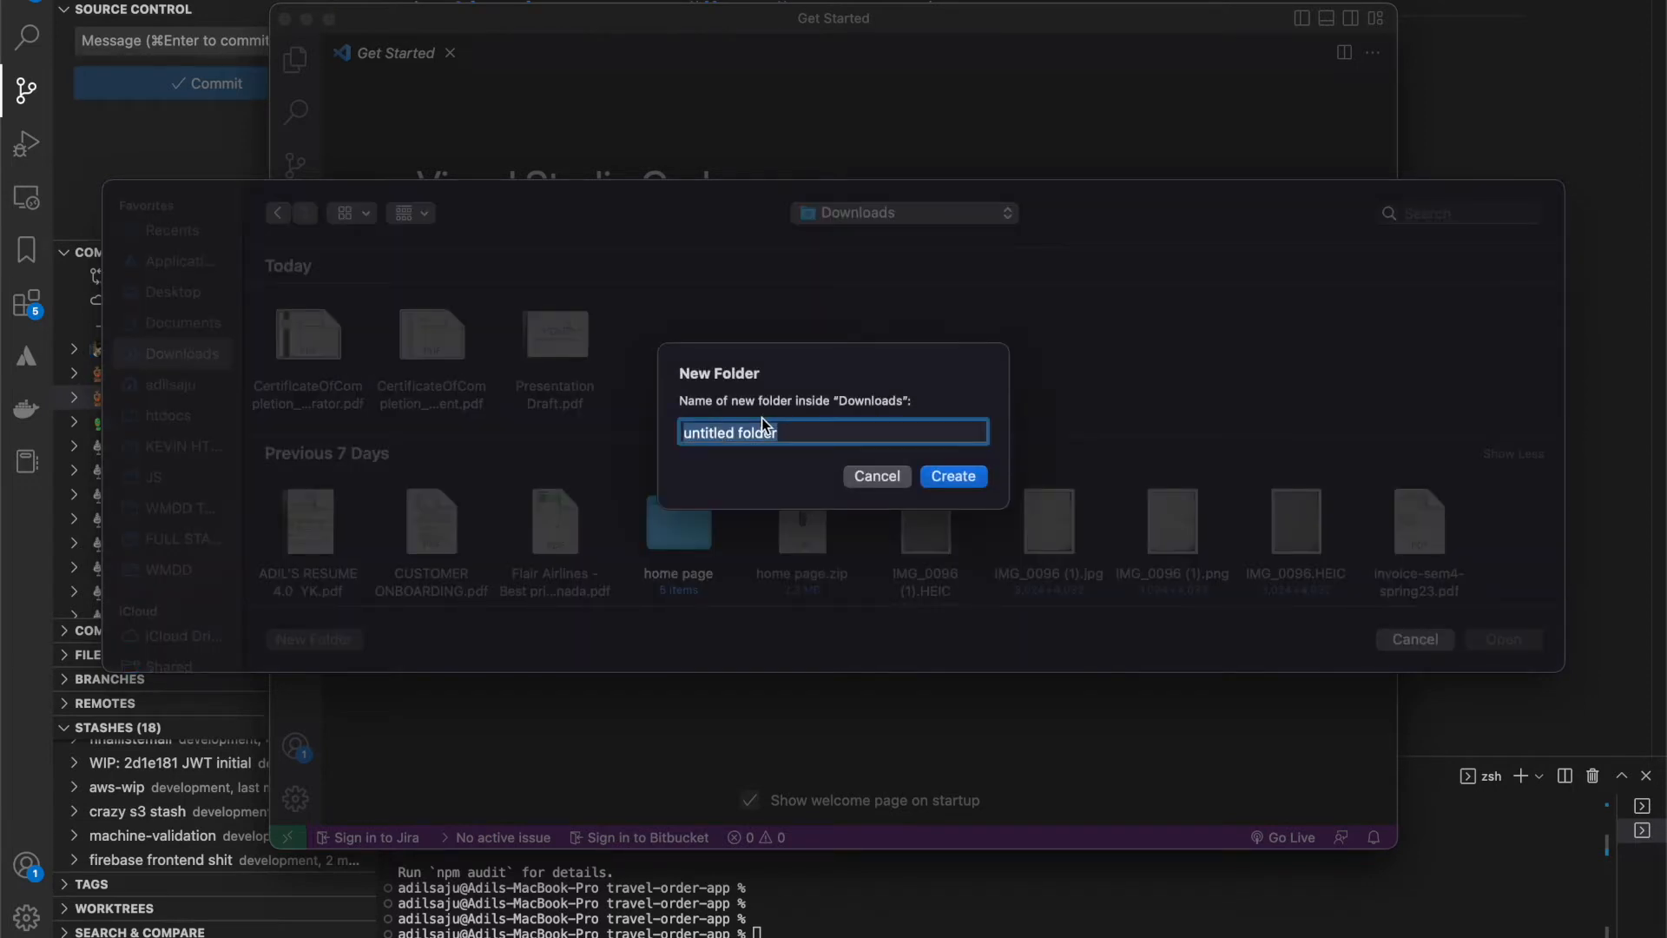
pyautogui.write('node-')
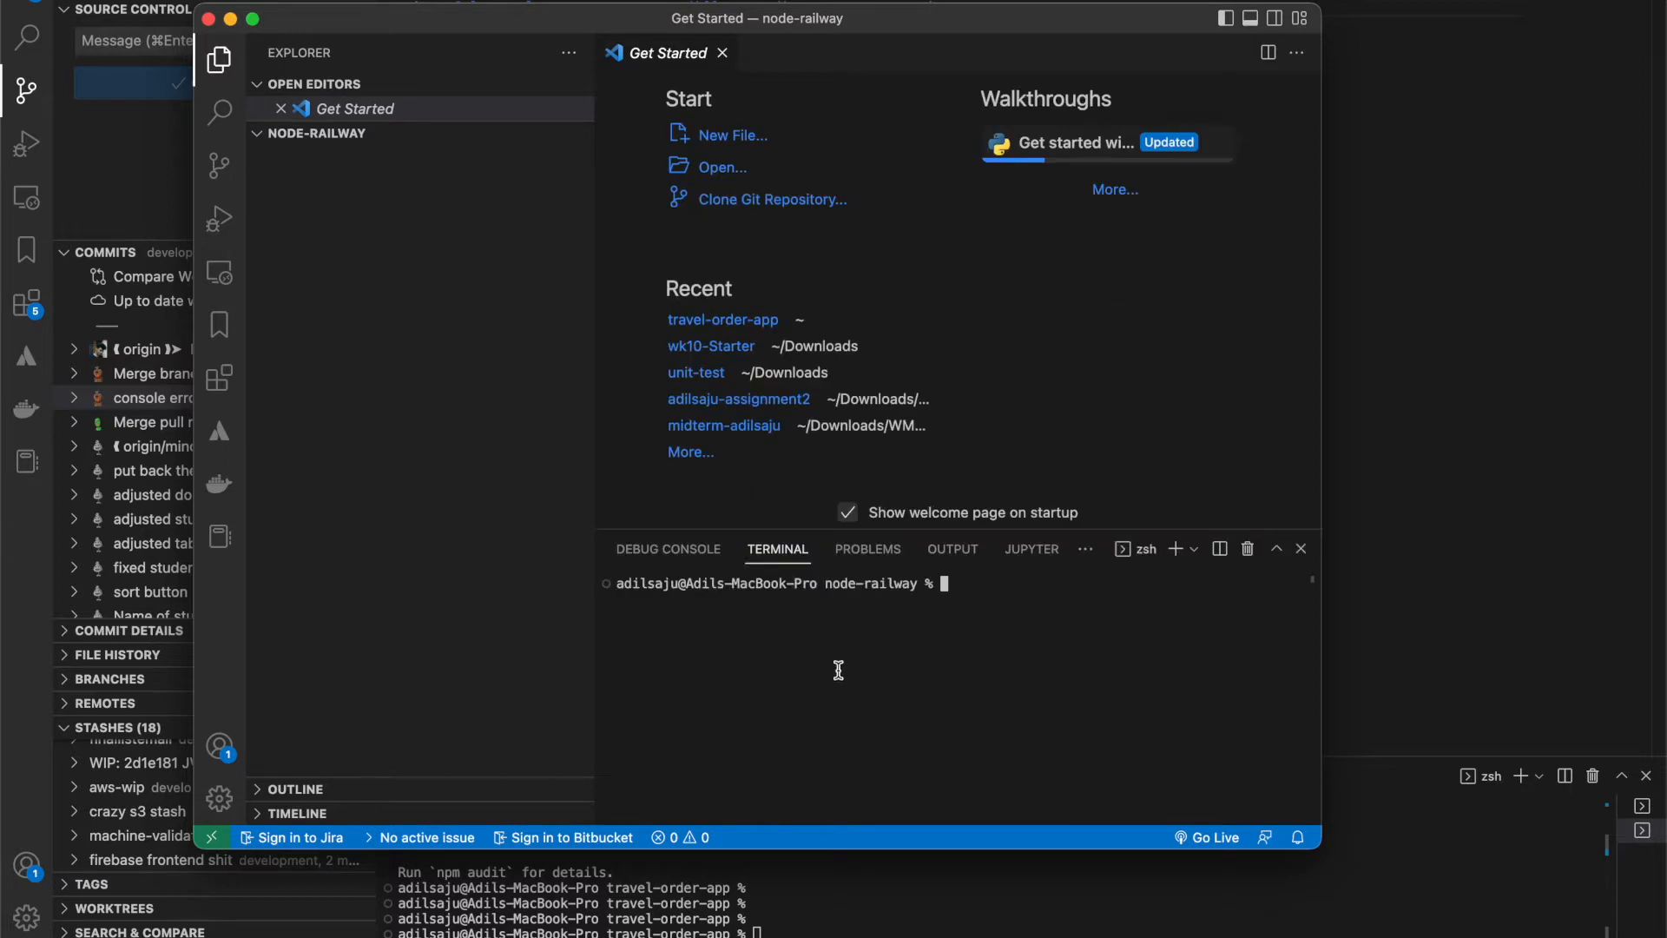
# - Run npm init to generate package.json, then begin the npm command to install Express
pyautogui.write('npm')
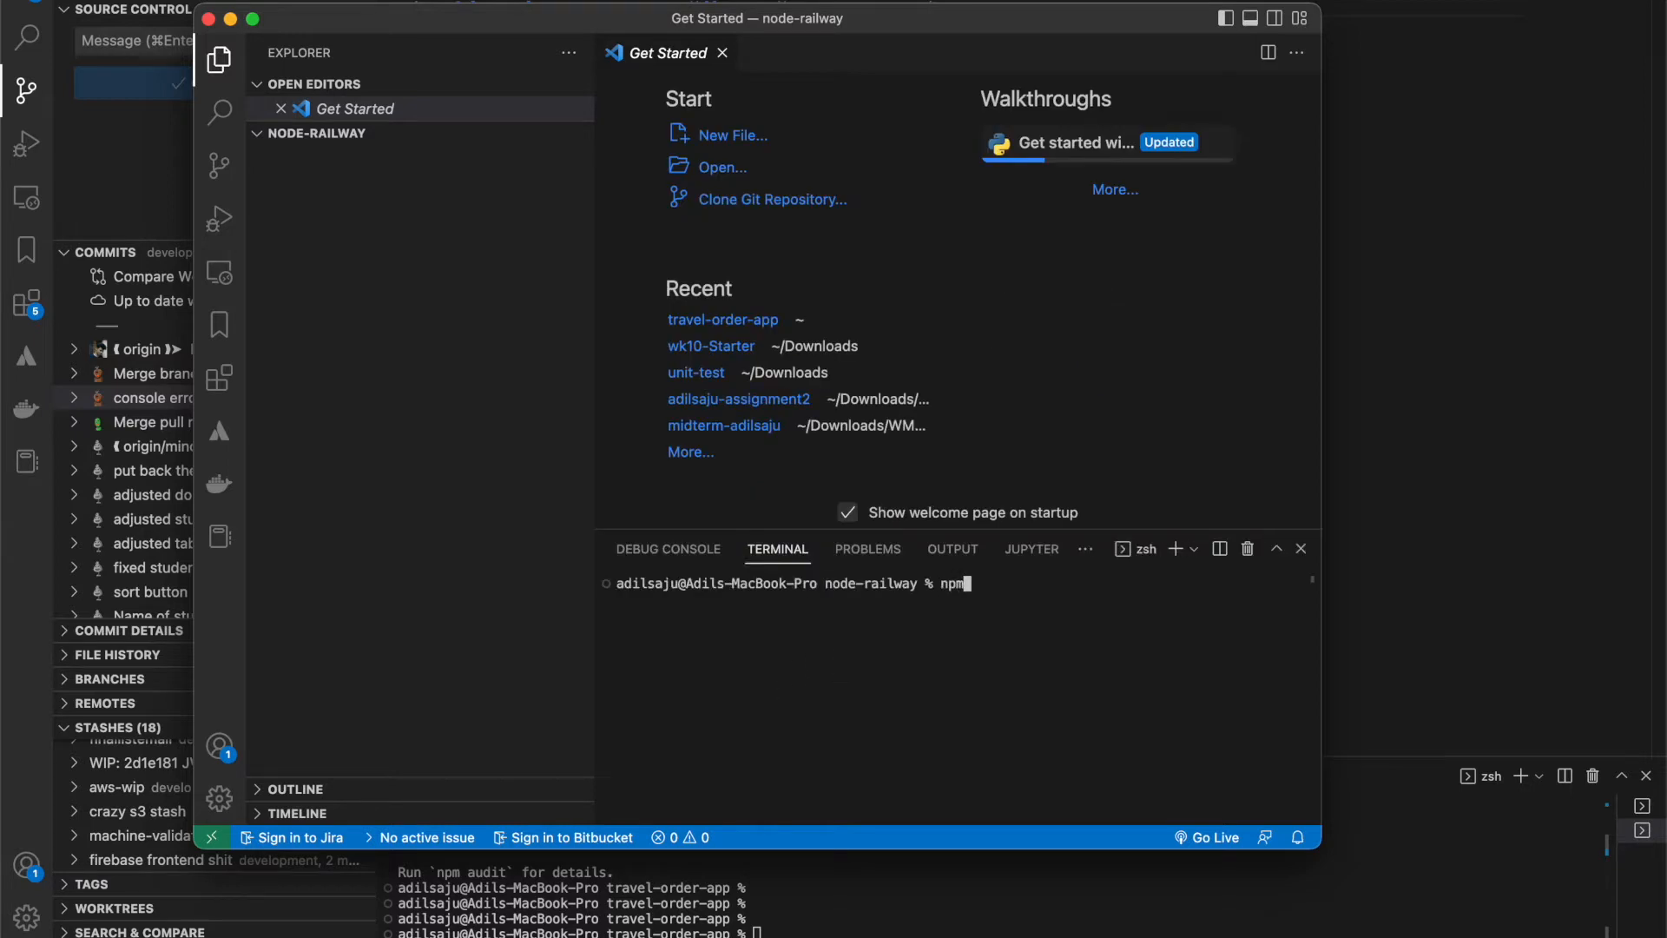
pyautogui.write('init')
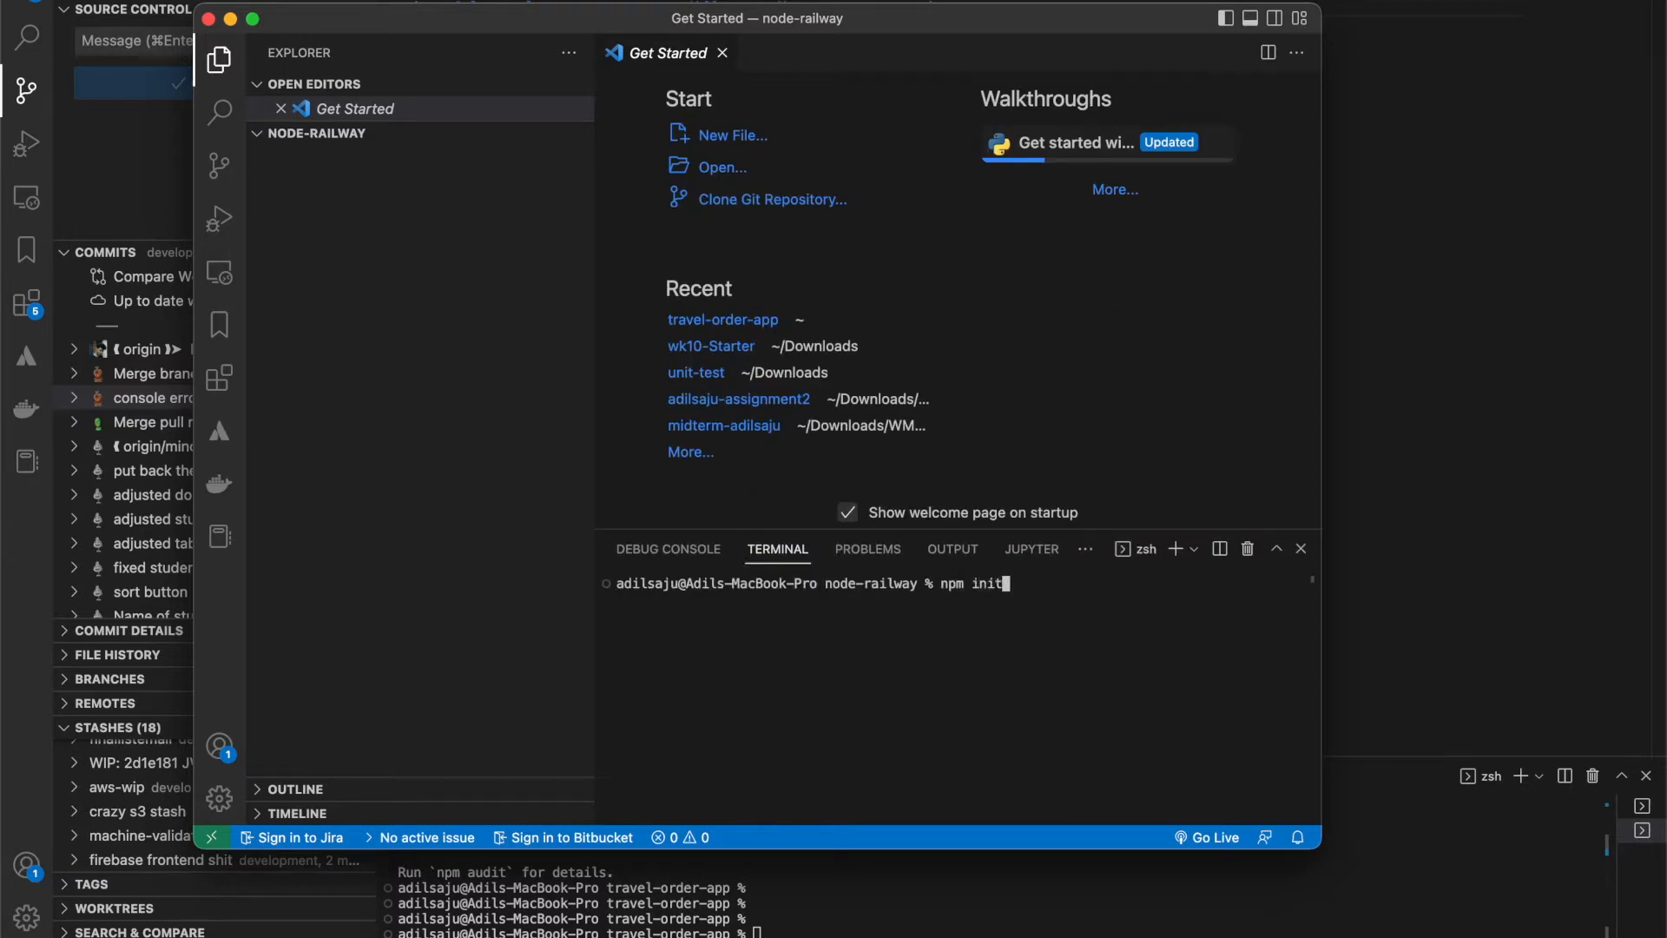
pyautogui.press('enter')
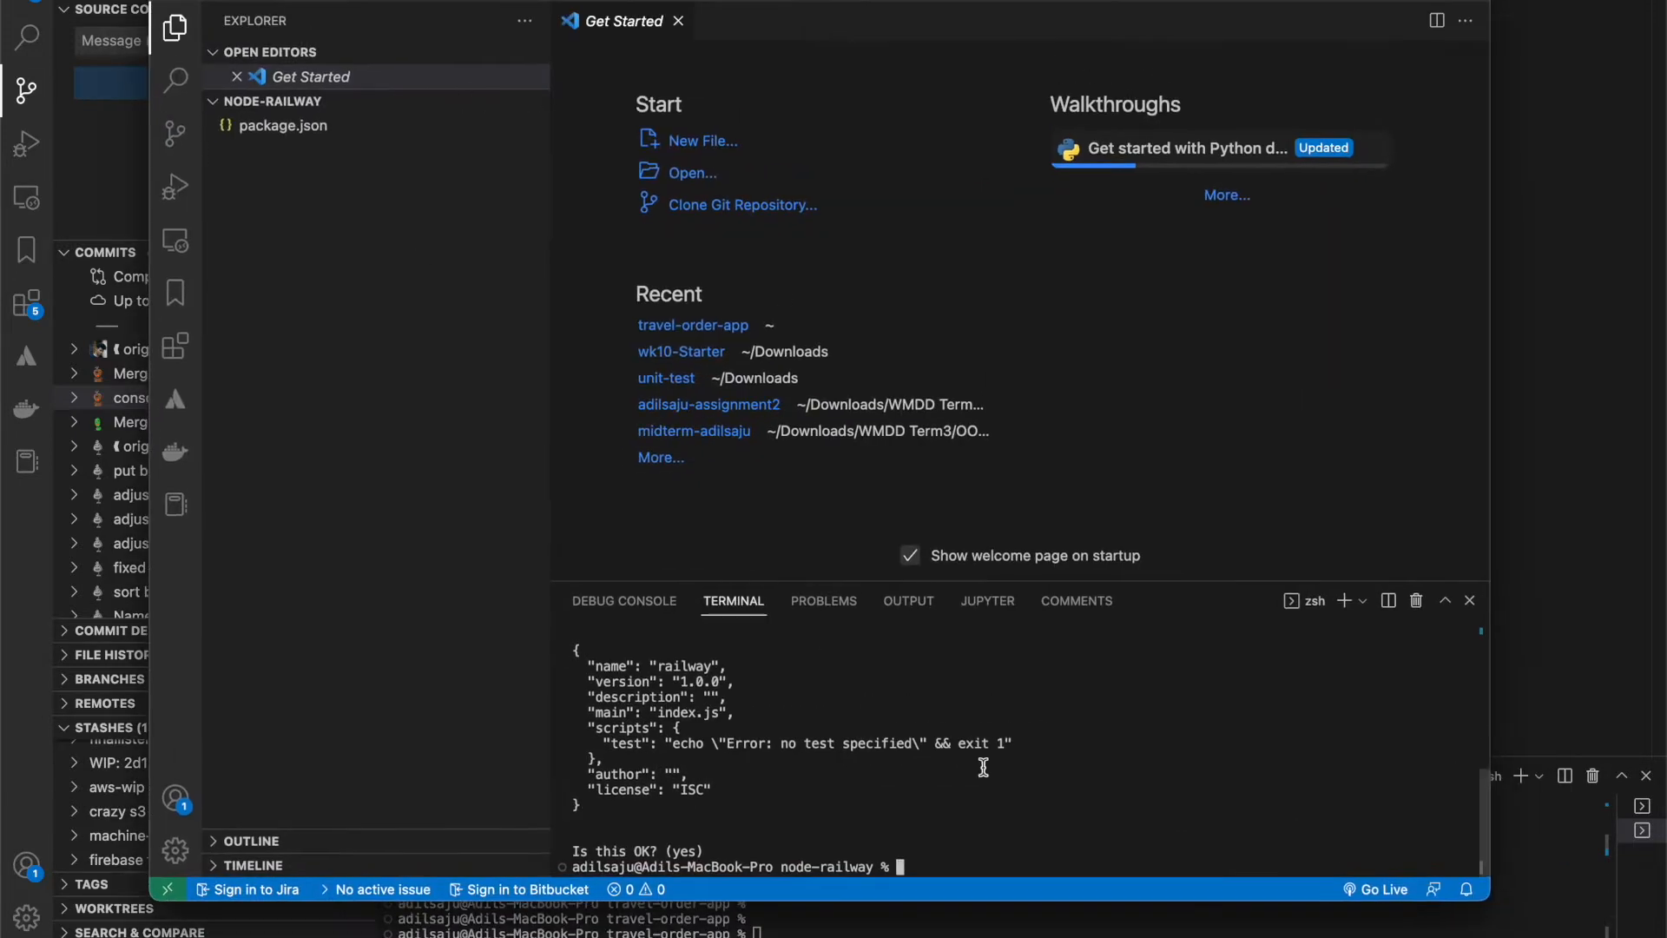
pyautogui.write('npm i express')
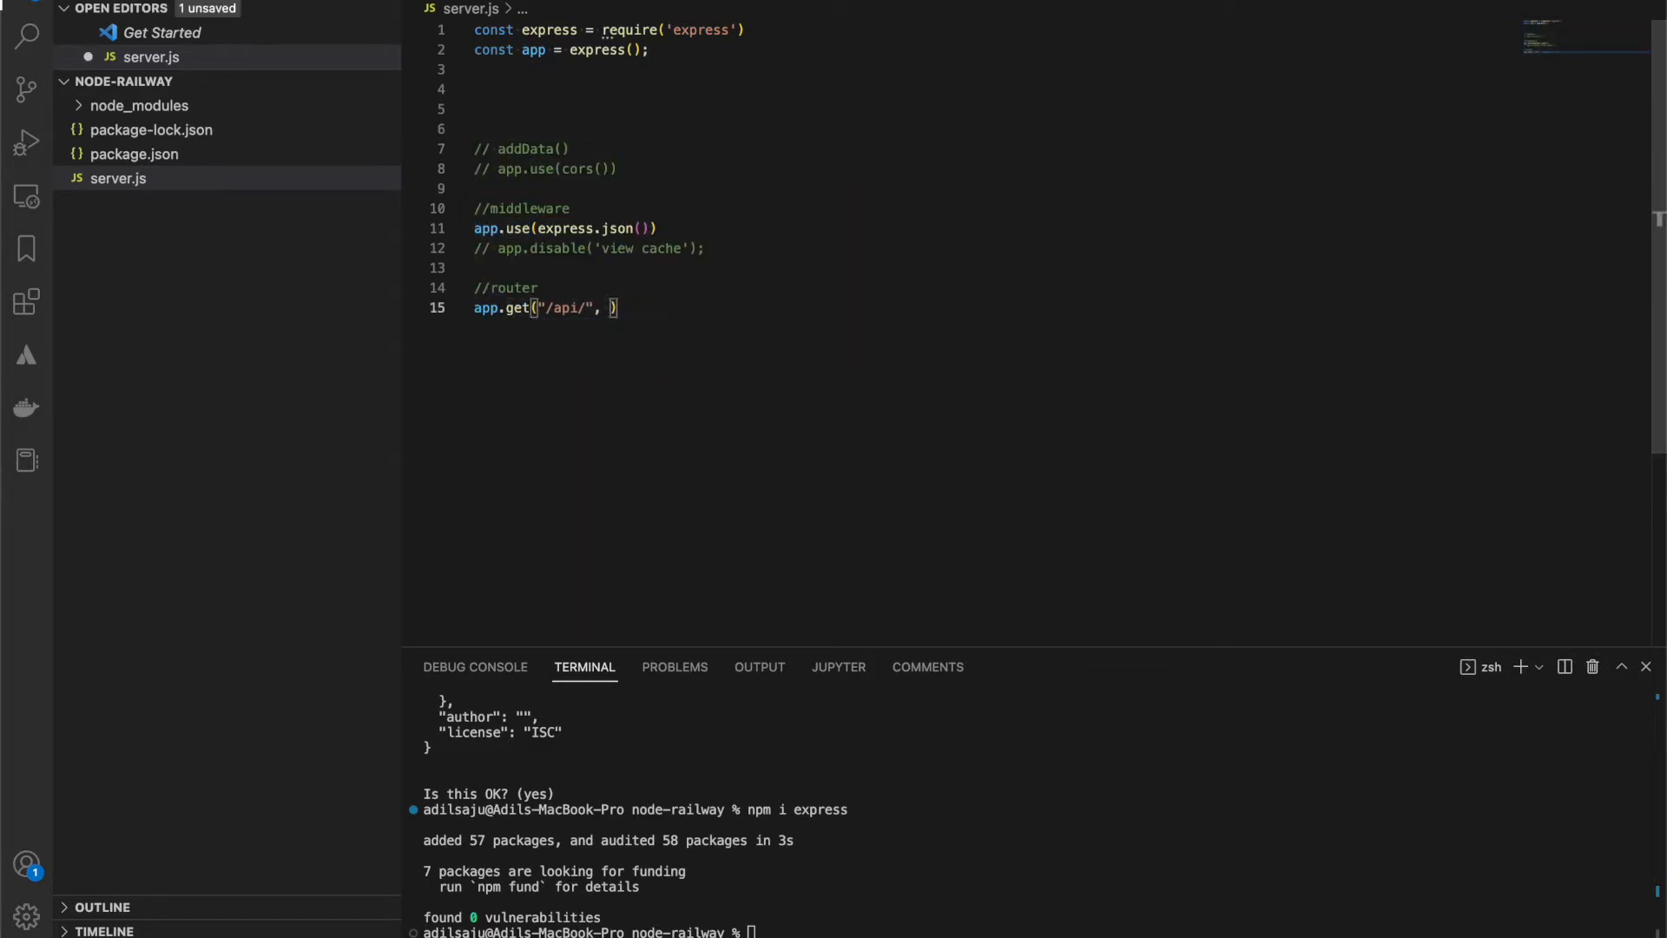
# - Write the app.get route callback taking (req,res) and returning 'hw'
pyautogui.write('(req,res)')
pyautogui.write('return')
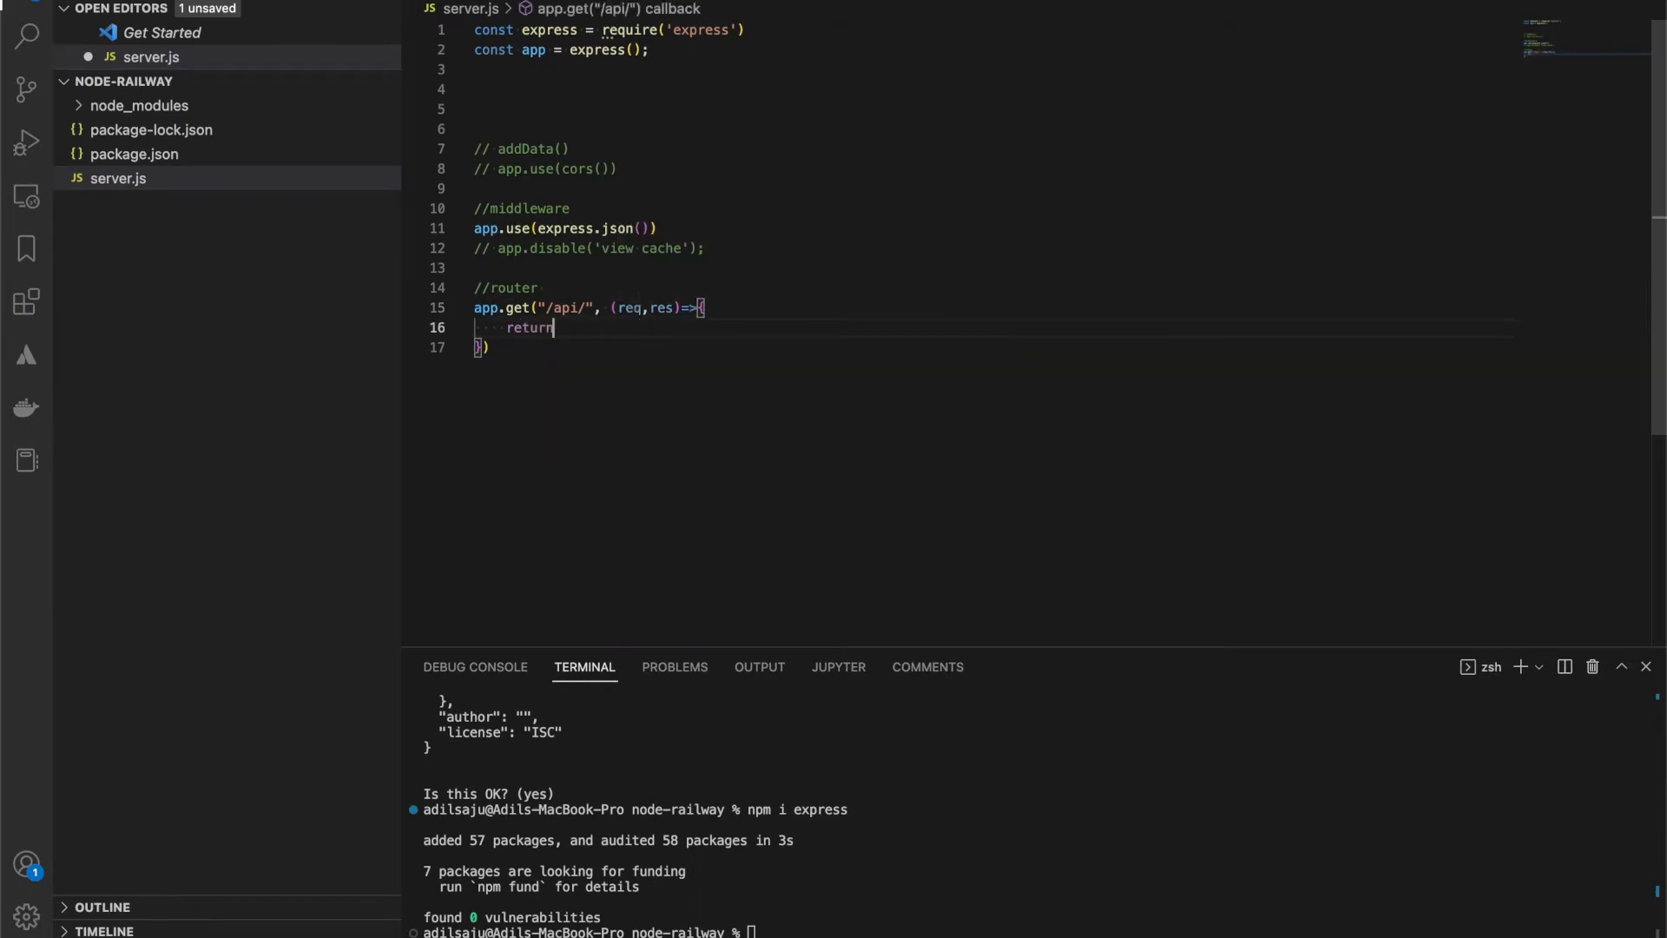
pyautogui.write("'hw';")
pyautogui.click(1033, 931)
pyautogui.write('node s')
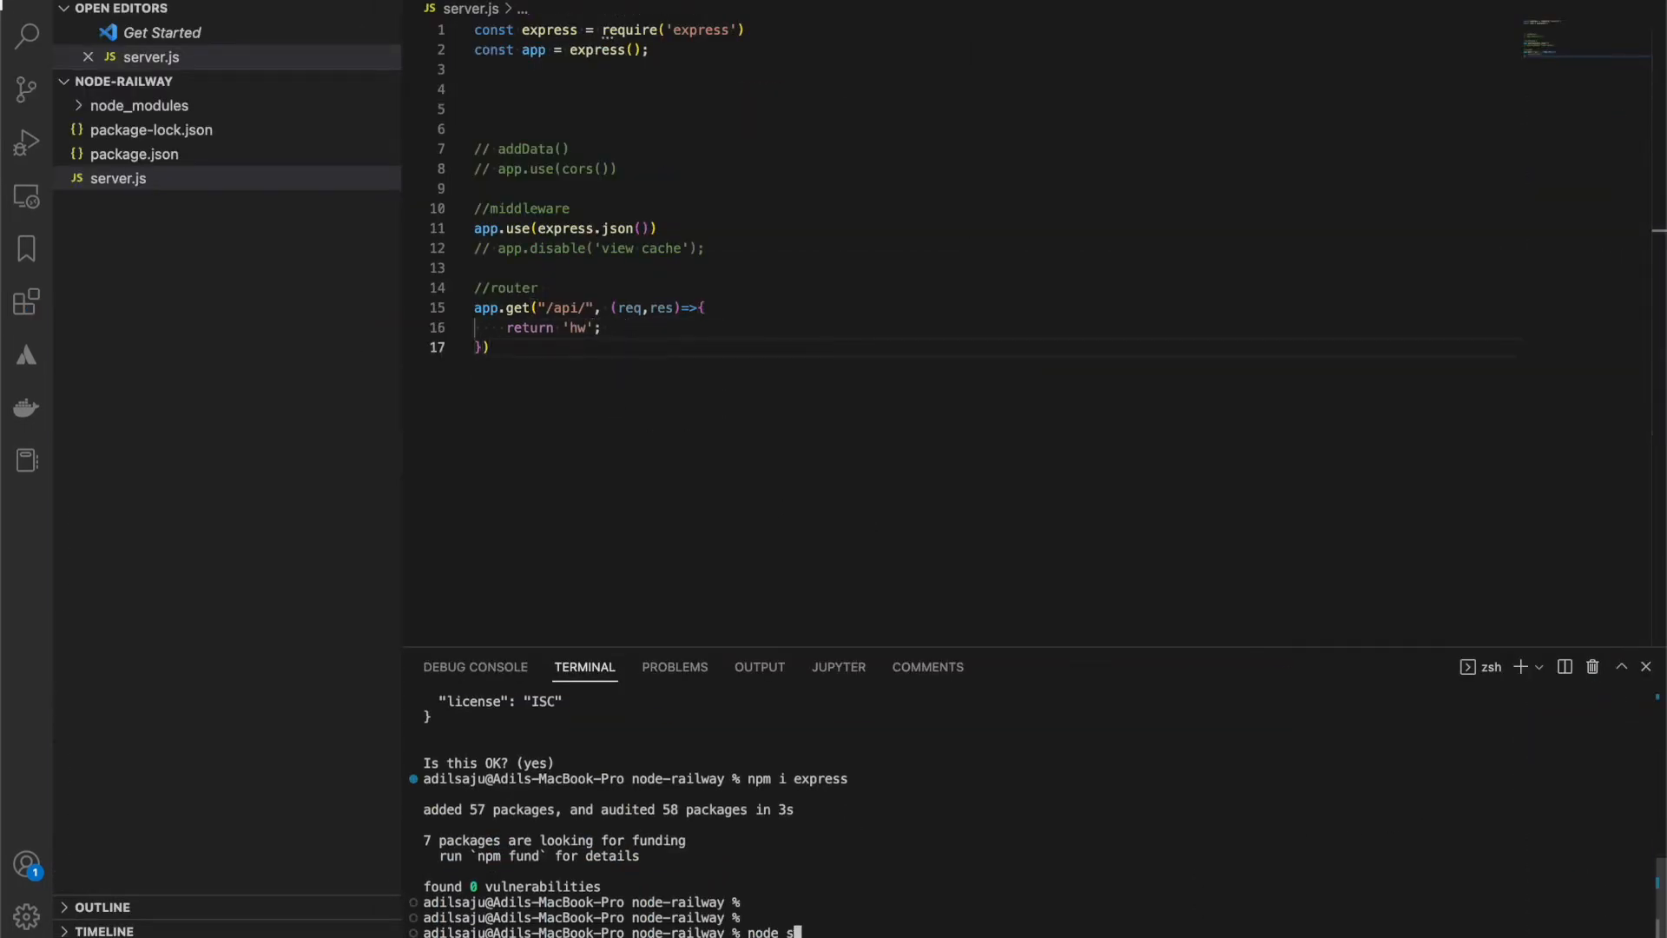
pyautogui.write('app.')
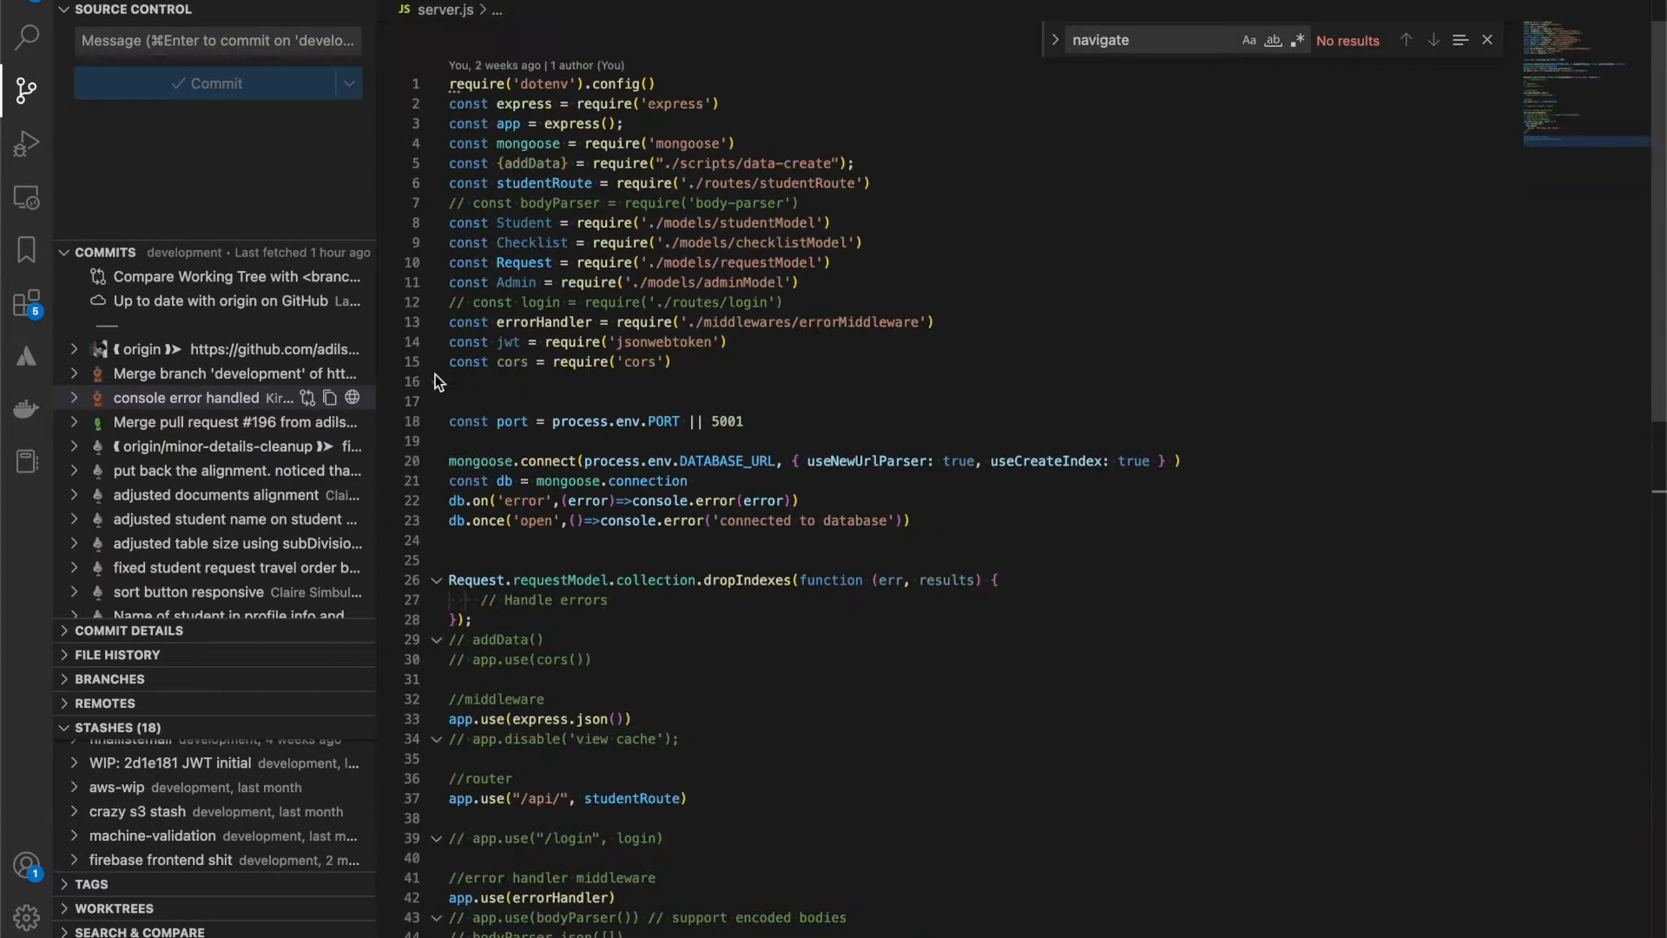
# - Return to the node-railway window to add port 5002, res.send('hw') and app.listen
pyautogui.click(615, 420)
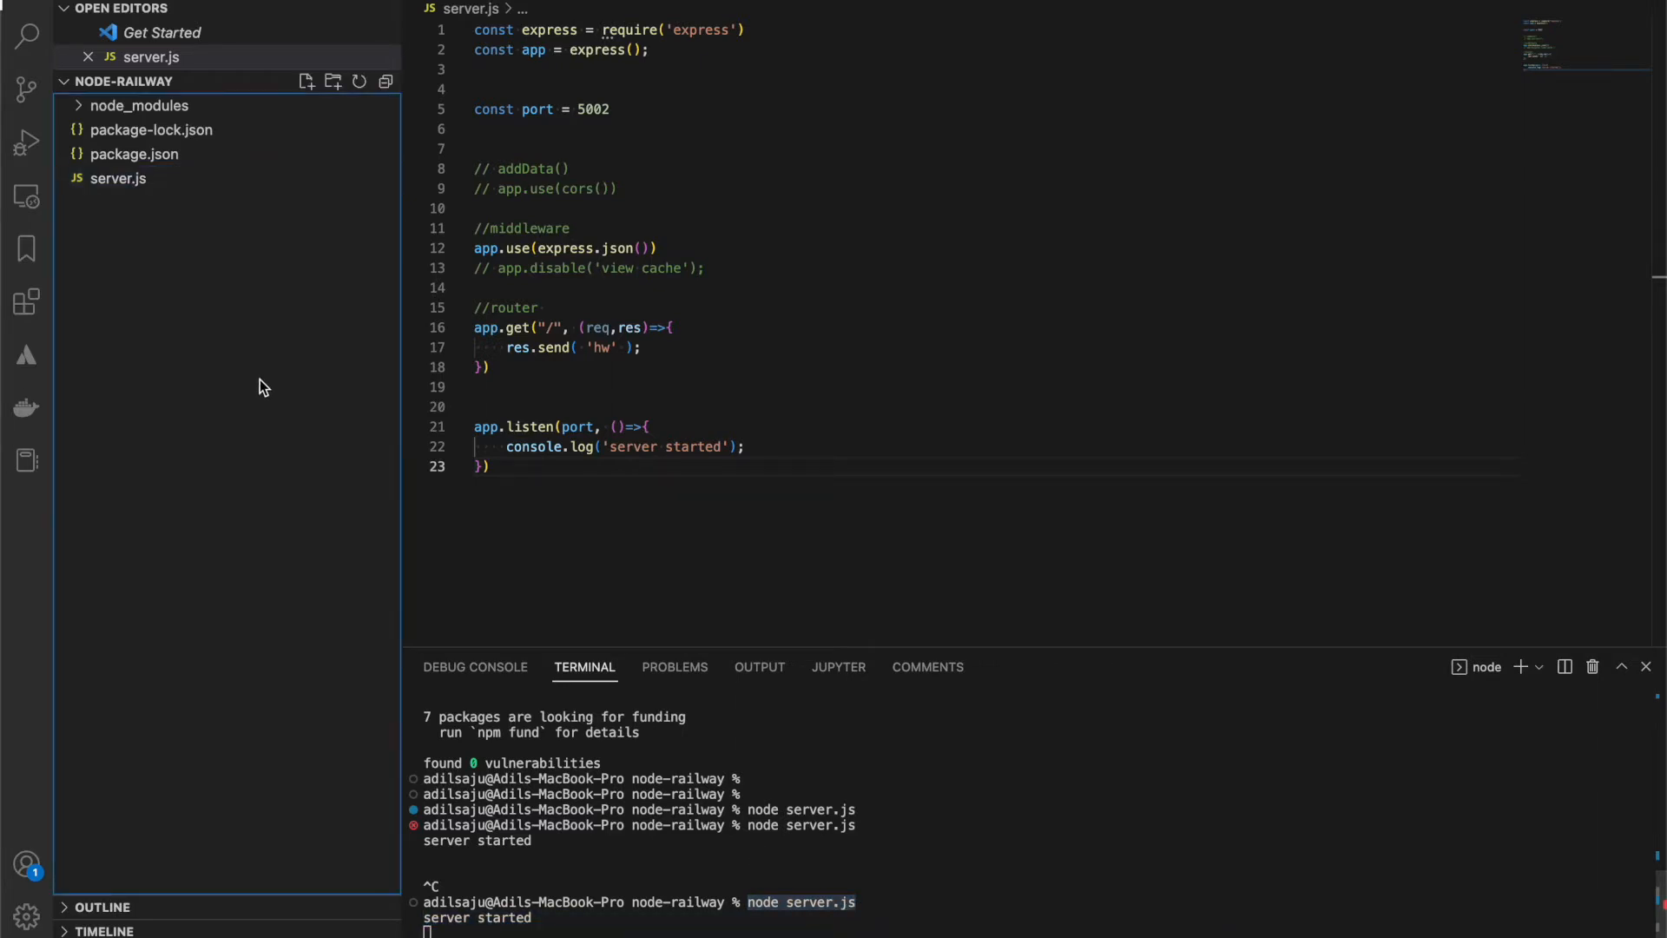
# - View node-railway's package.json scripts, then bring up the reference project's package.json
pyautogui.click(133, 155)
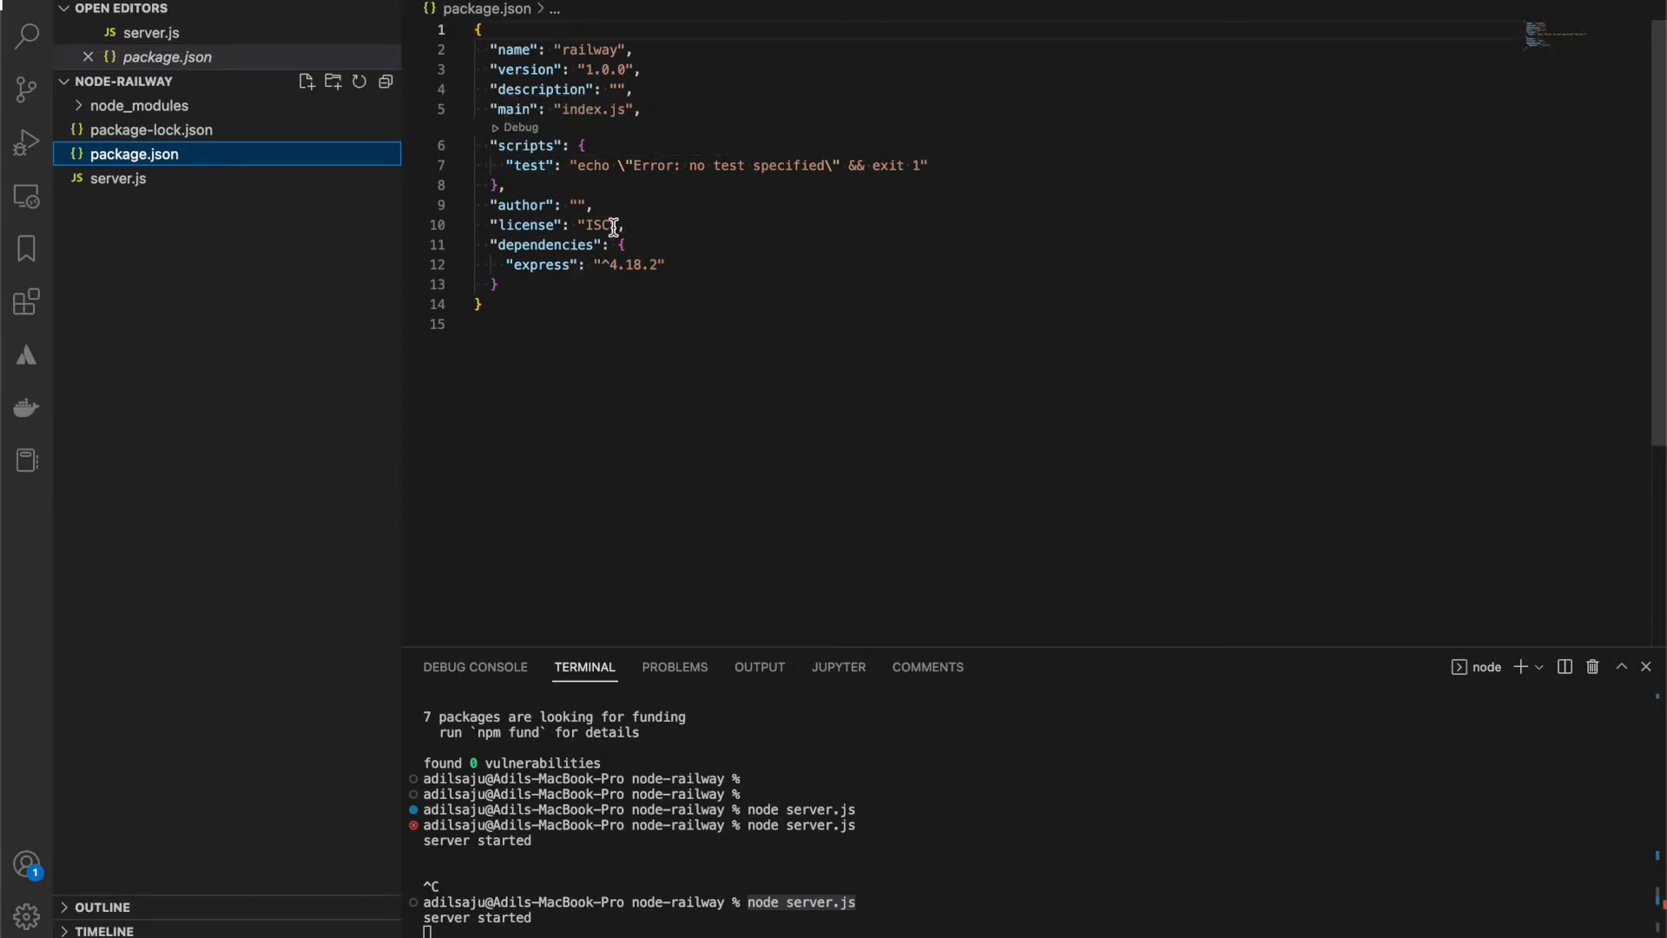
pyautogui.doubleClick(516, 110)
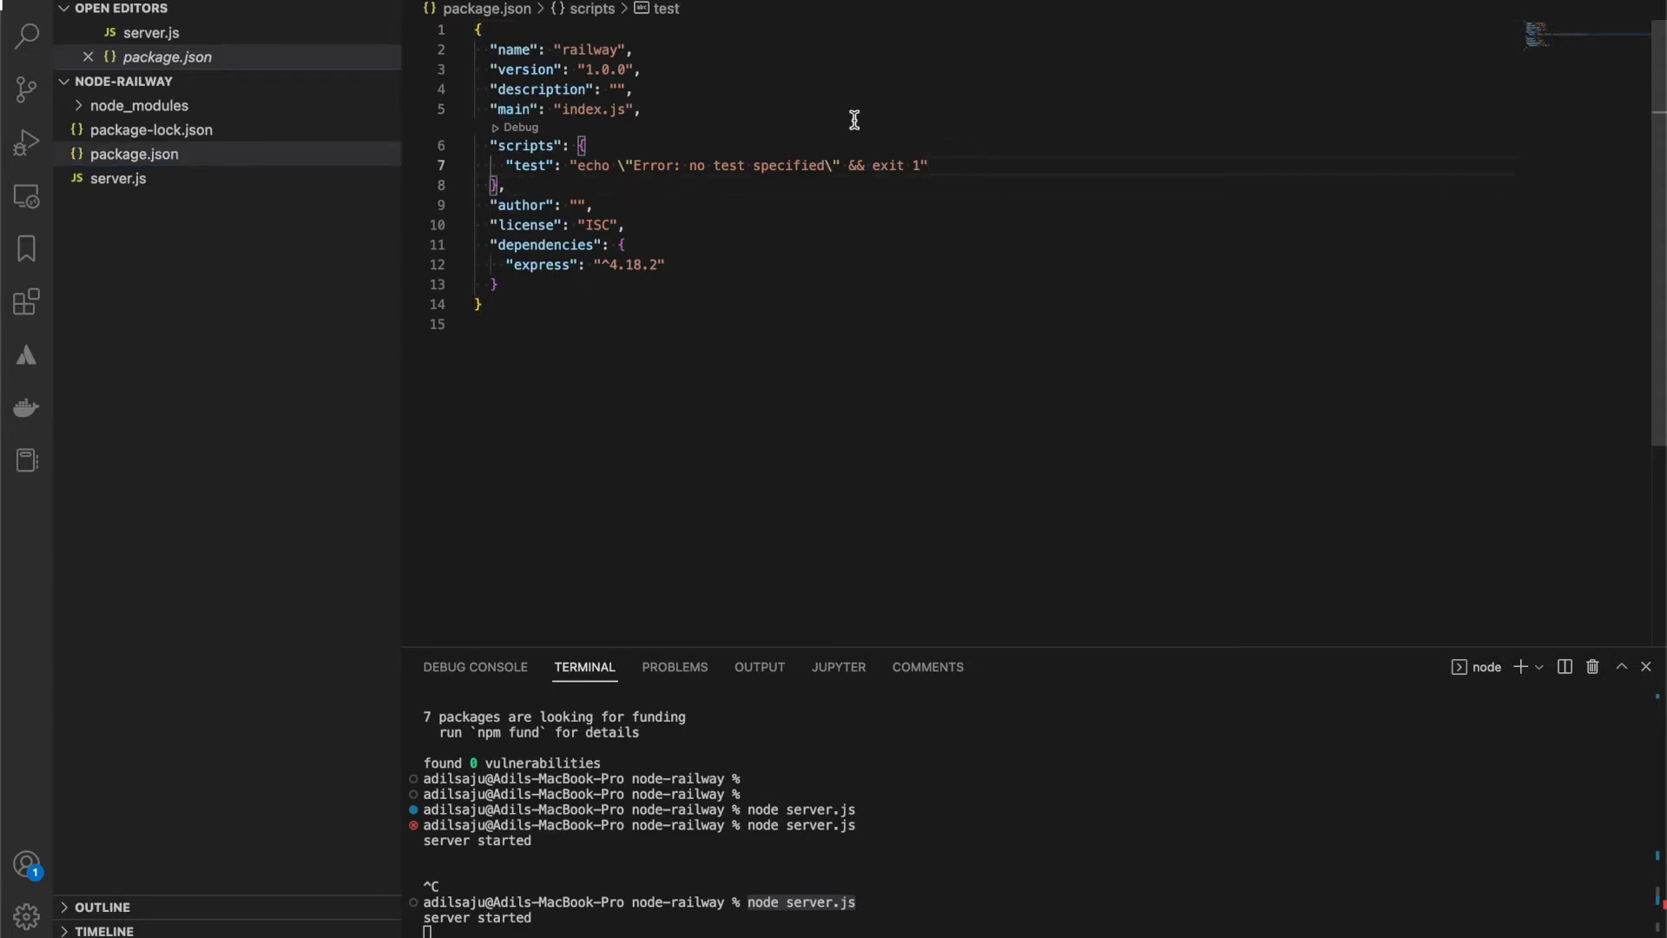
pyautogui.click(26, 92)
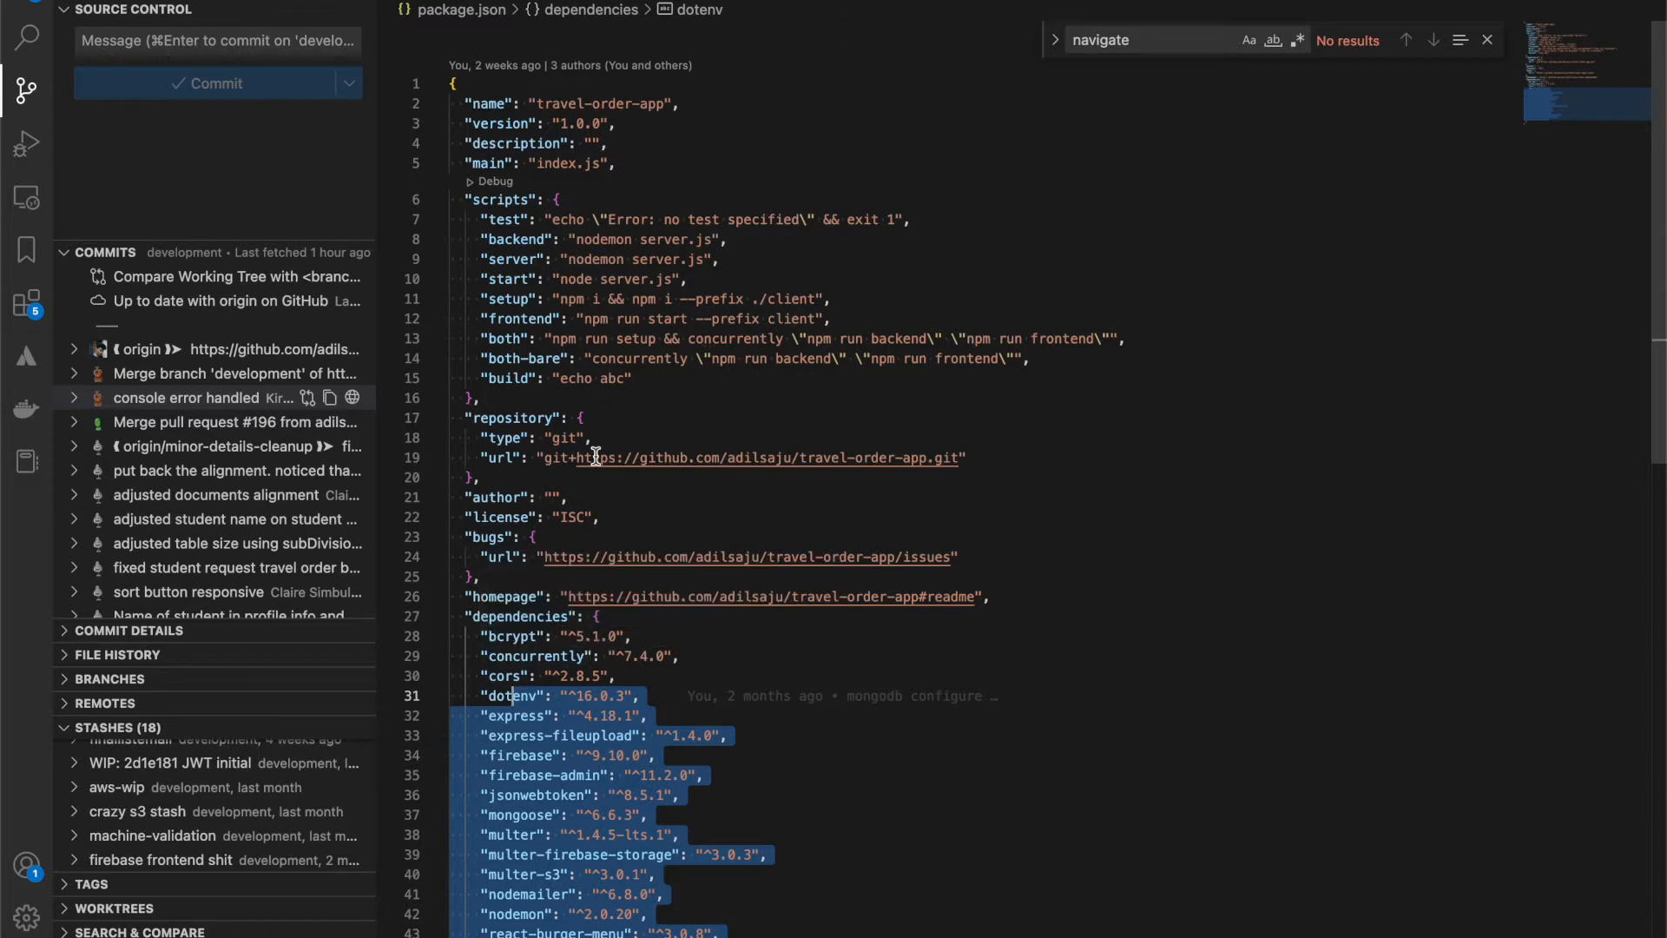
pyautogui.moveTo(516, 309)
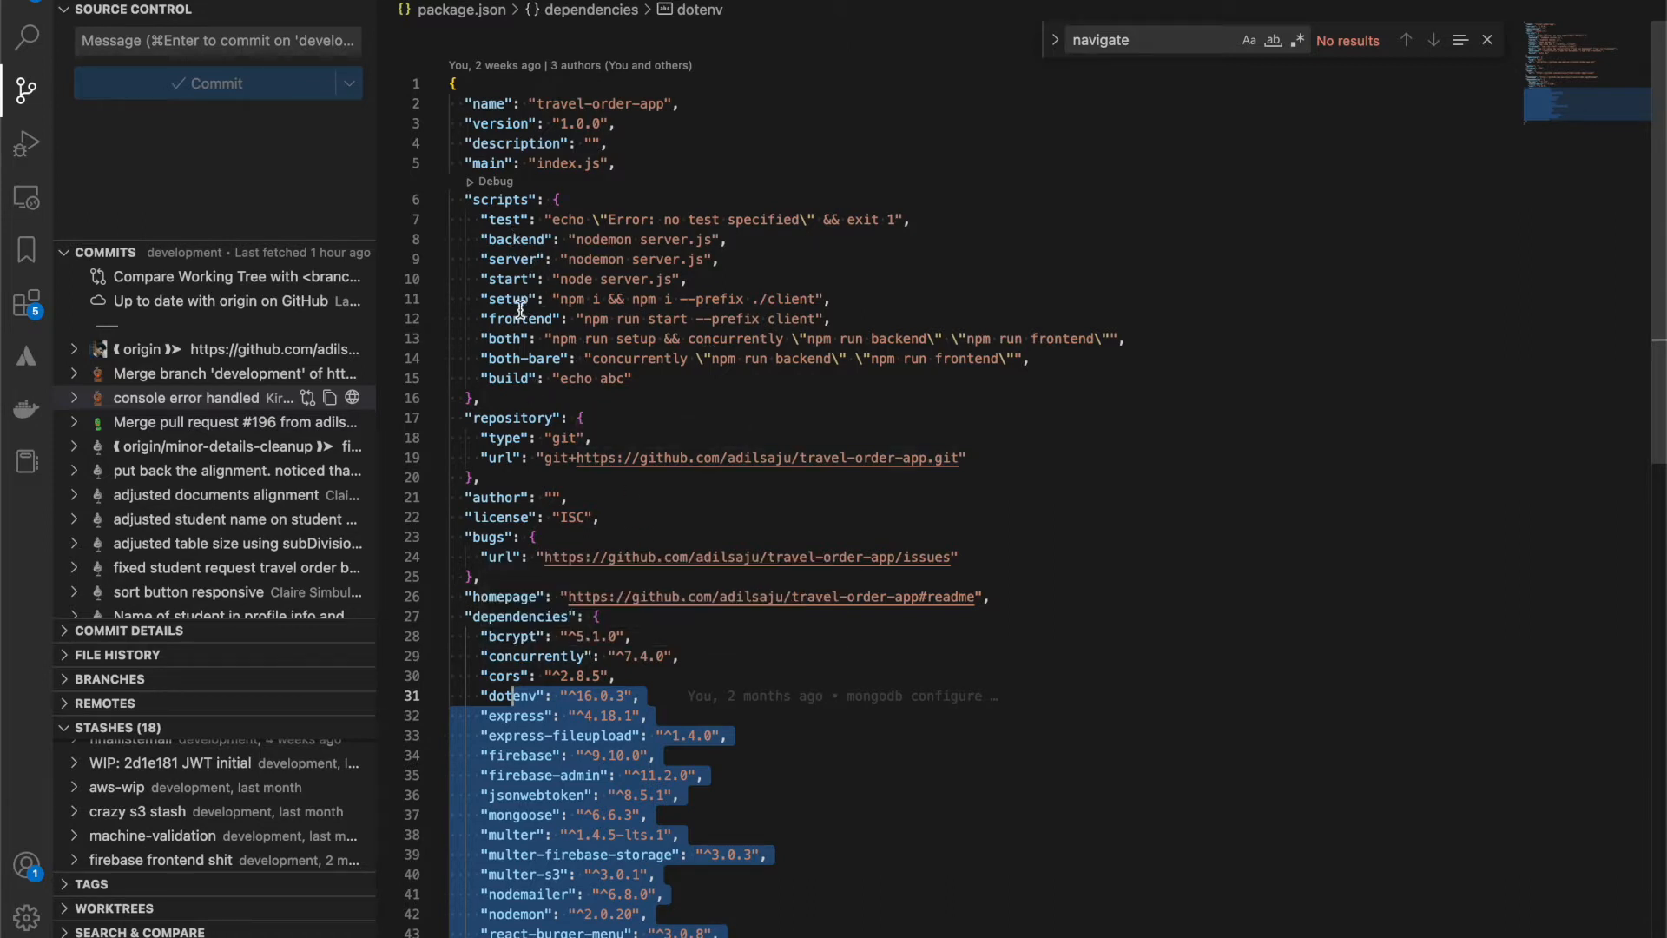
# - Switch back to node-railway's package.json with its default test script
pyautogui.click(511, 278)
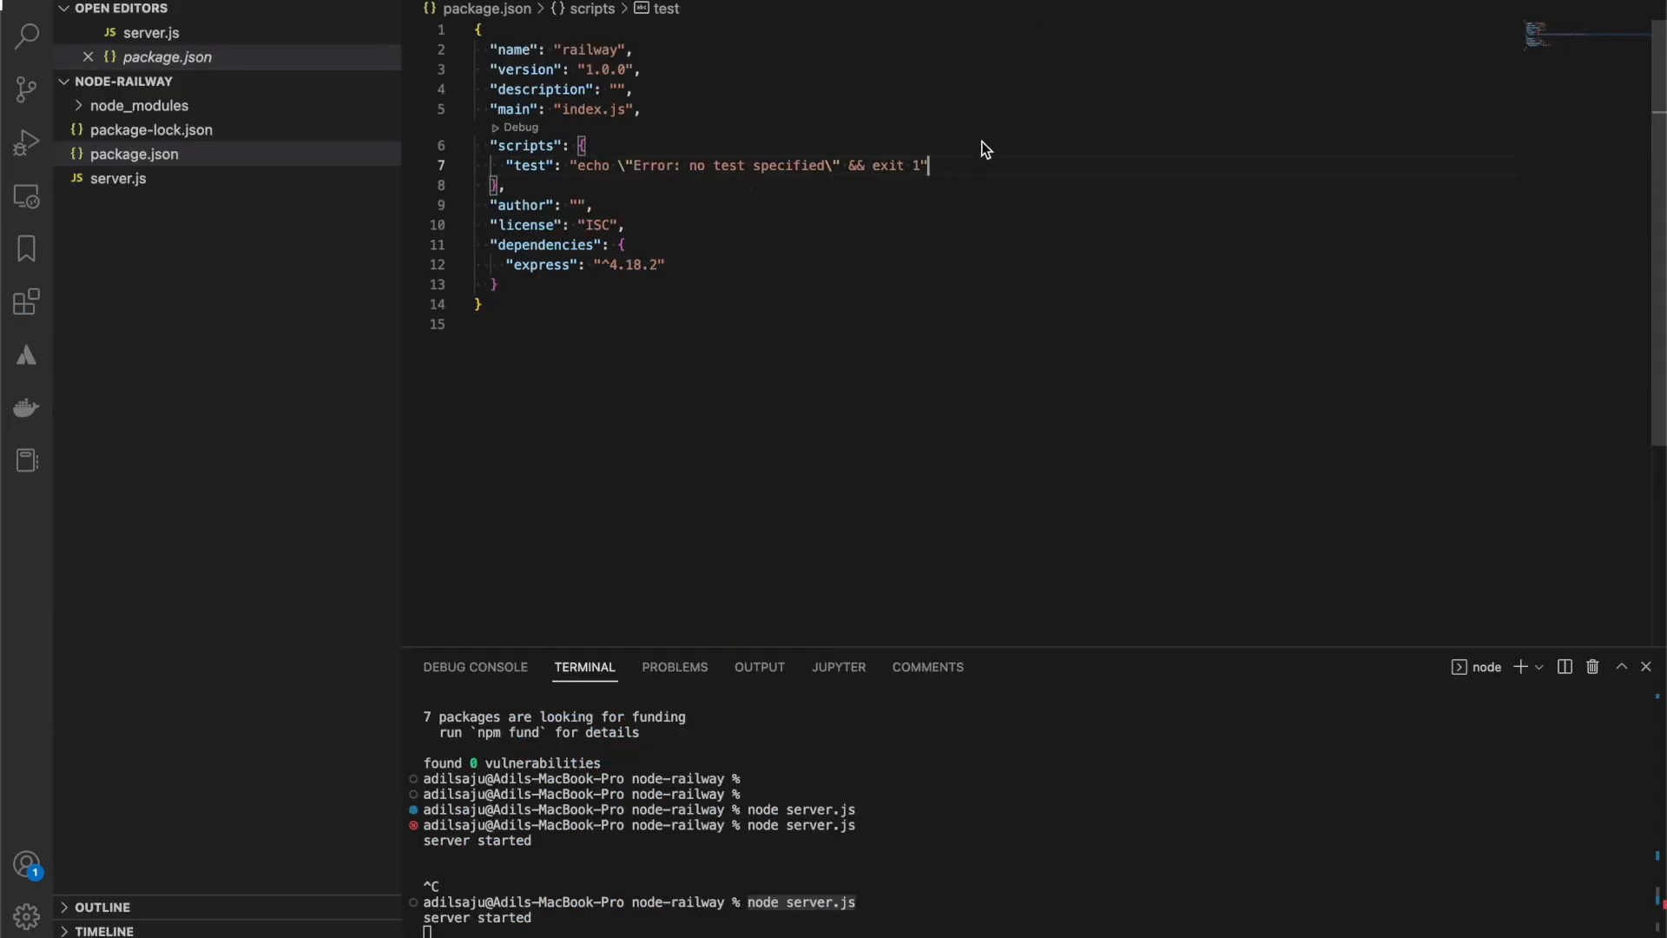
# - Add the "start": "node server.js" script under scripts in package.json
pyautogui.write('"start": "node server.js",')
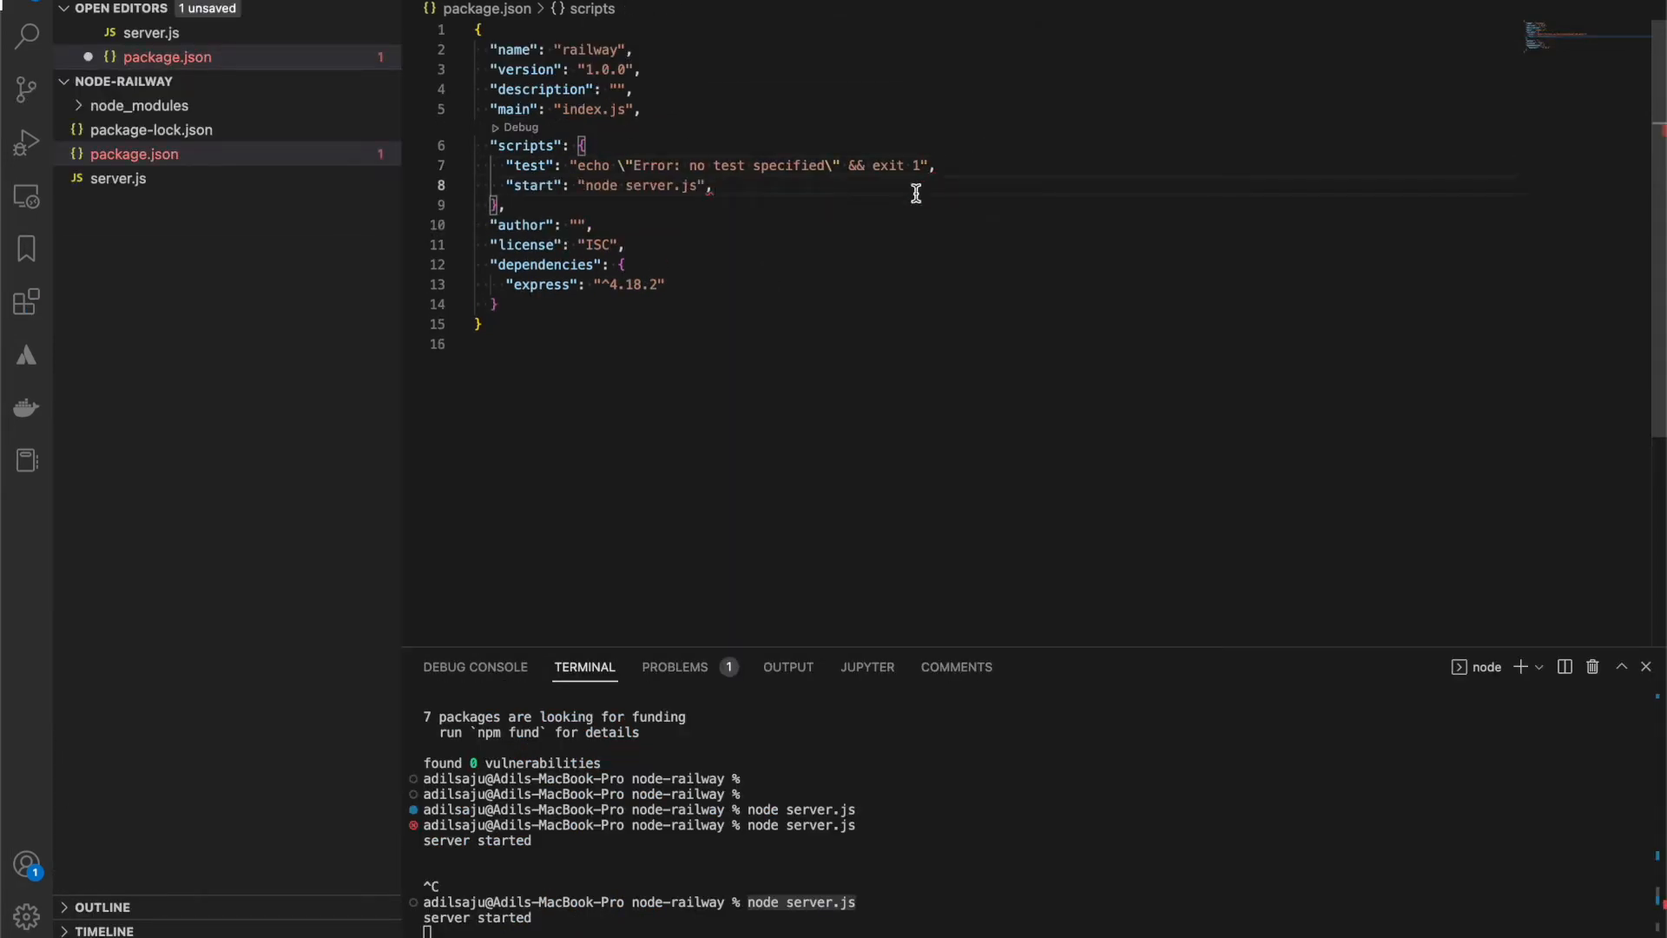
pyautogui.moveTo(643, 185)
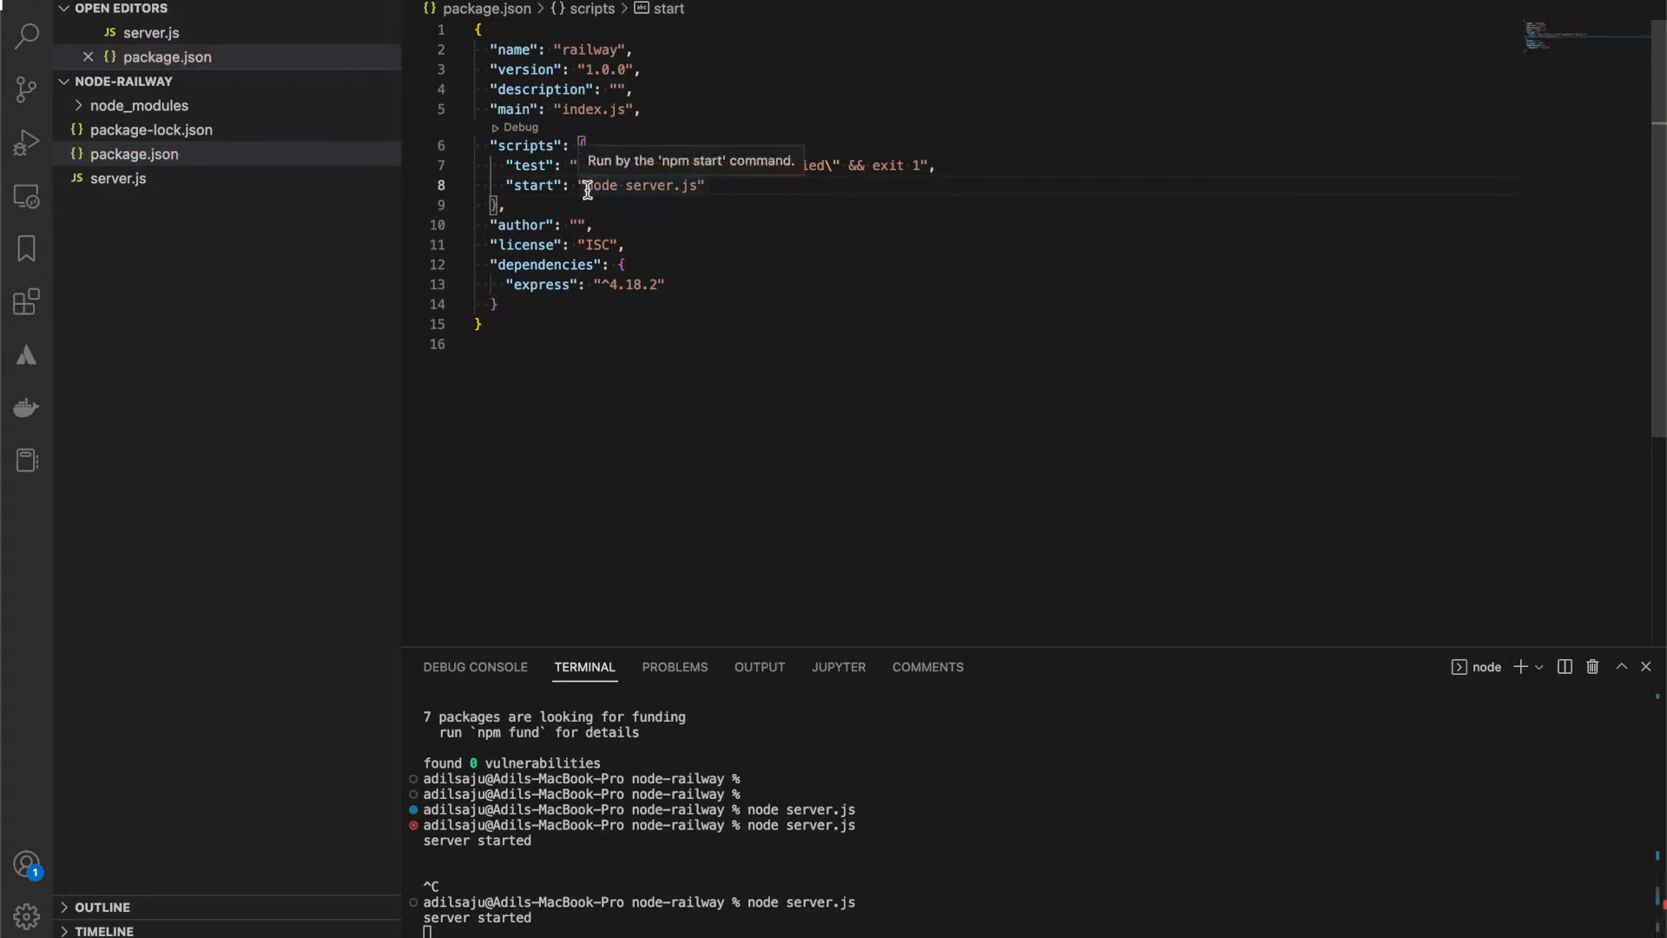
pyautogui.doubleClick(531, 185)
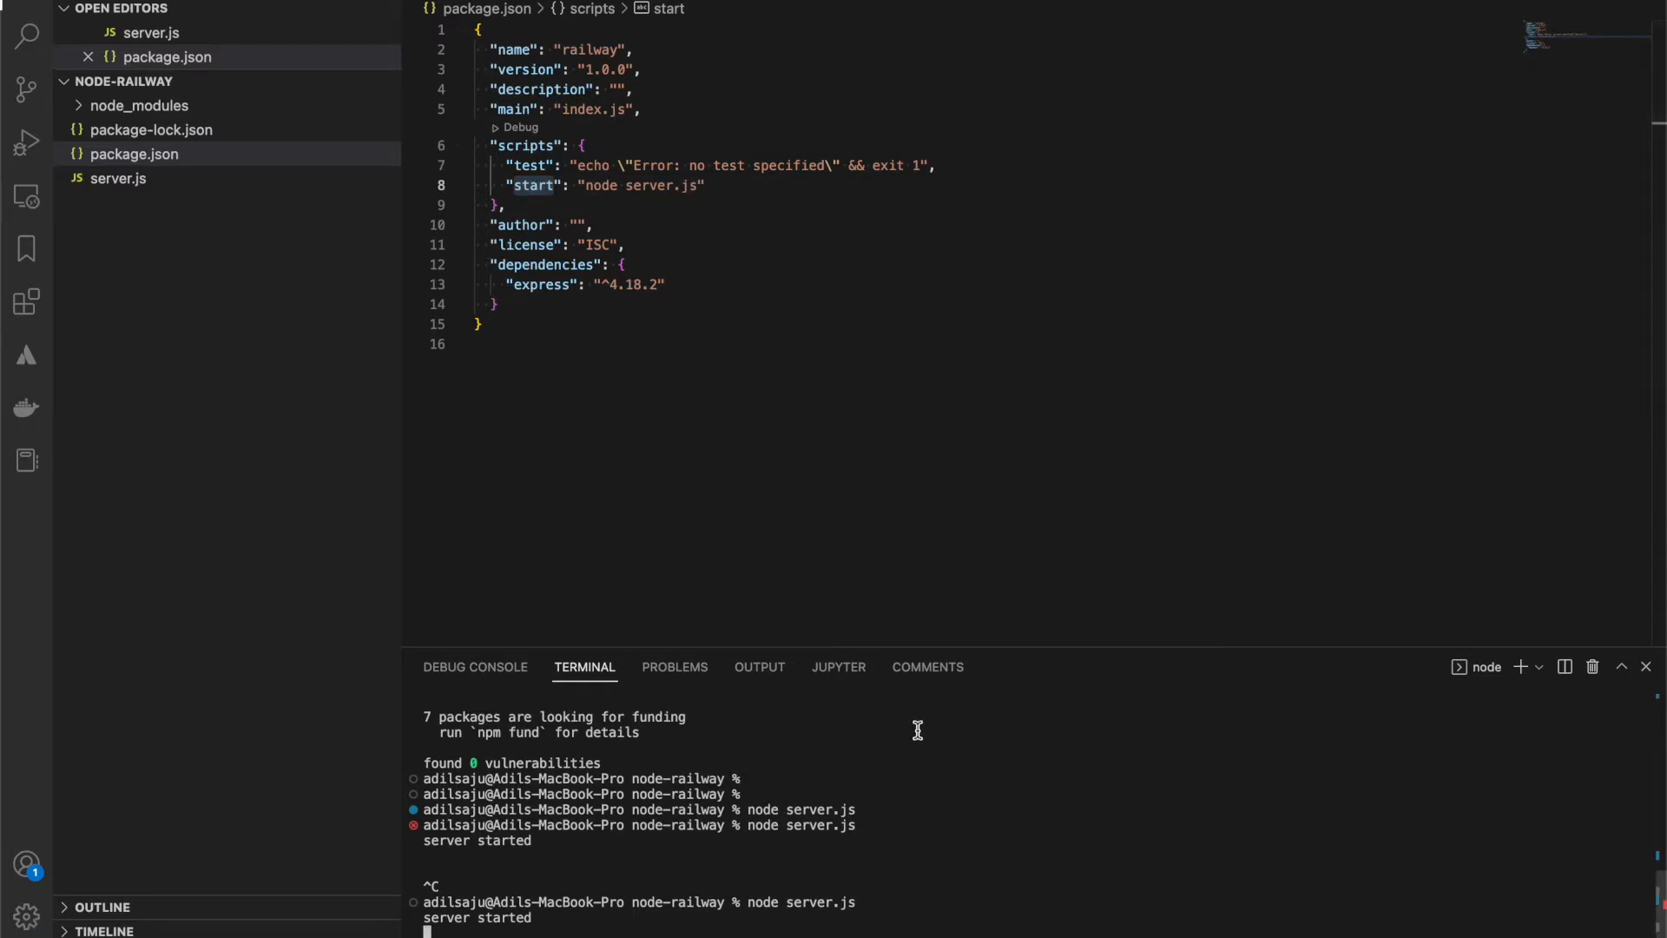
pyautogui.moveTo(1286, 837)
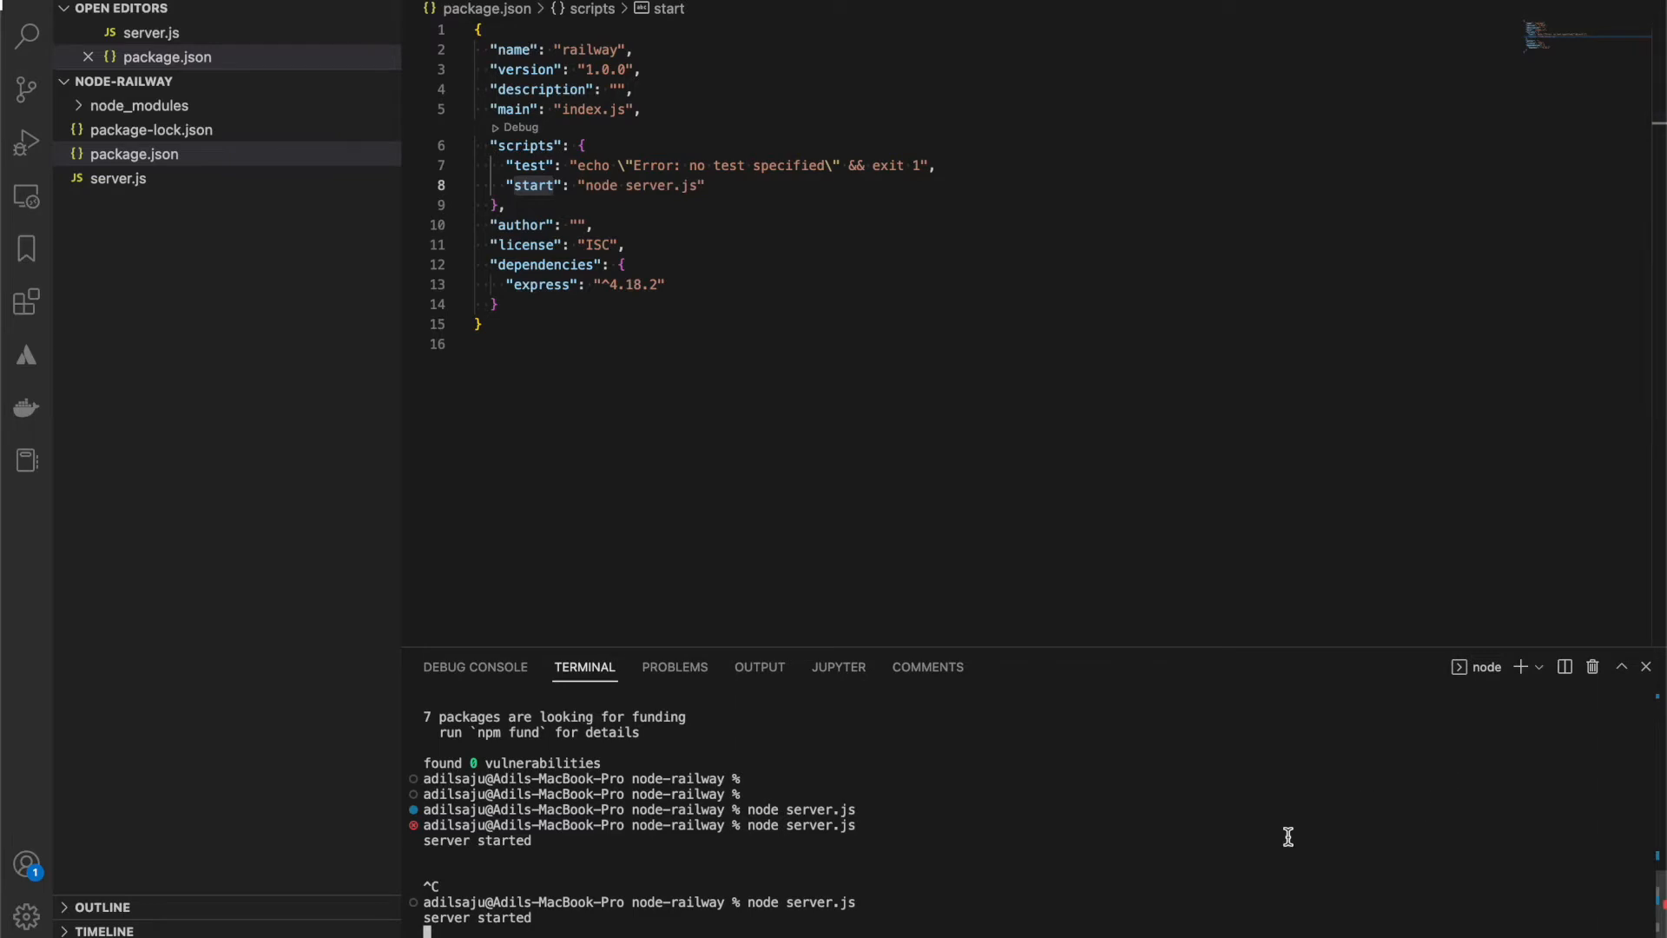
pyautogui.moveTo(1520, 667)
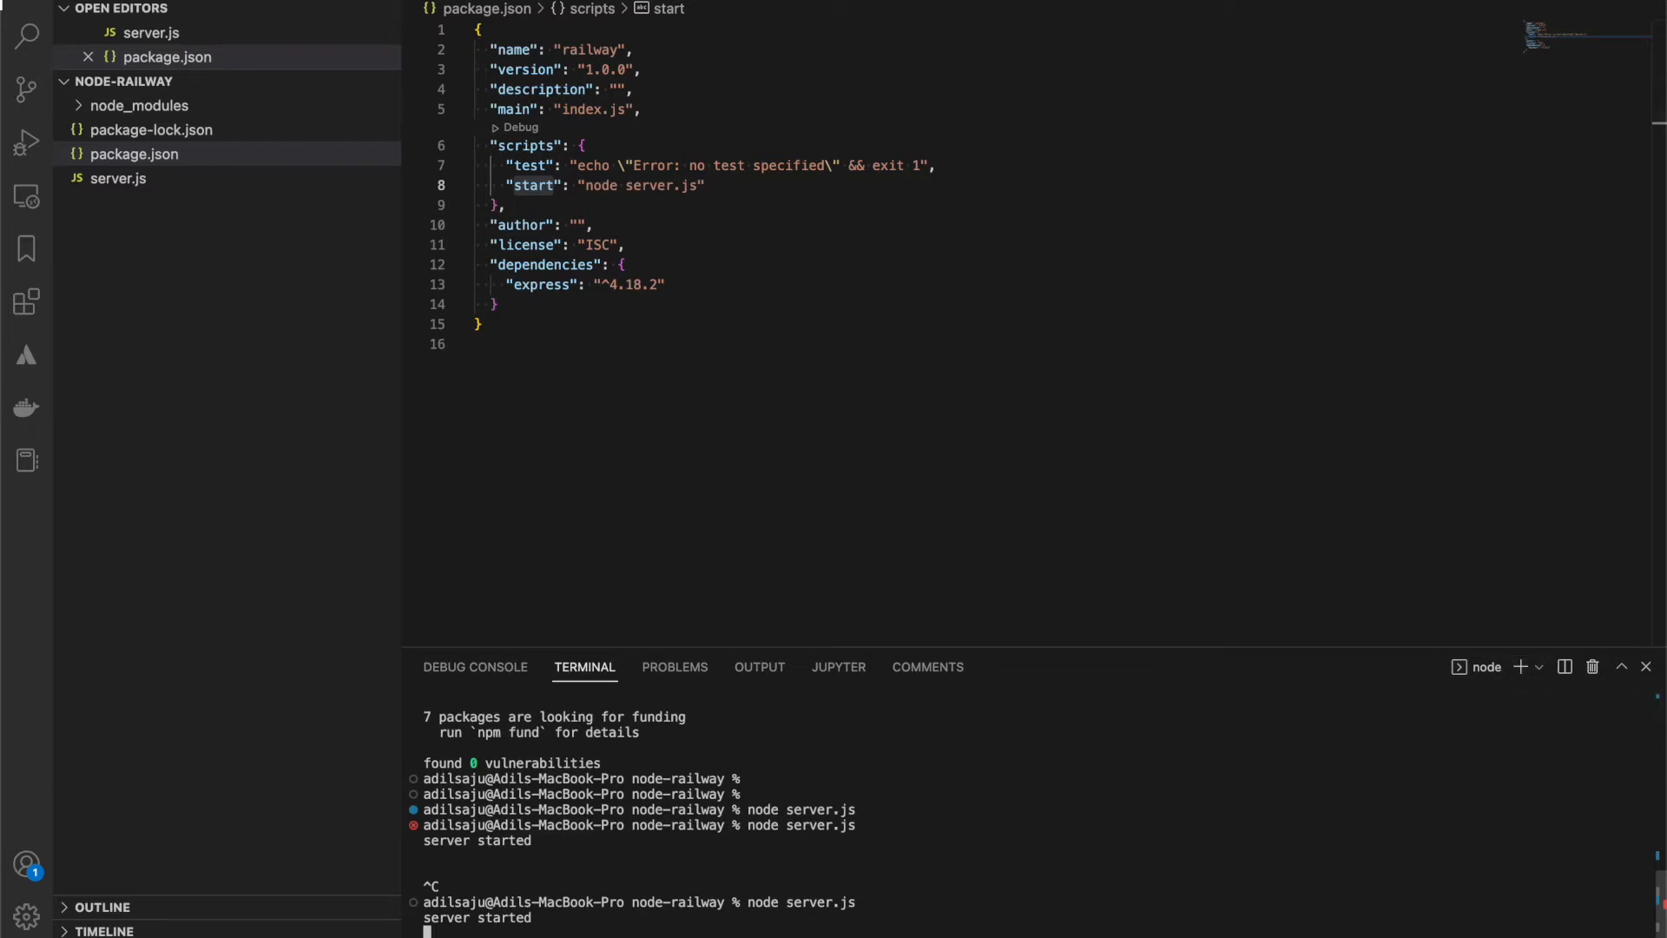
pyautogui.moveTo(976, 149)
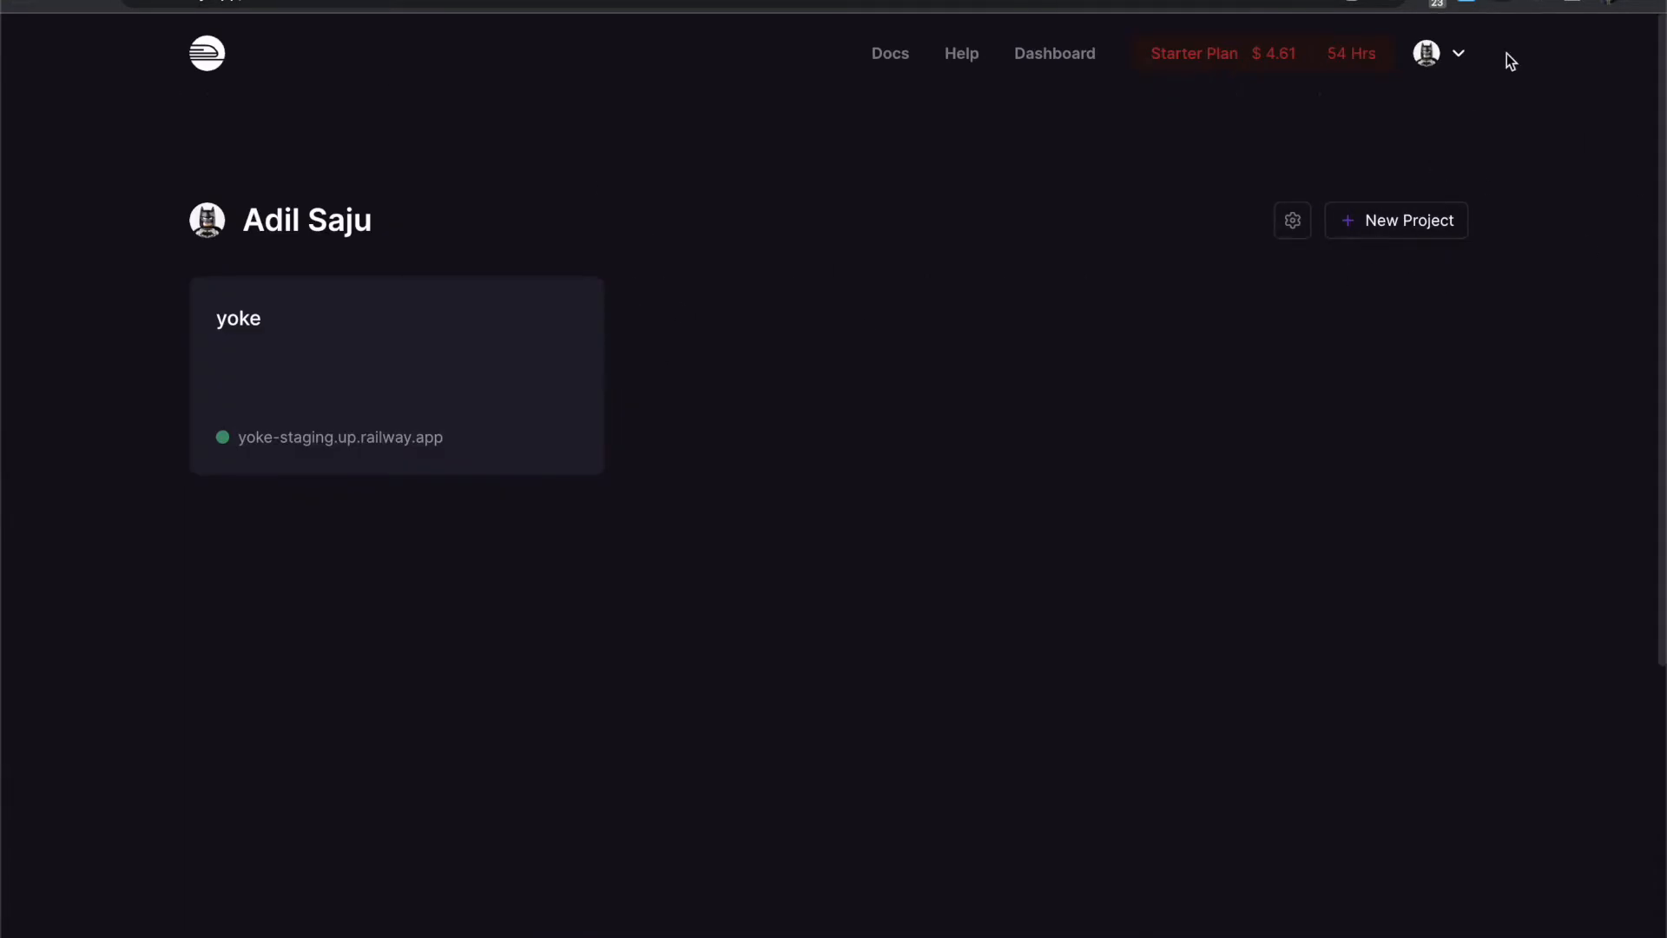
# - Check the Railway account settings confirm GitHub is connected with the Railway app installed
pyautogui.click(1441, 53)
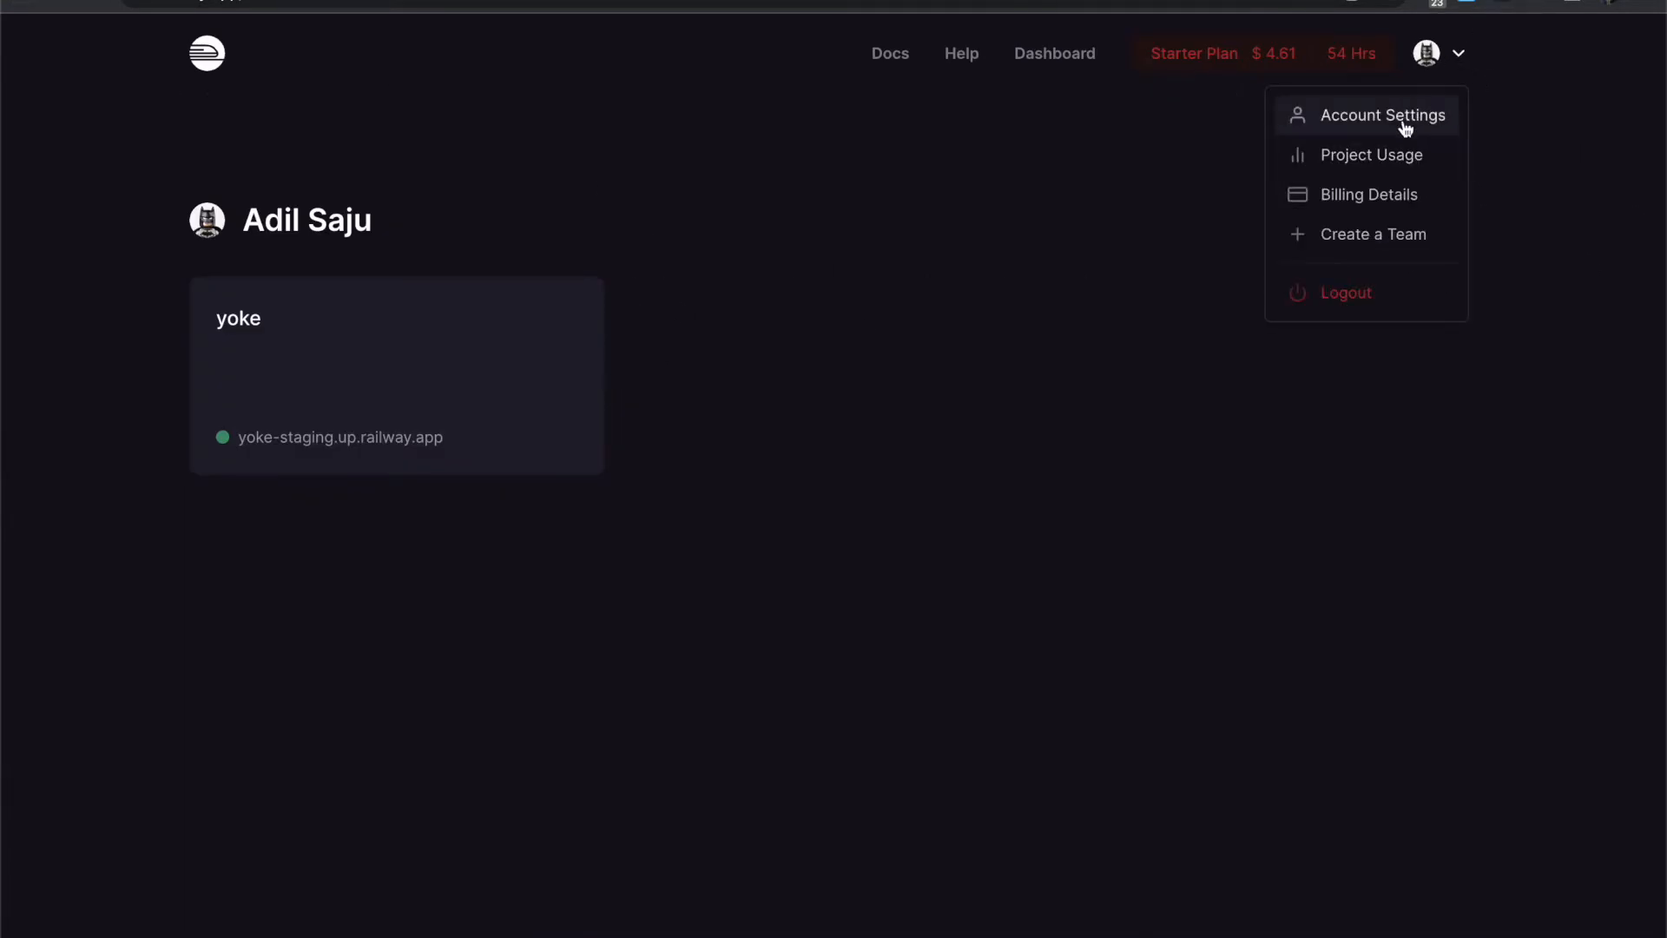
pyautogui.click(1382, 115)
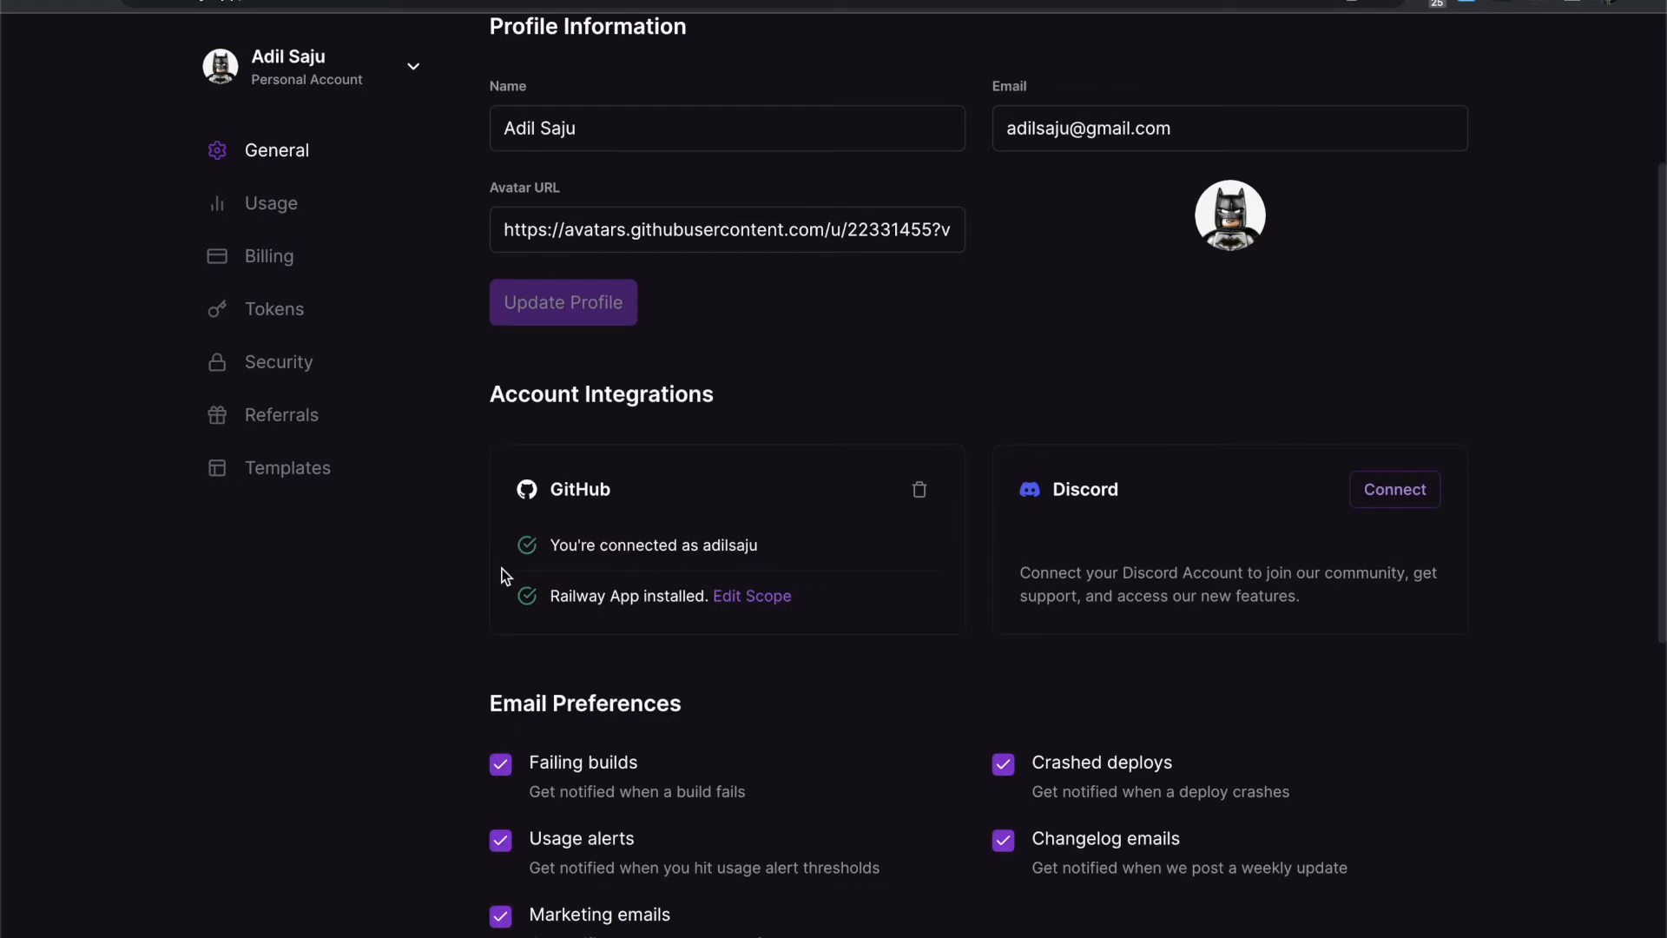
pyautogui.scroll(-3)
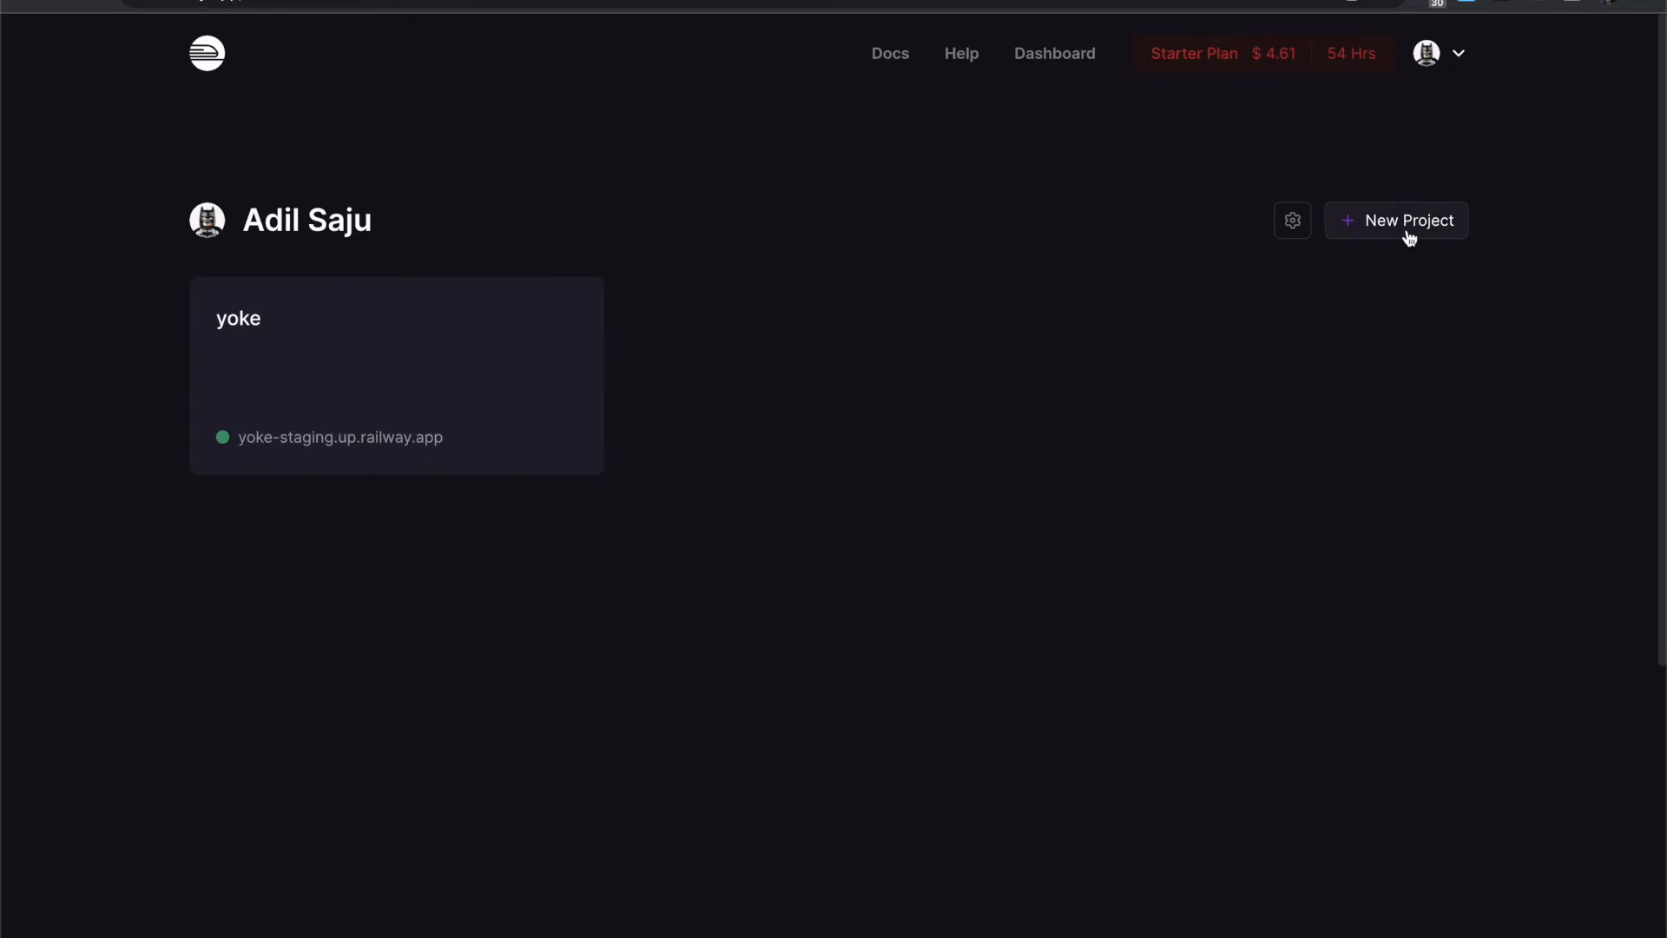
# - Deploy the adilsaju/node-railway GitHub repo as a new Railway project and view its service settings
pyautogui.click(1397, 220)
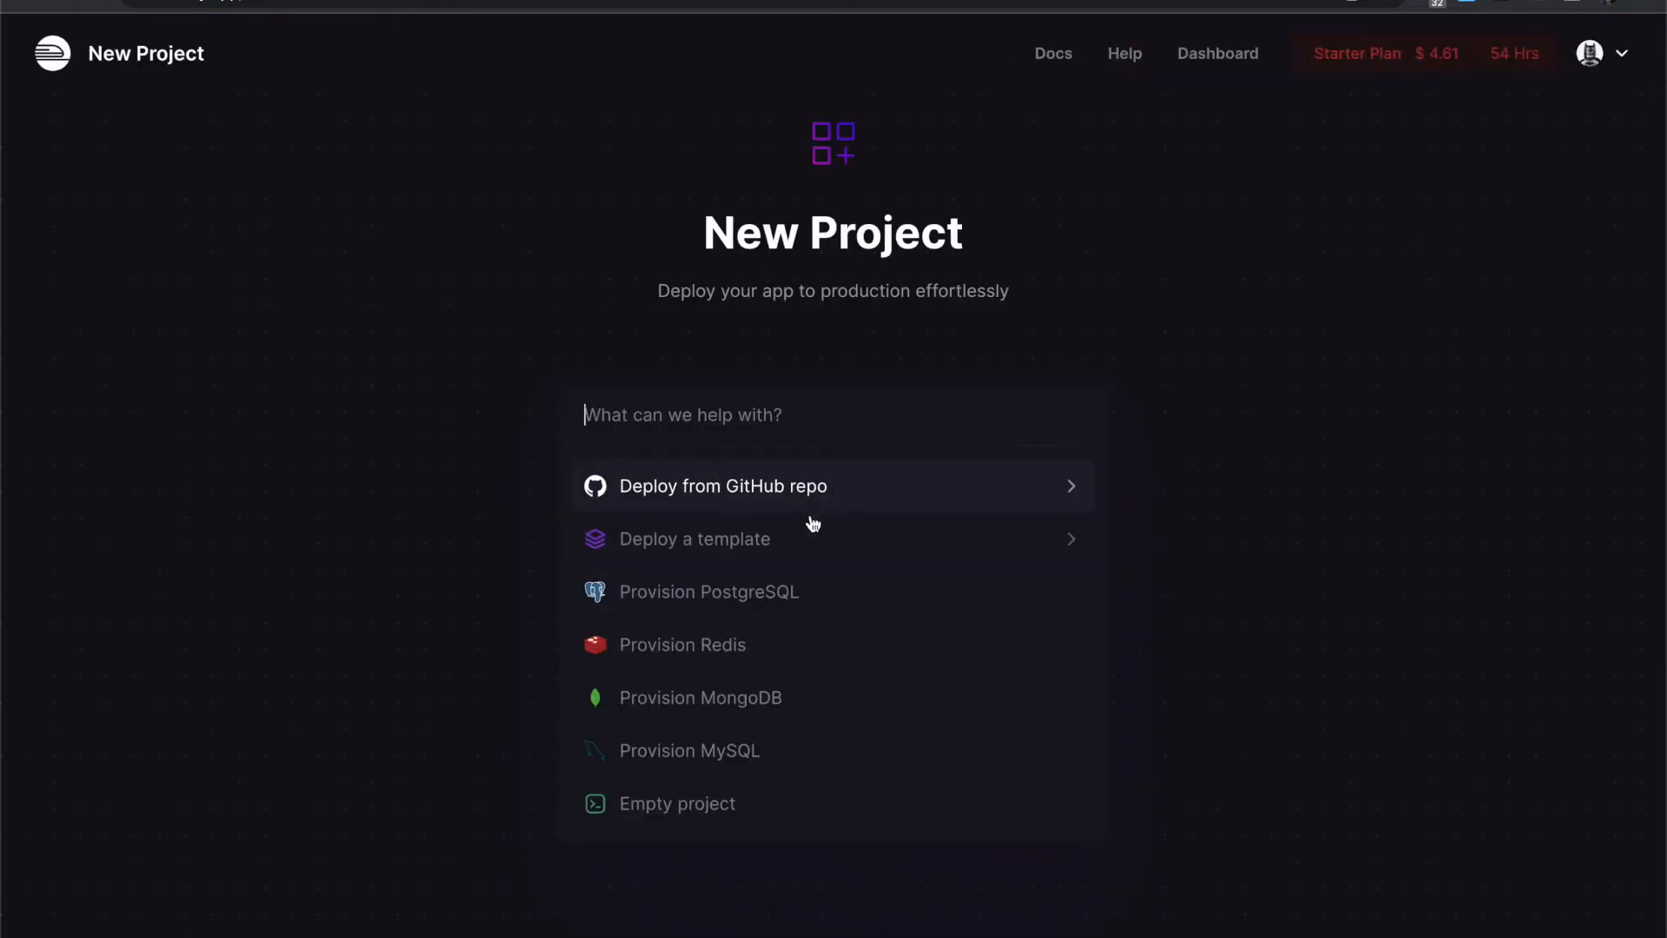
pyautogui.click(723, 487)
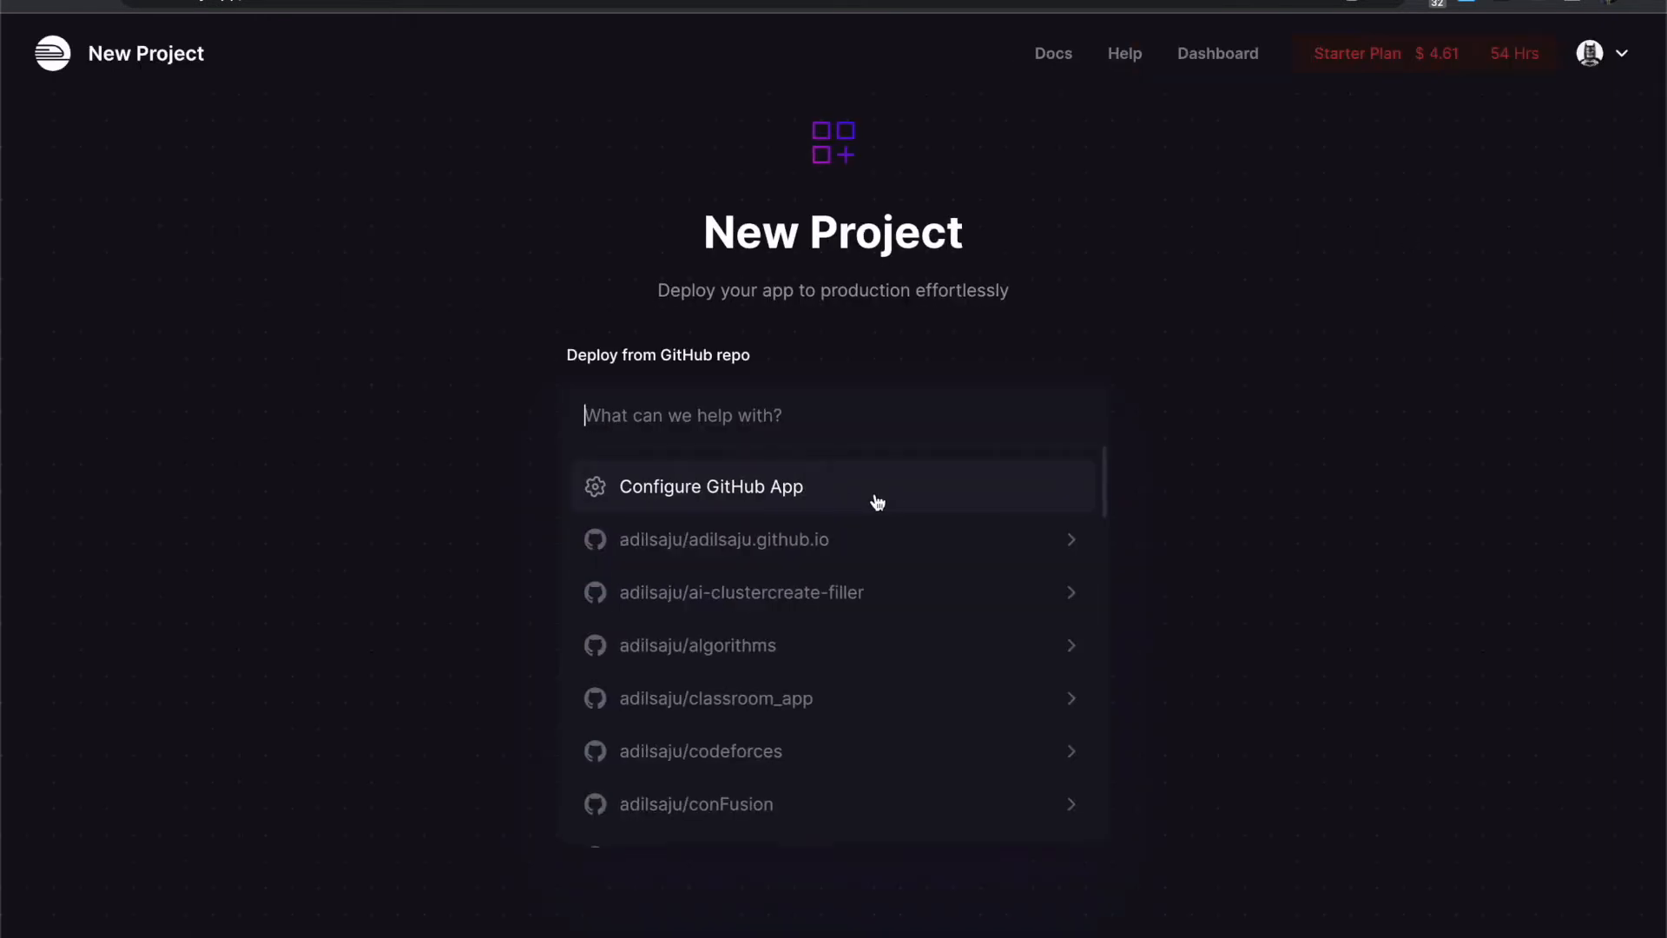
pyautogui.moveTo(792, 403)
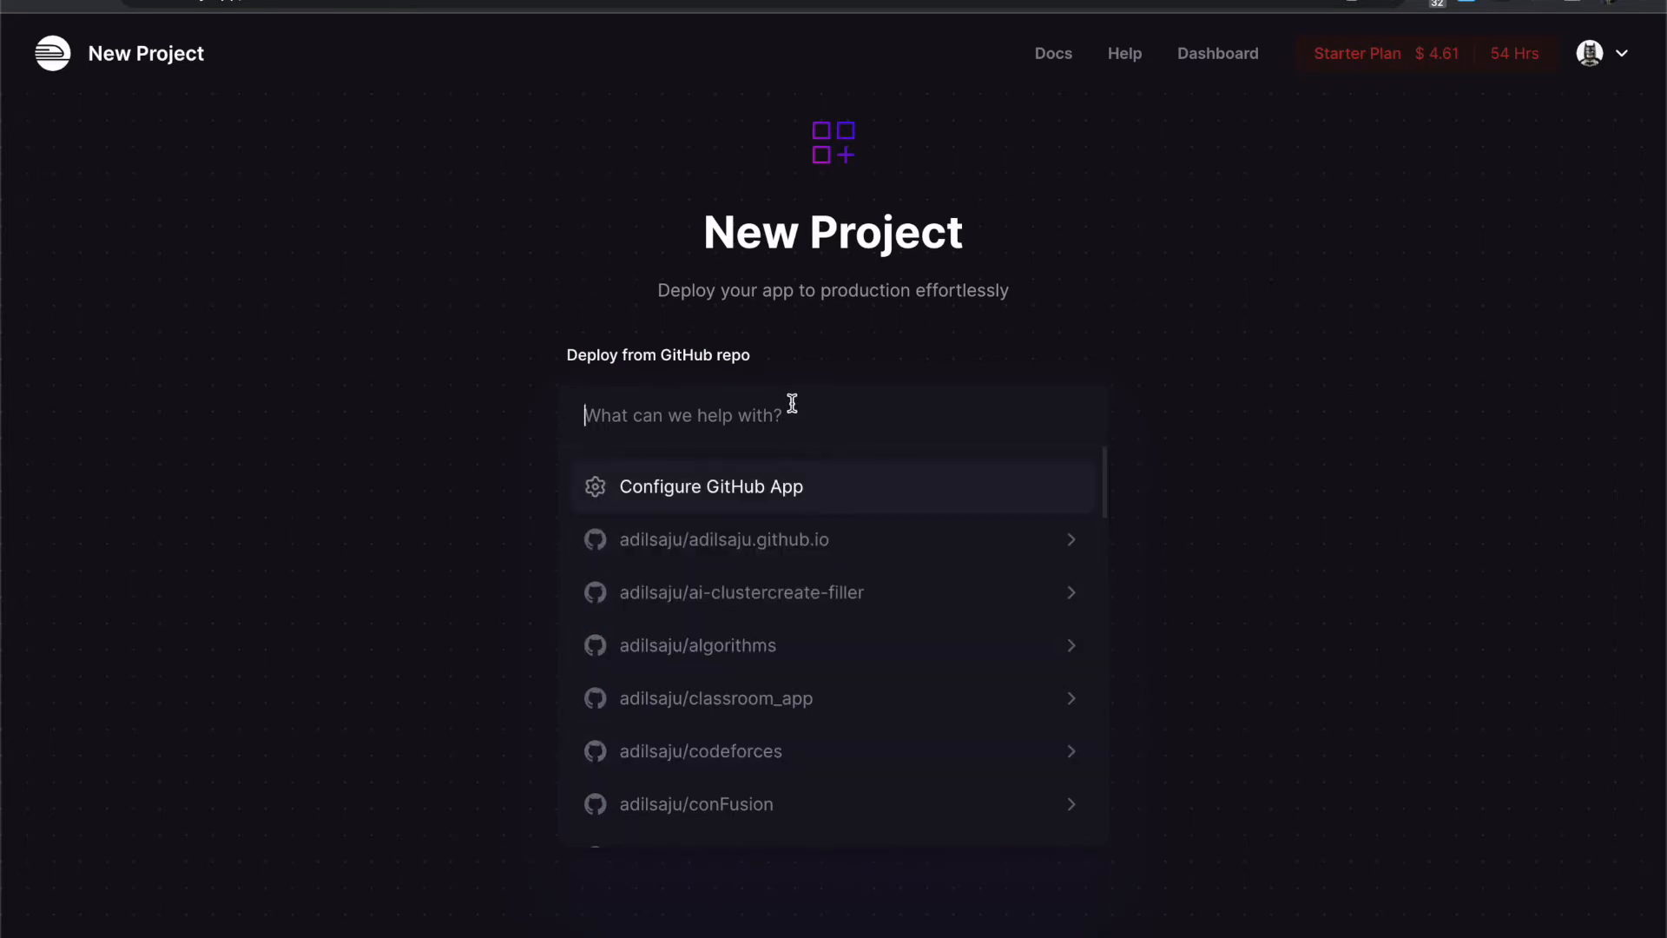
pyautogui.write('rail')
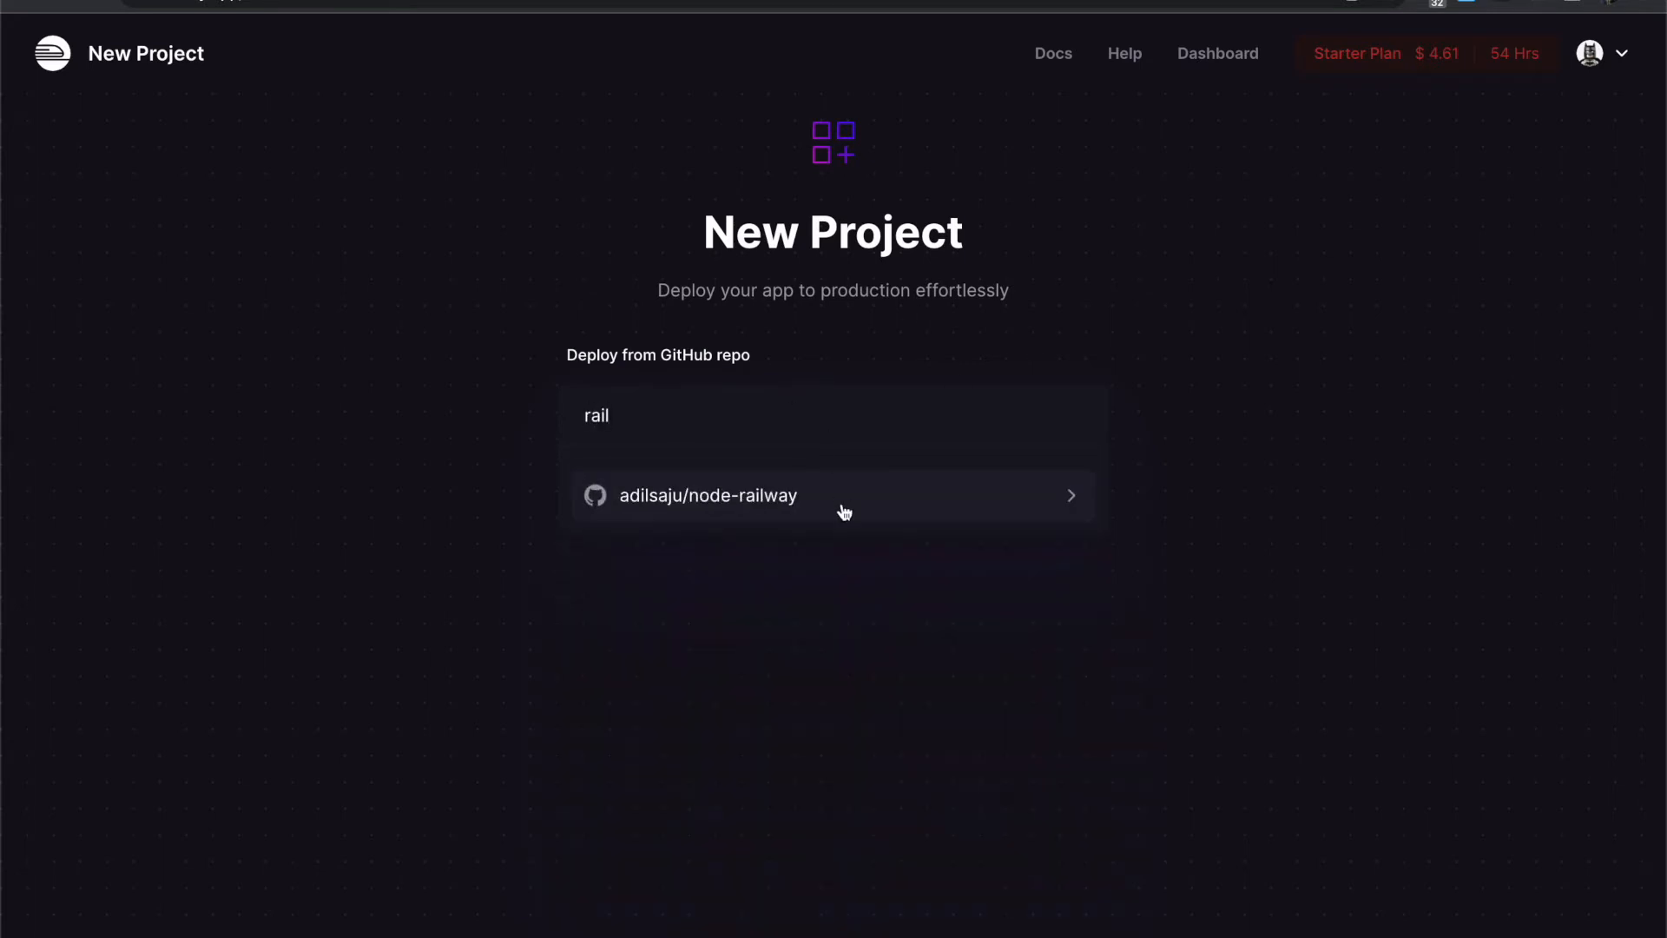
pyautogui.click(707, 495)
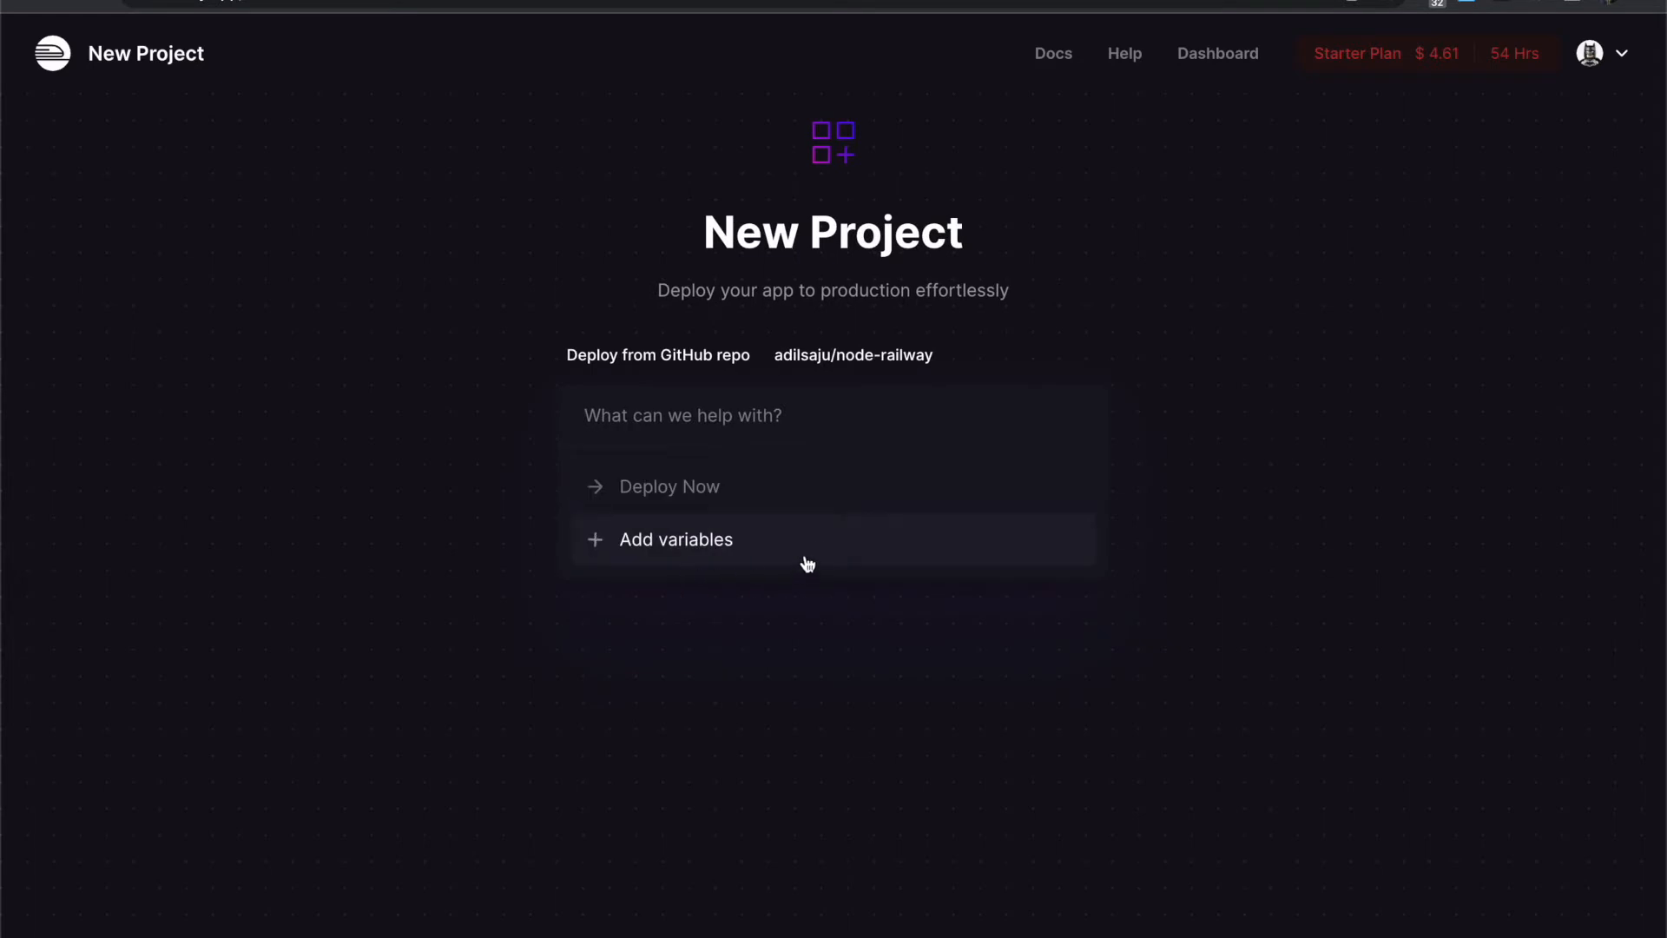
pyautogui.moveTo(700, 505)
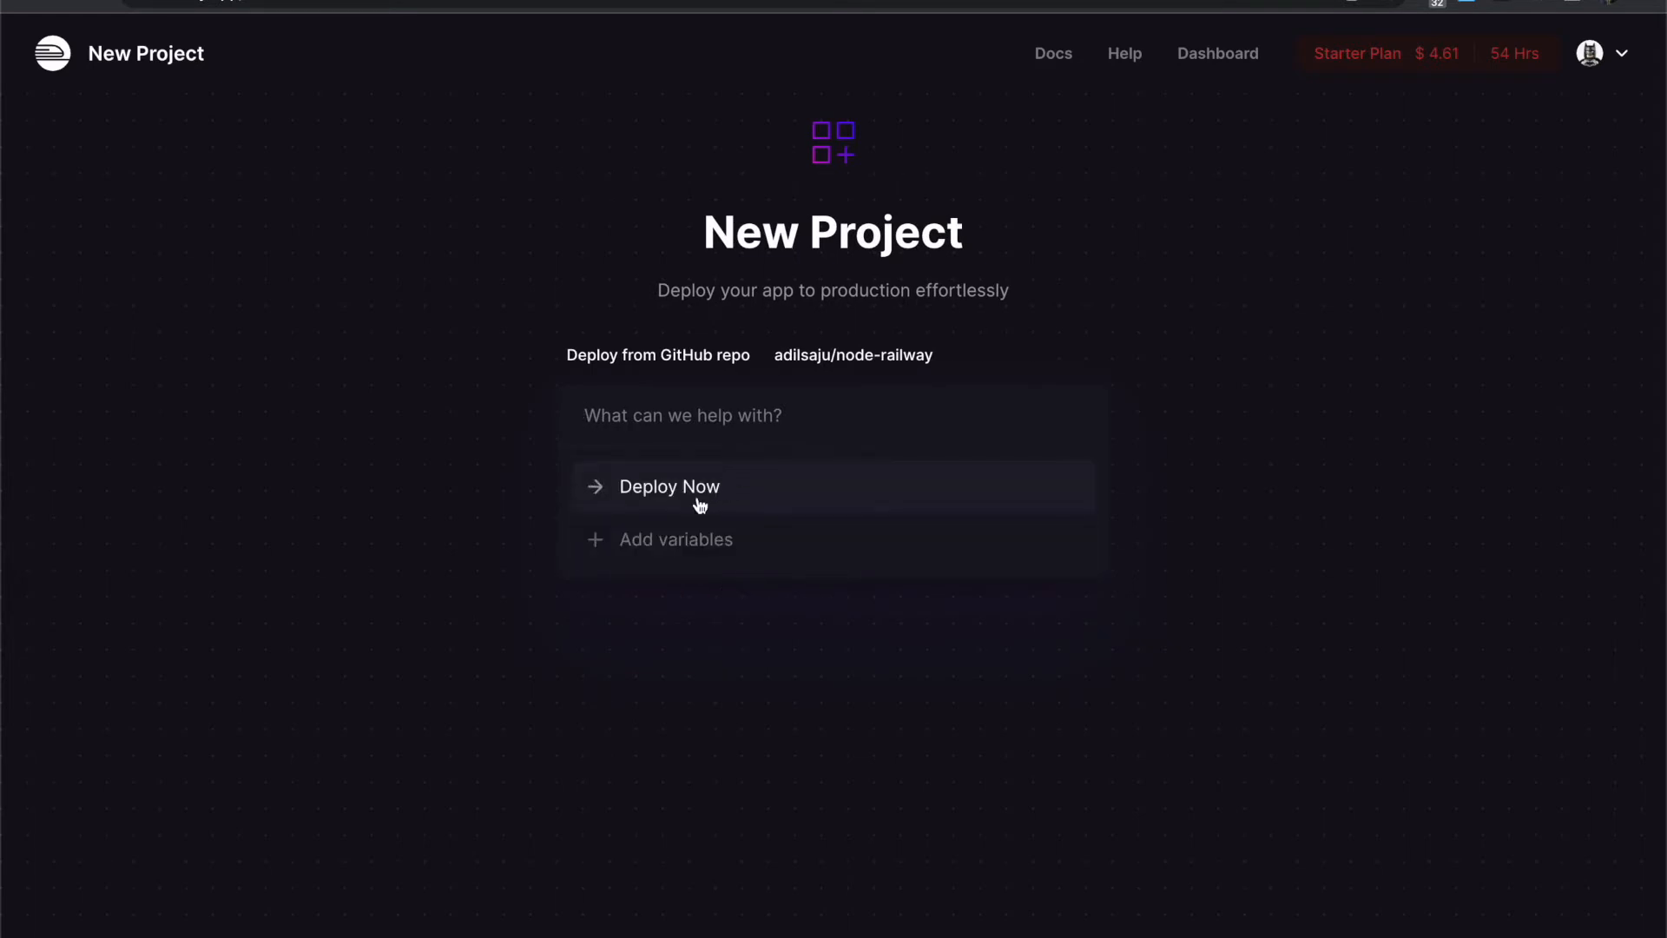
pyautogui.click(669, 486)
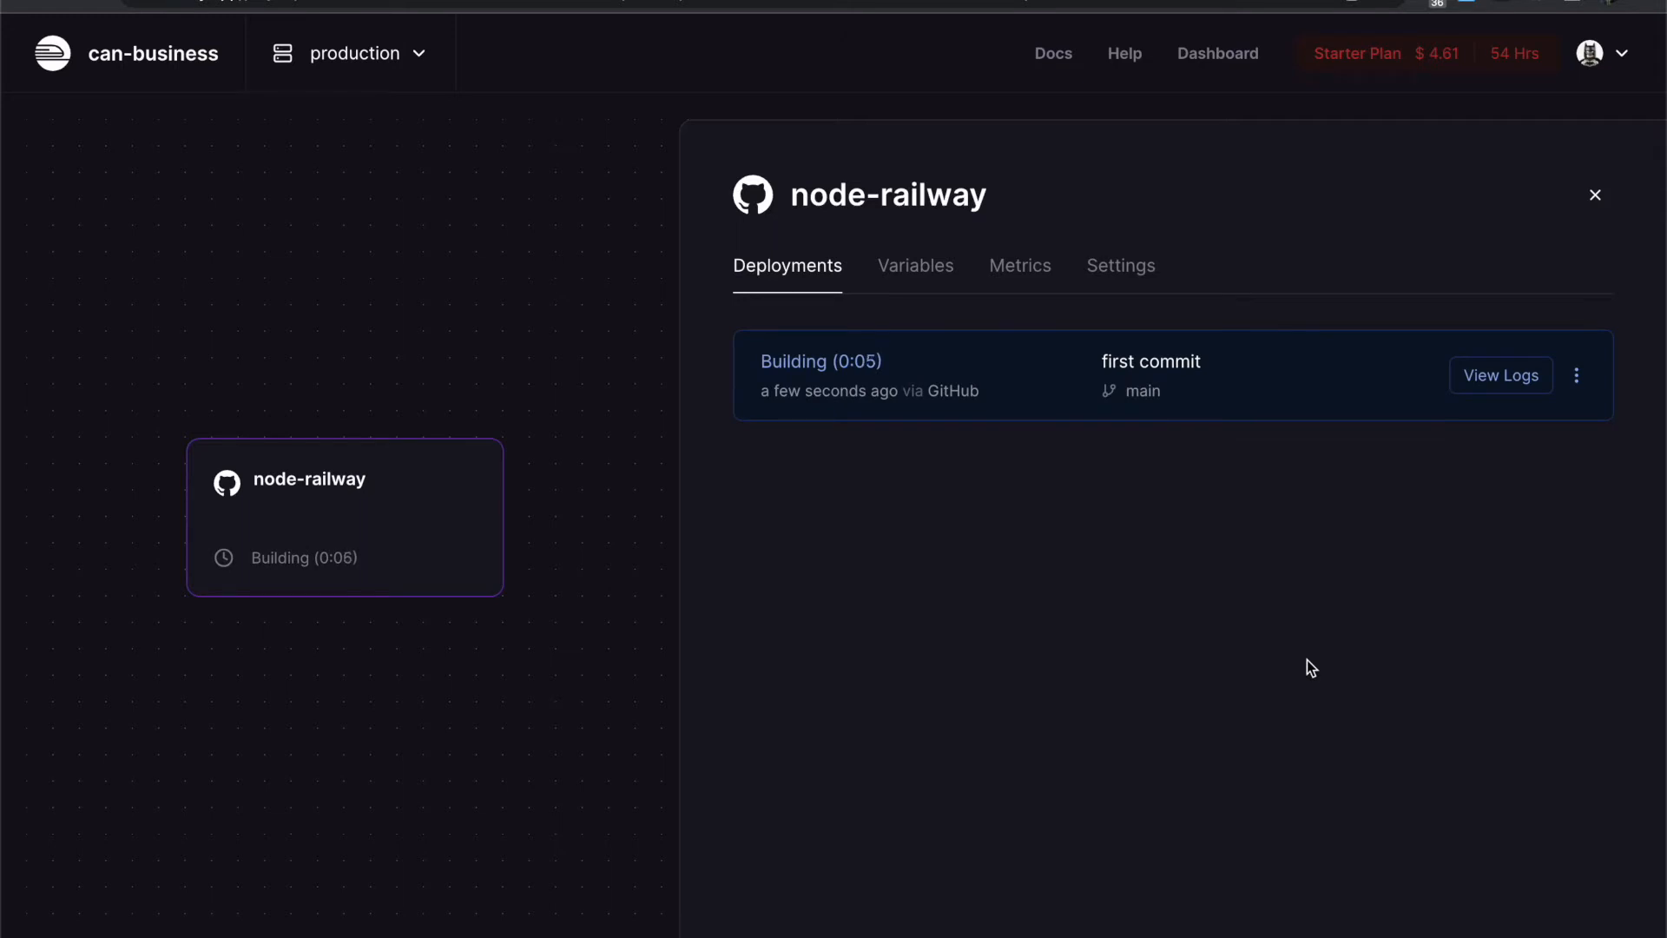
pyautogui.moveTo(1245, 500)
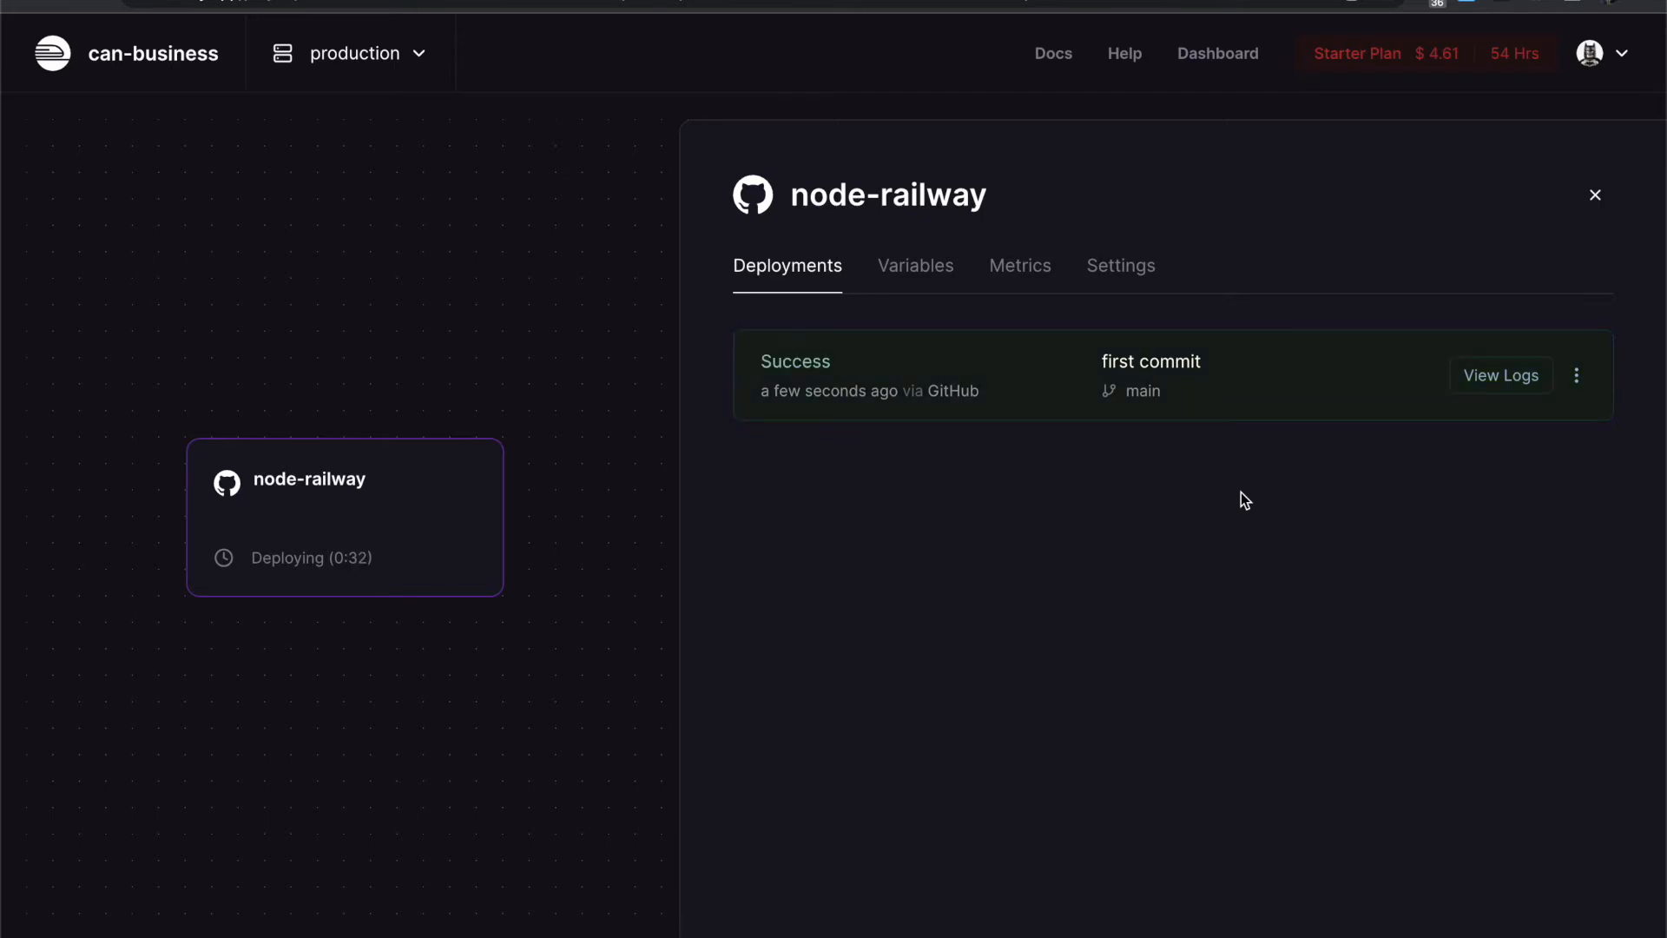
pyautogui.click(1501, 375)
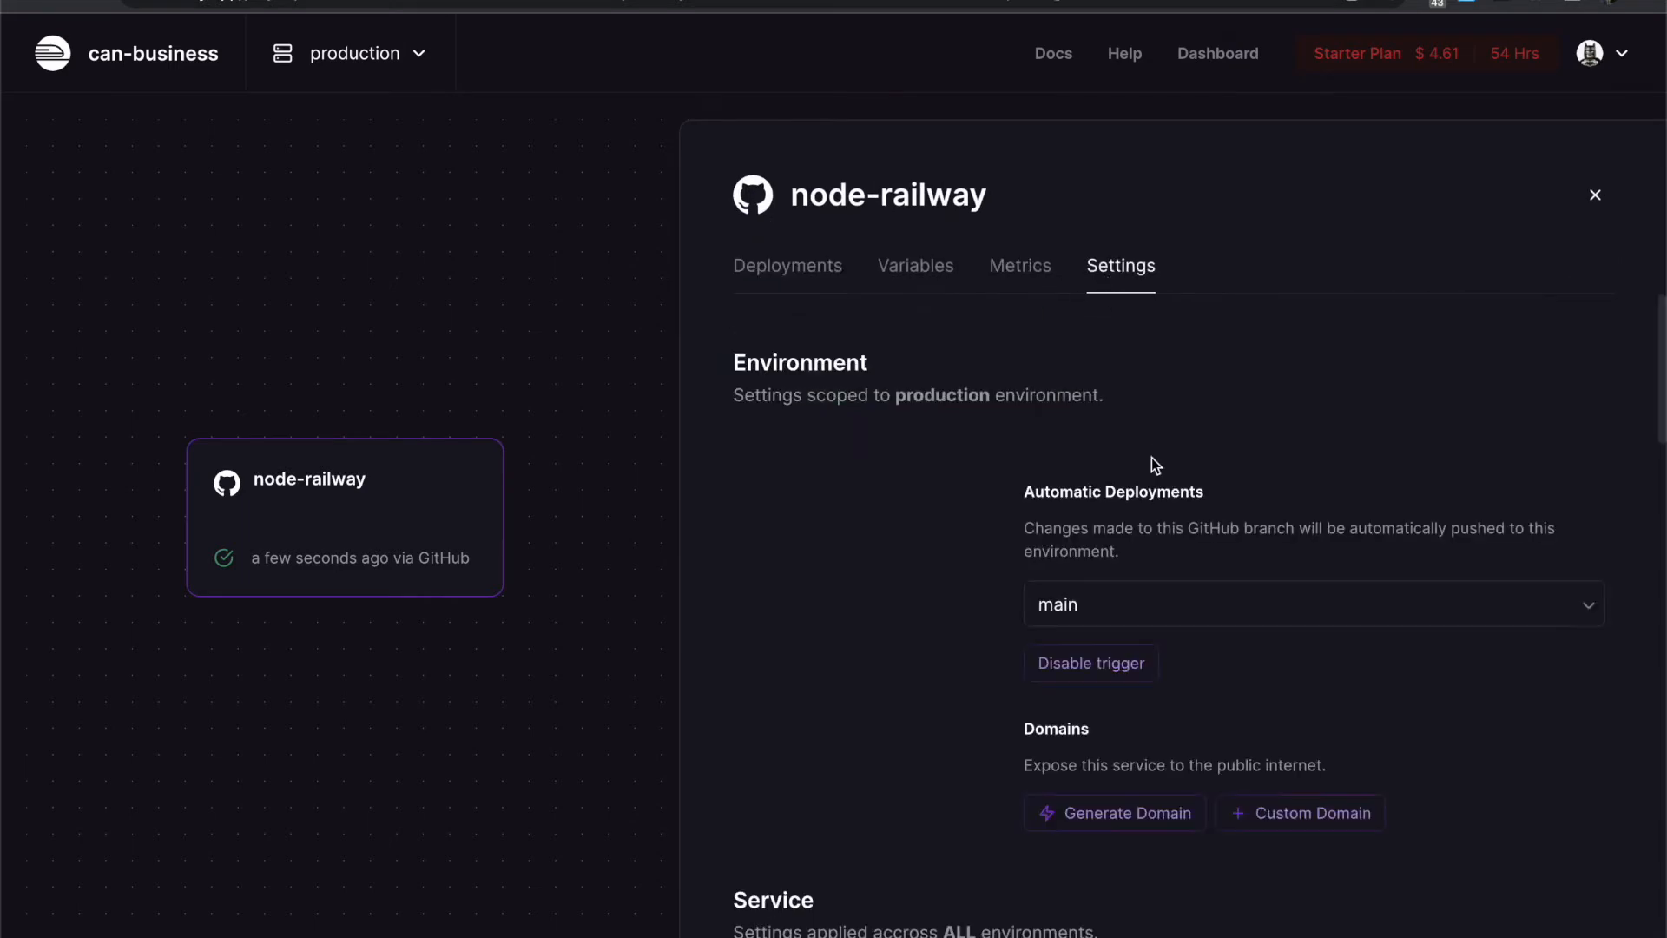
pyautogui.scroll(-3)
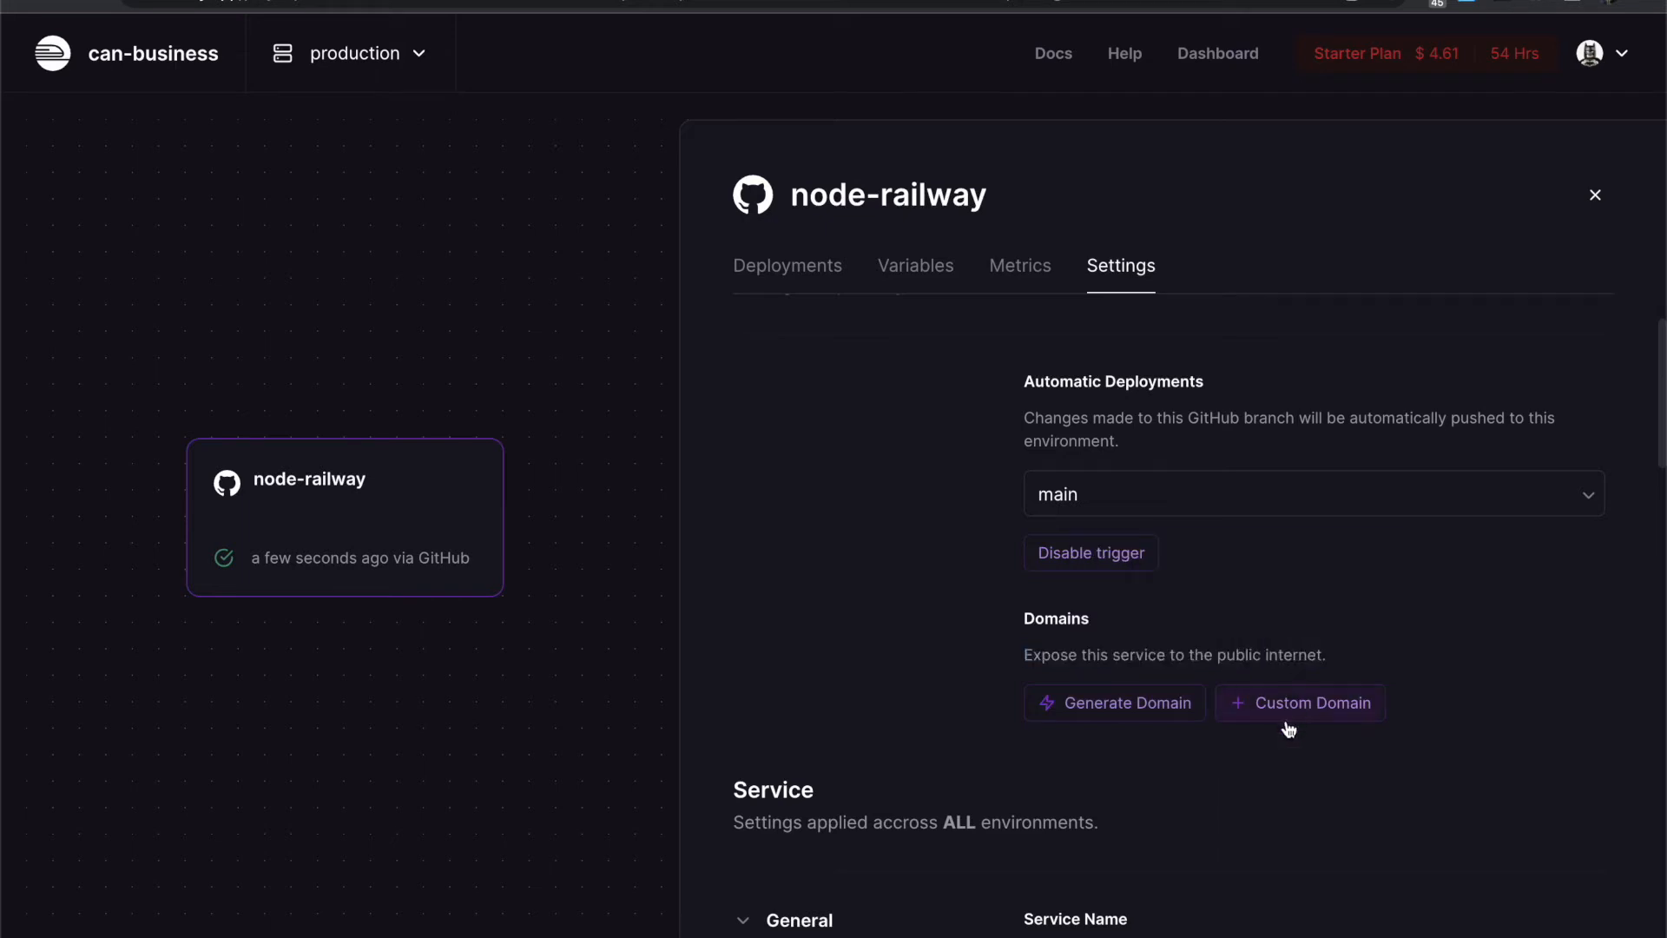
pyautogui.click(1299, 702)
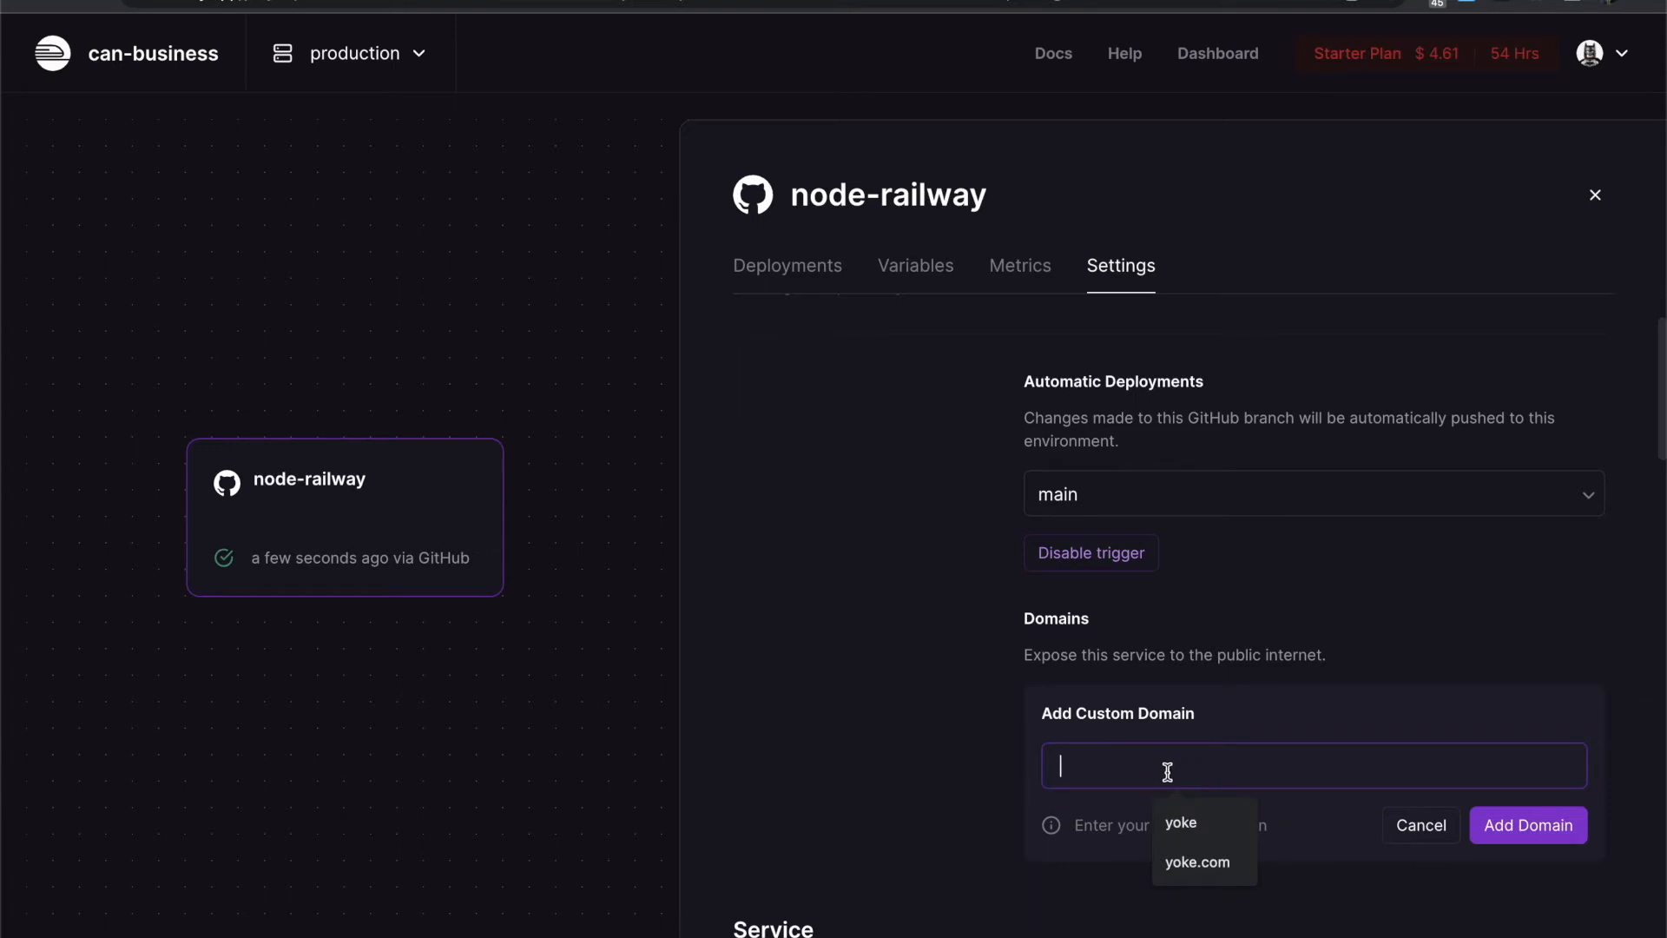
pyautogui.write('railway')
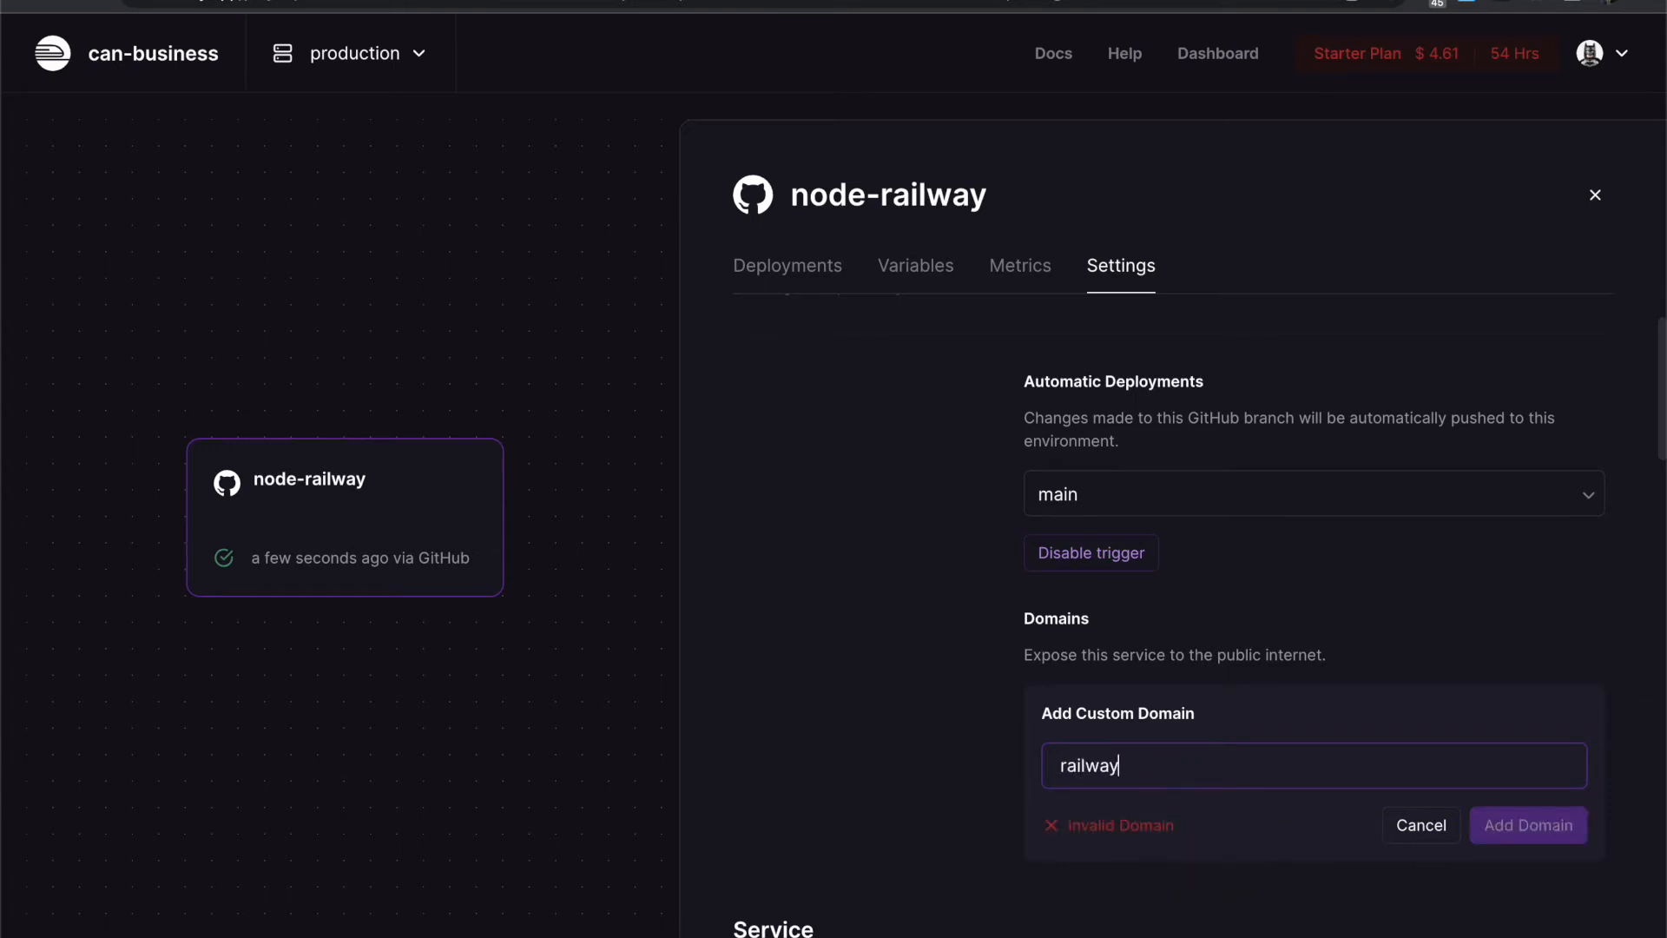
pyautogui.write('-')
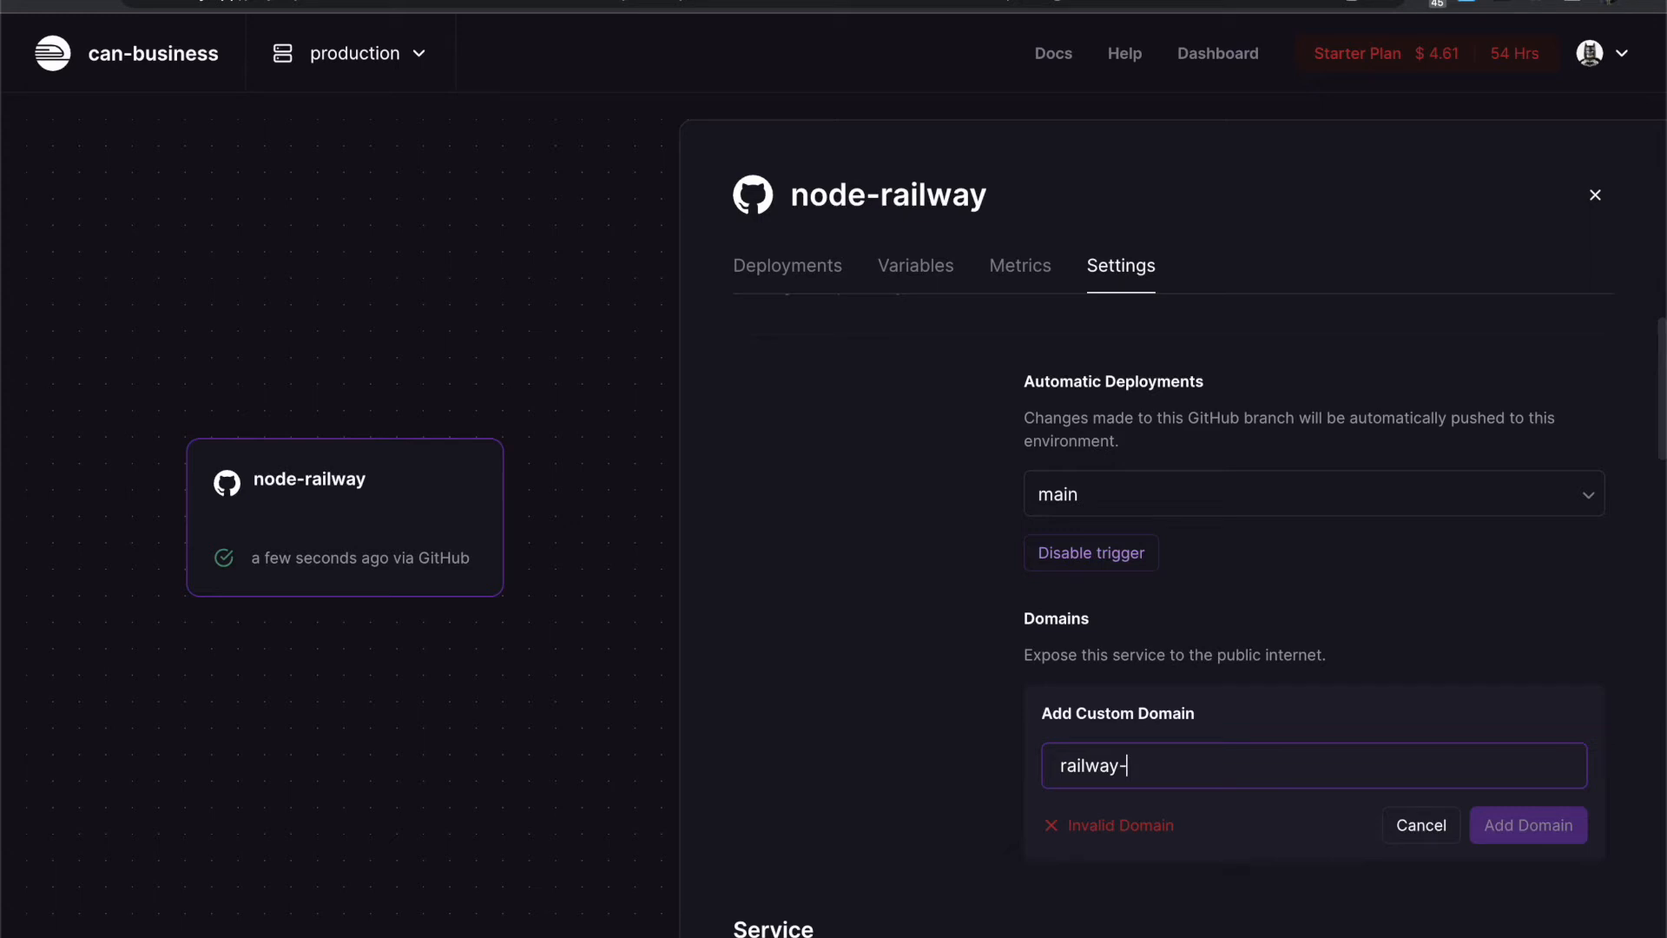
pyautogui.write('demo')
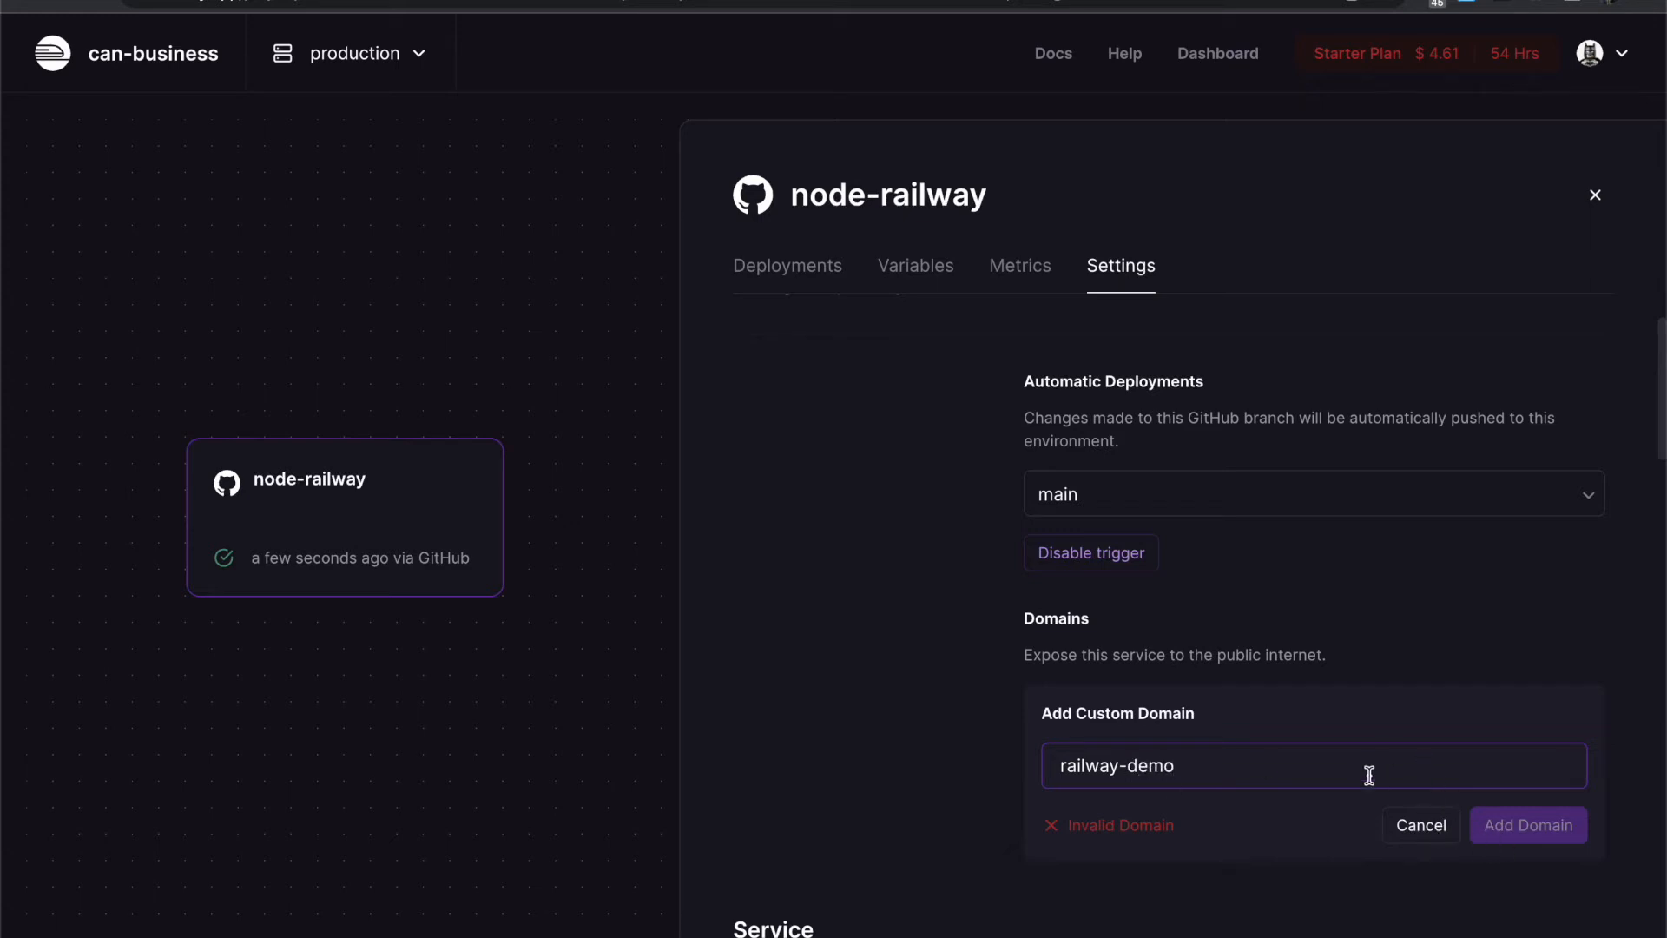
pyautogui.write('railway.demo')
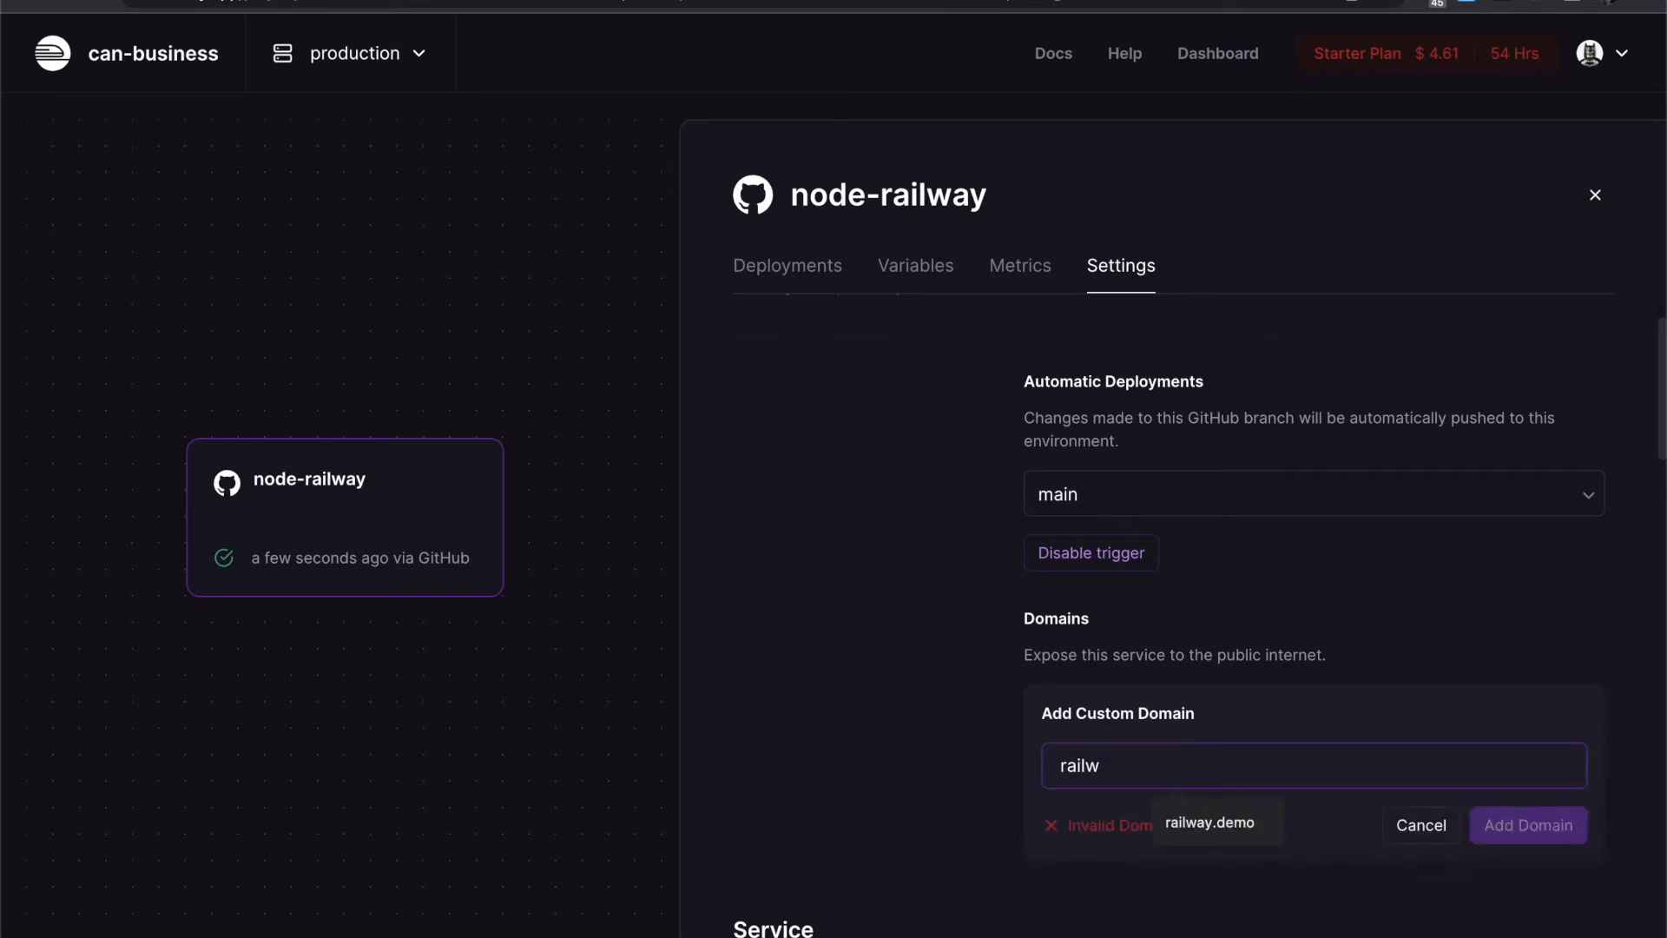
pyautogui.write('abc')
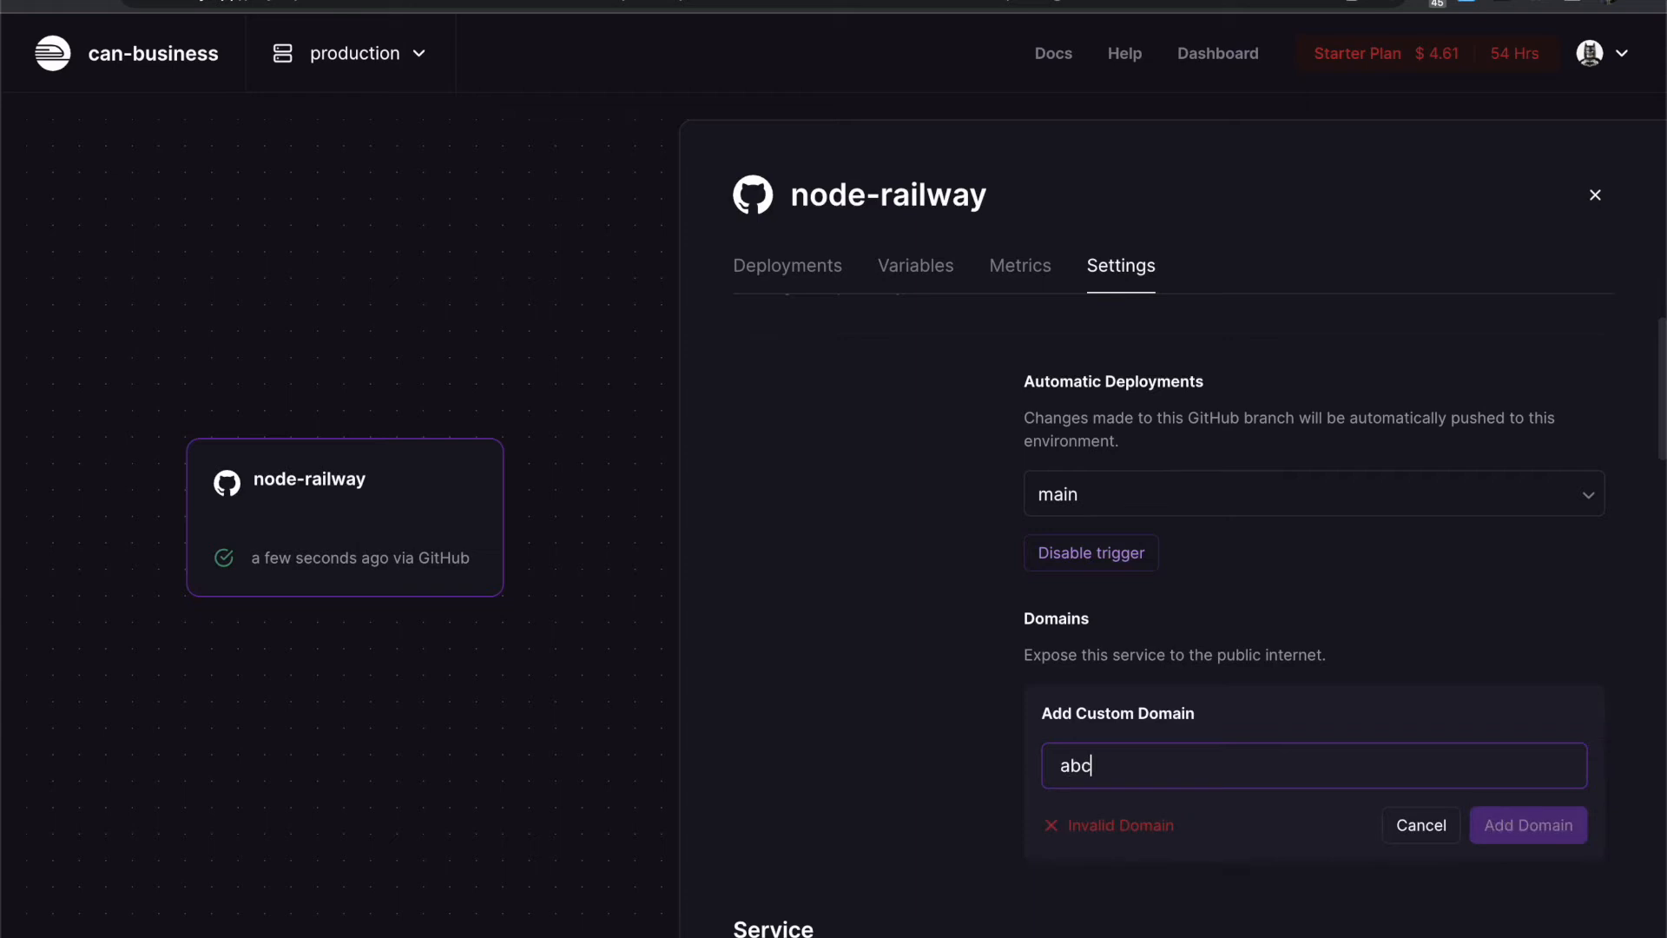
pyautogui.write('.ac')
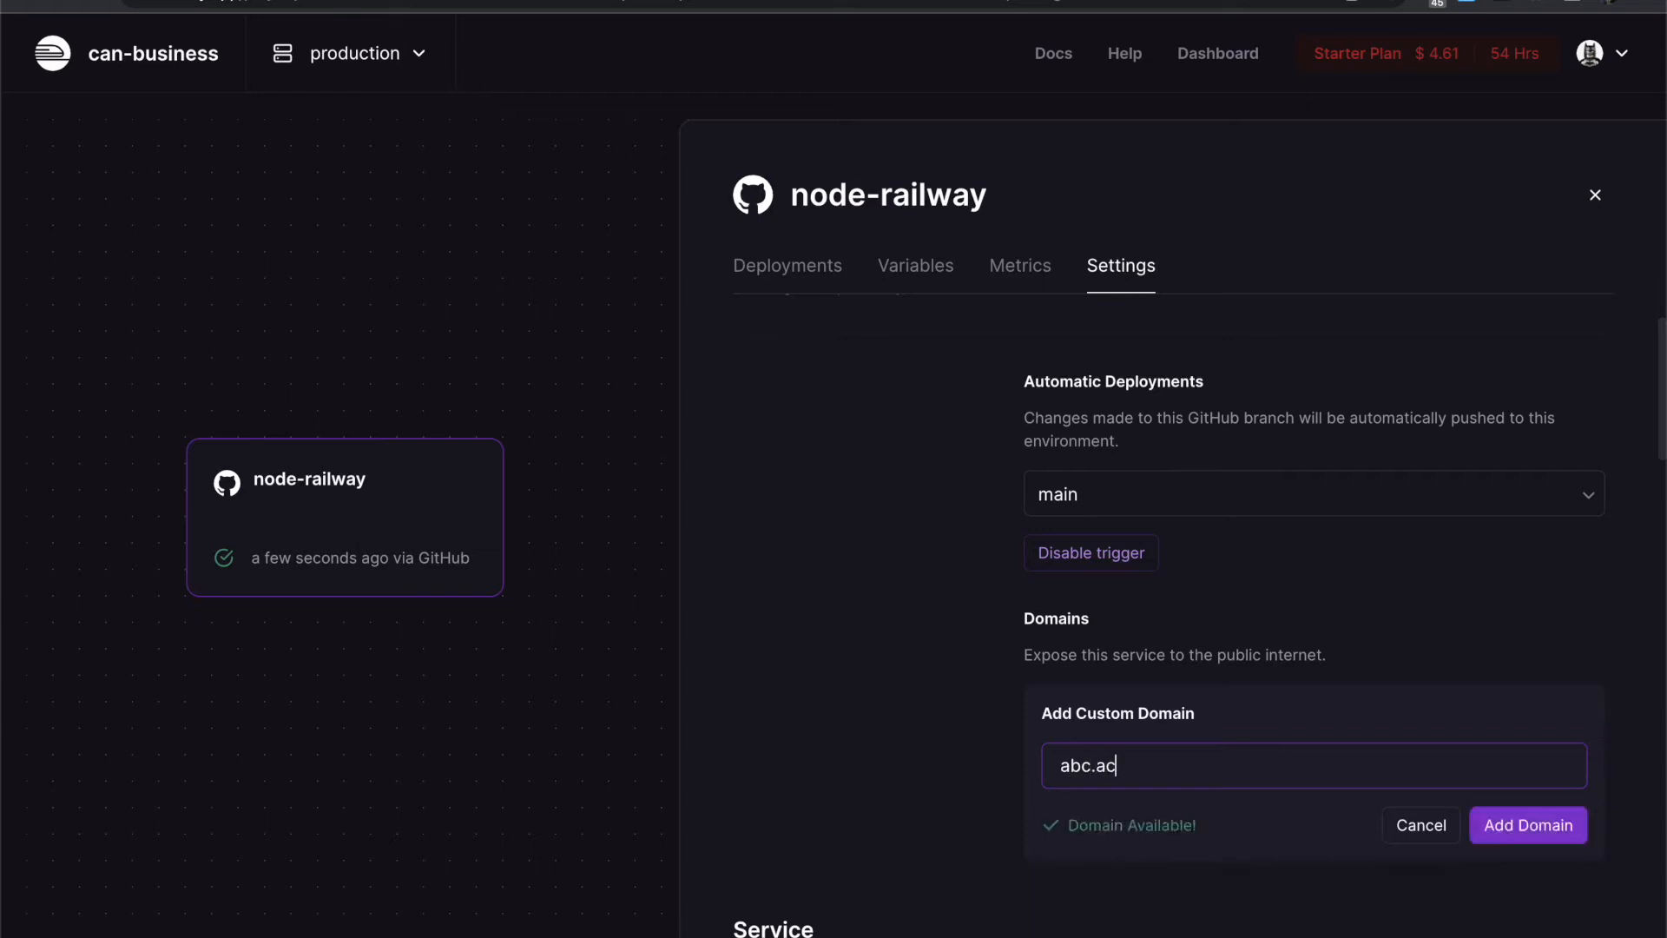
pyautogui.press('Backspace')
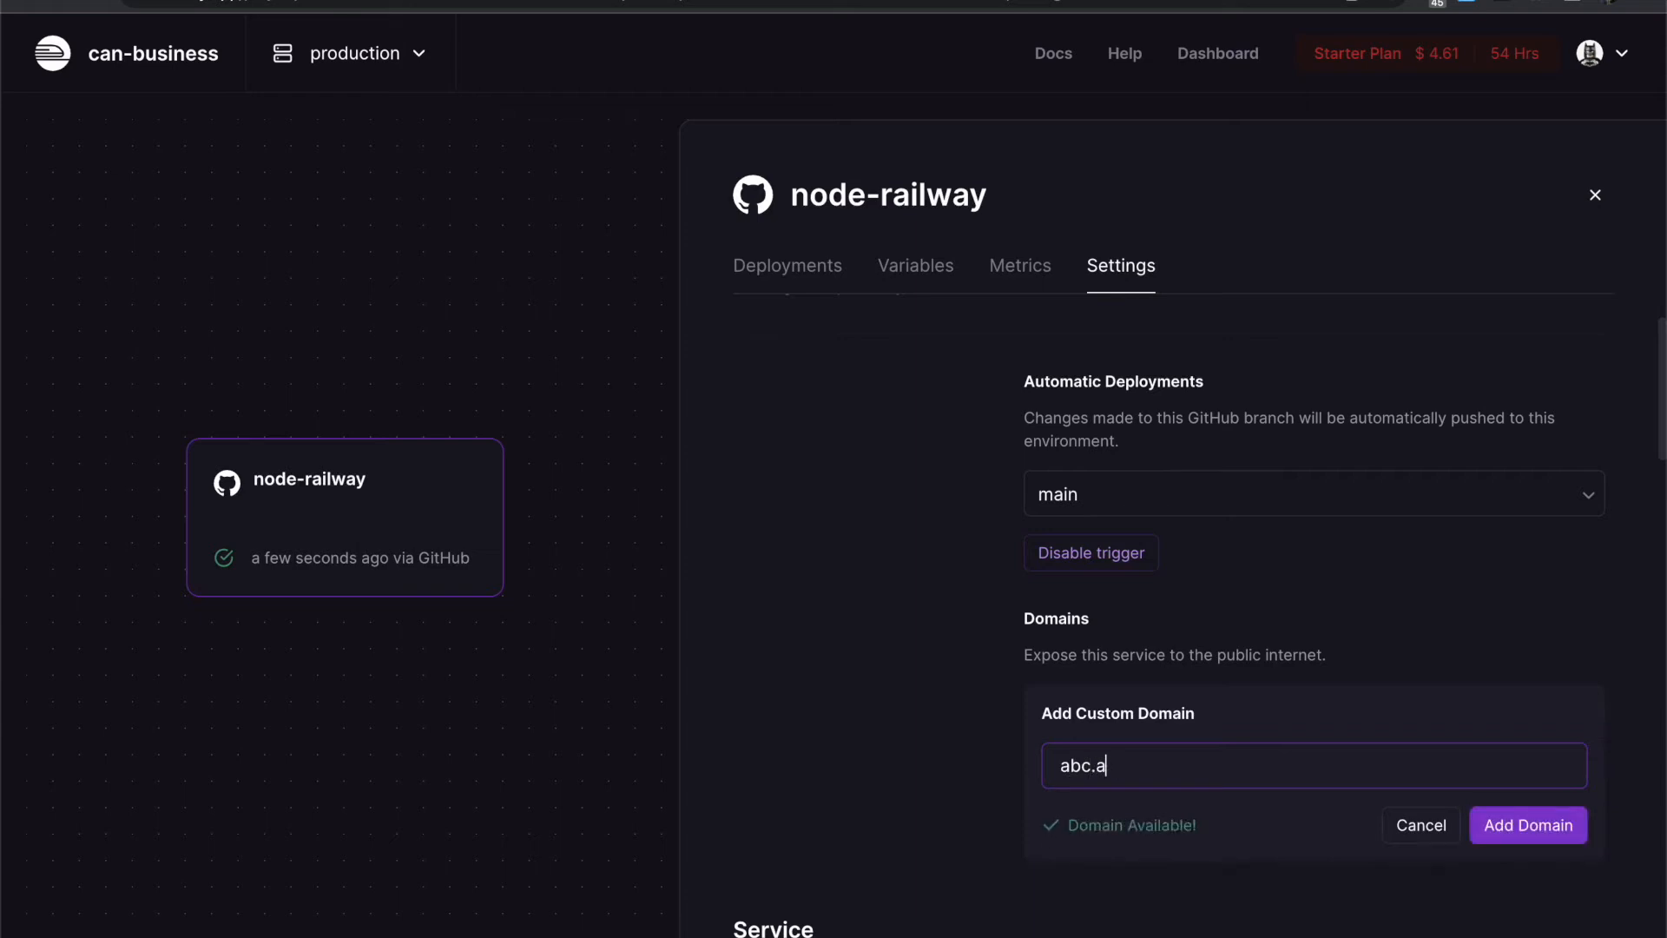
pyautogui.click(1529, 825)
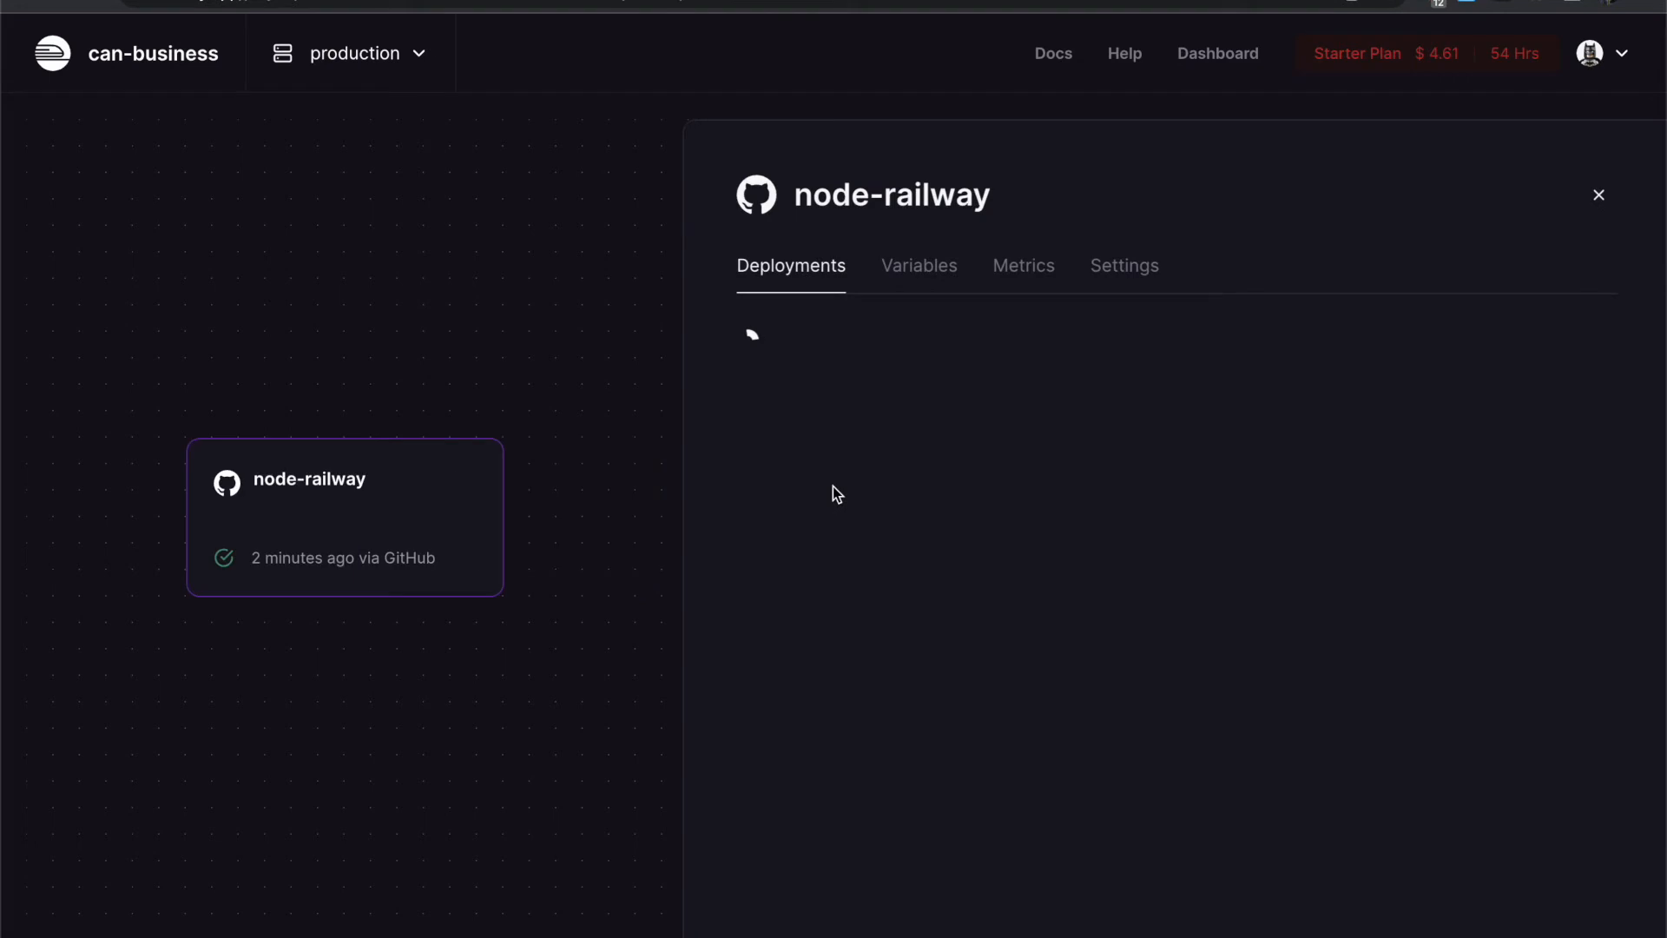
# - Generate the node-railway-production.up.railway.app domain and visit it in the browser
pyautogui.click(1121, 265)
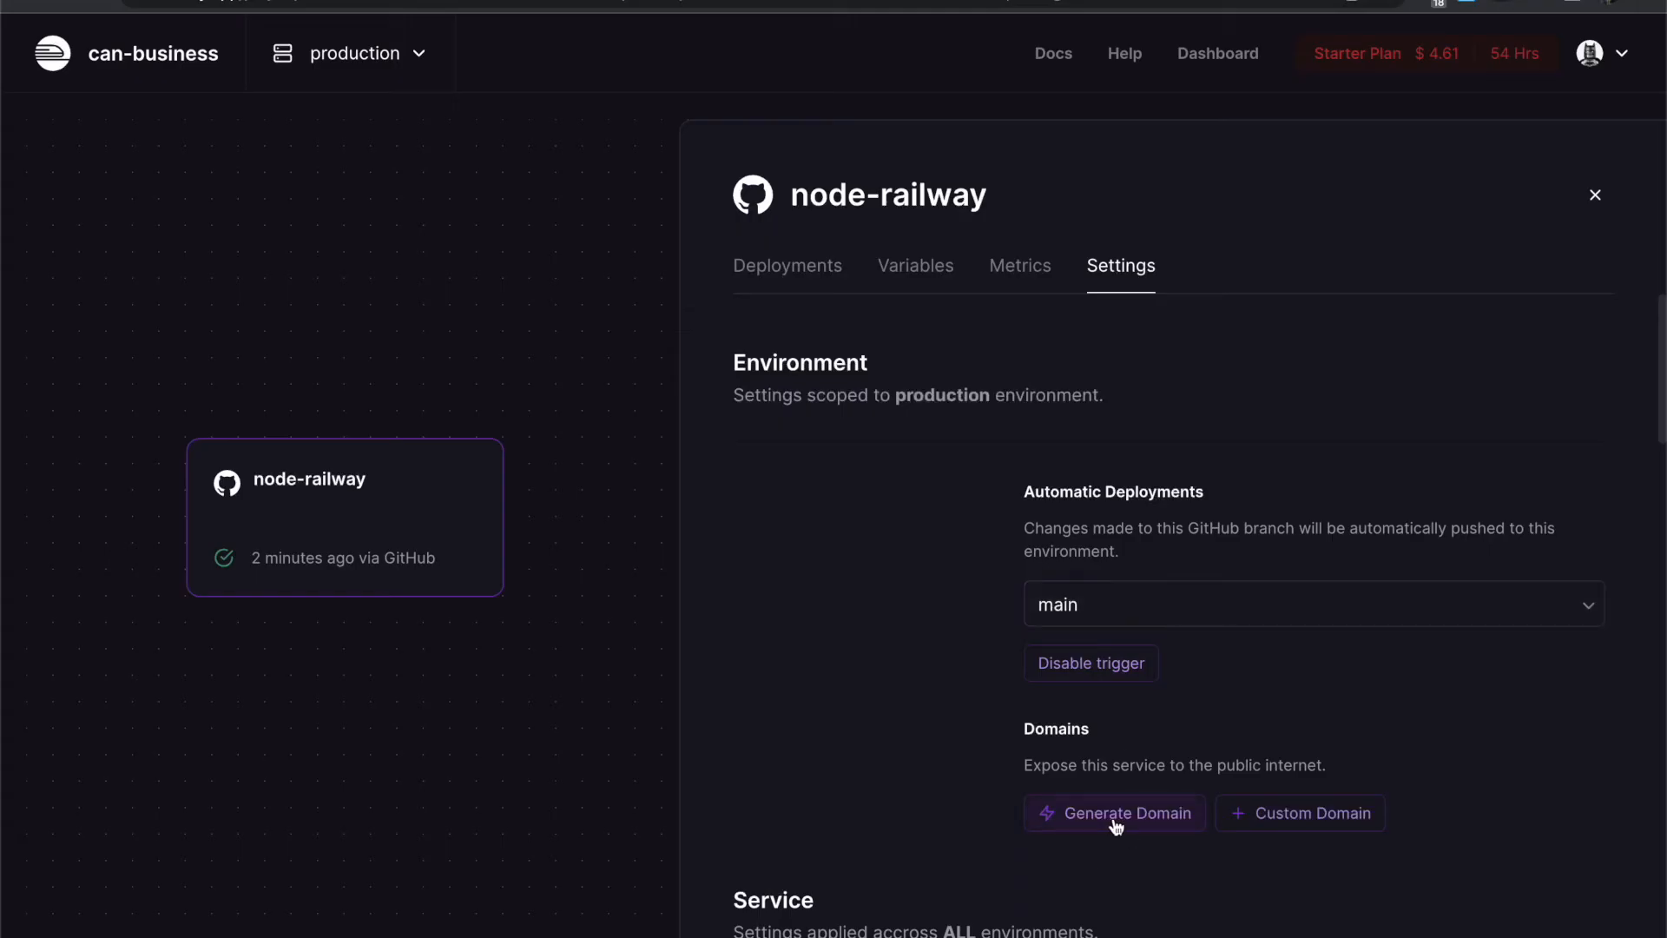
pyautogui.click(1115, 813)
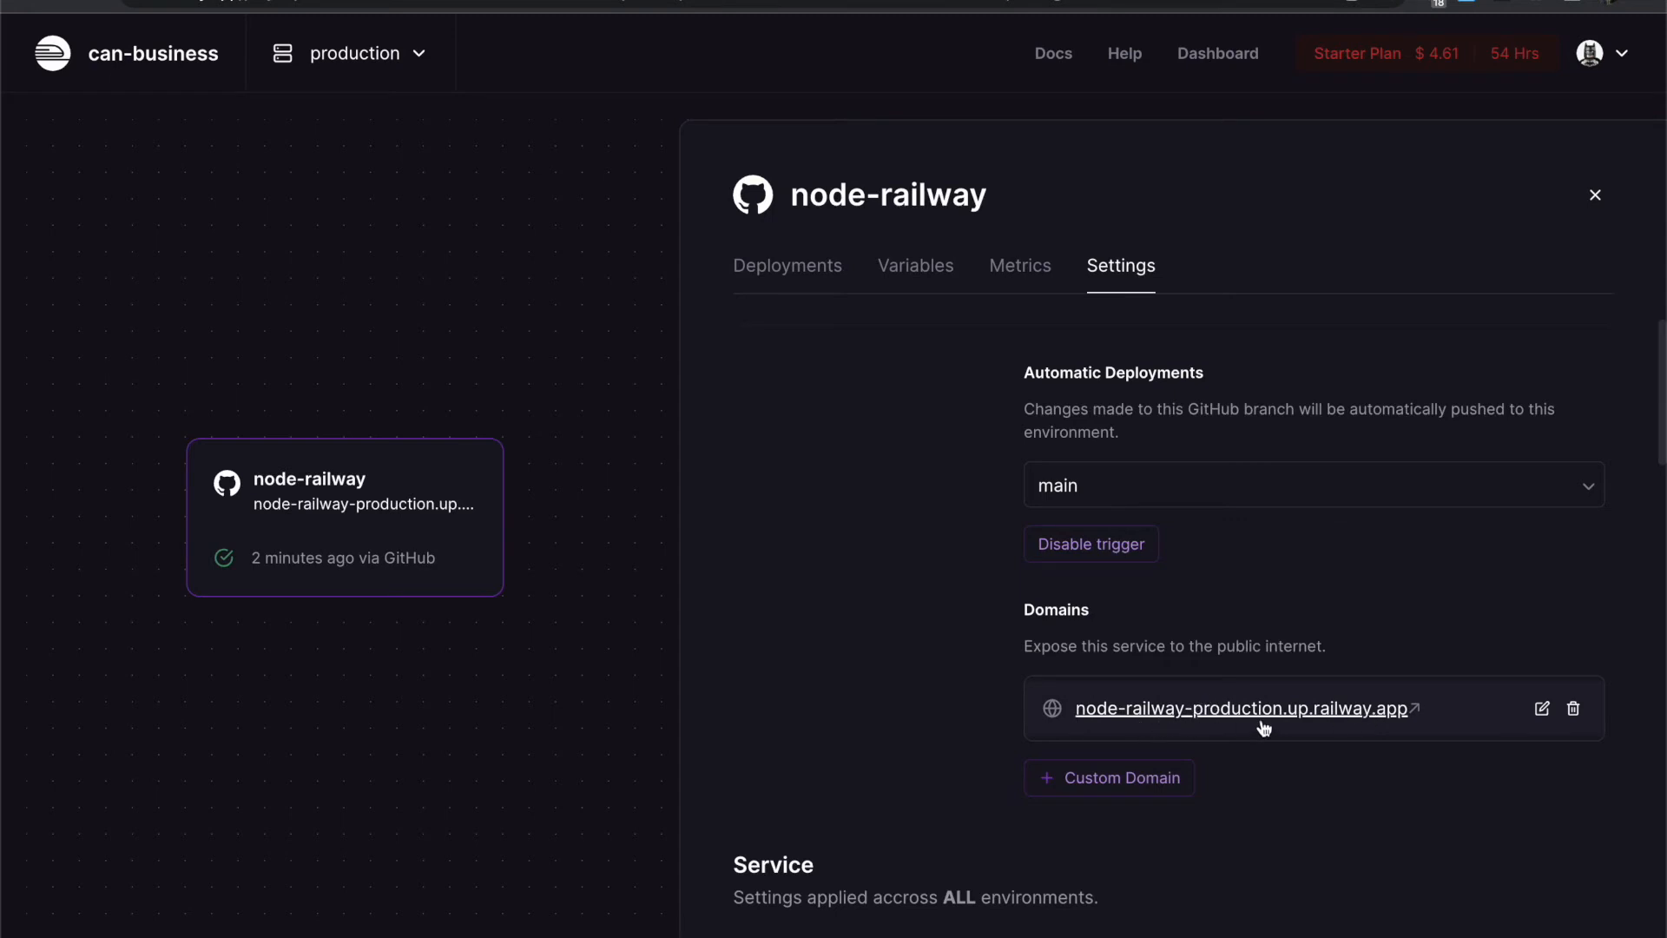
pyautogui.moveTo(1096, 723)
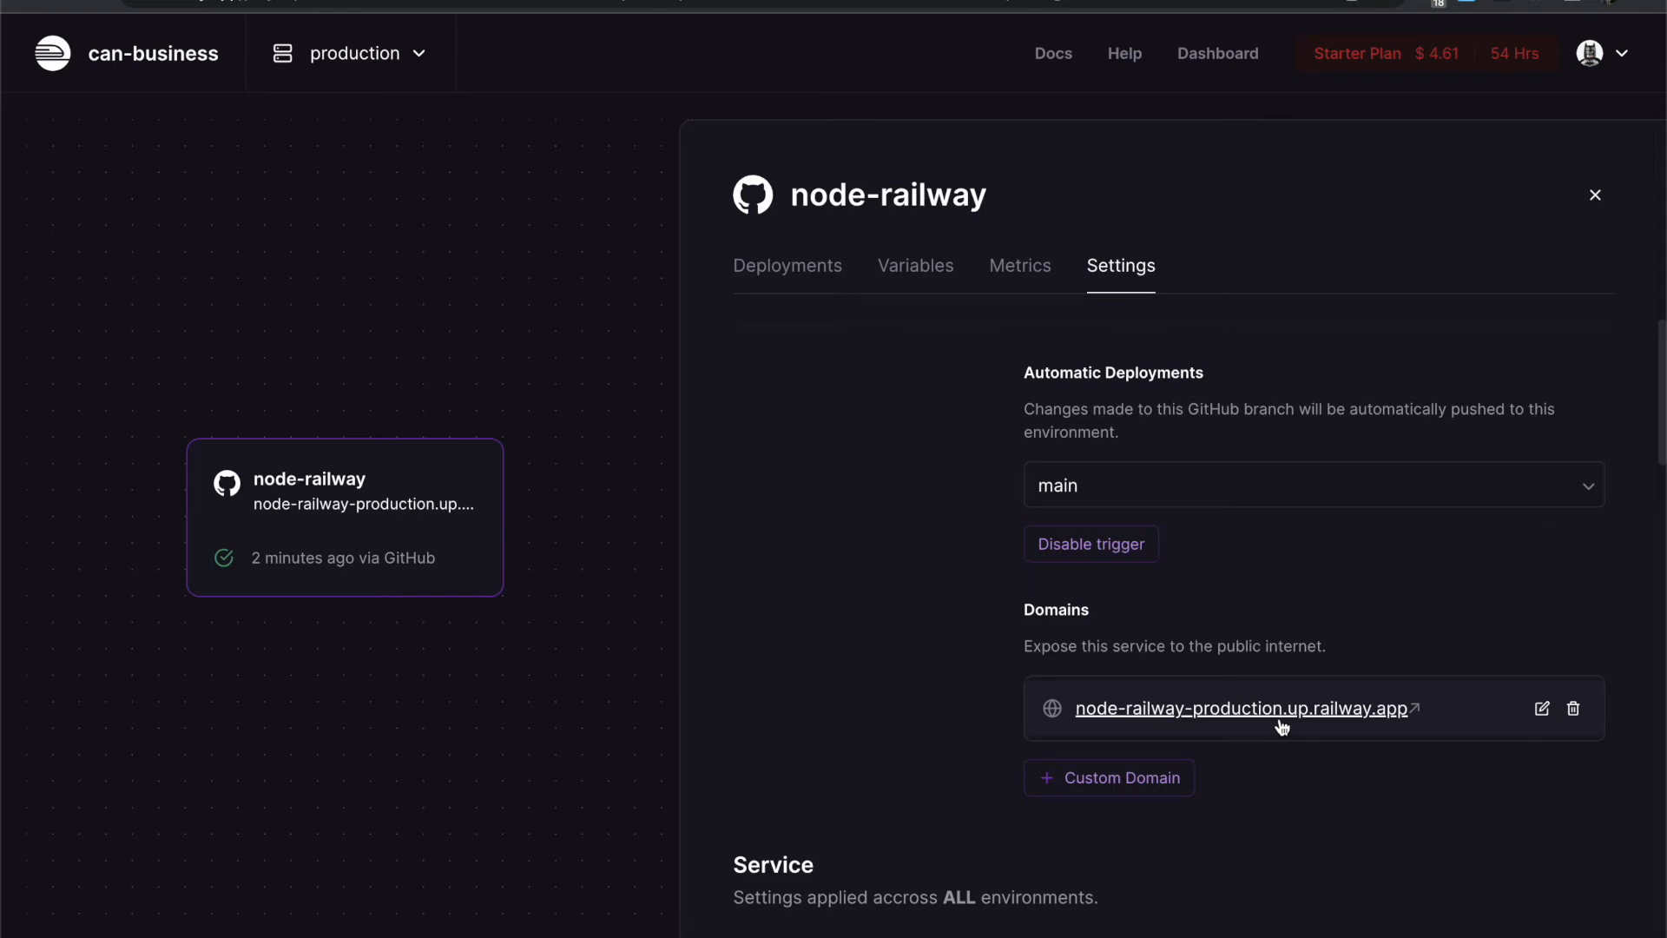
pyautogui.moveTo(1504, 713)
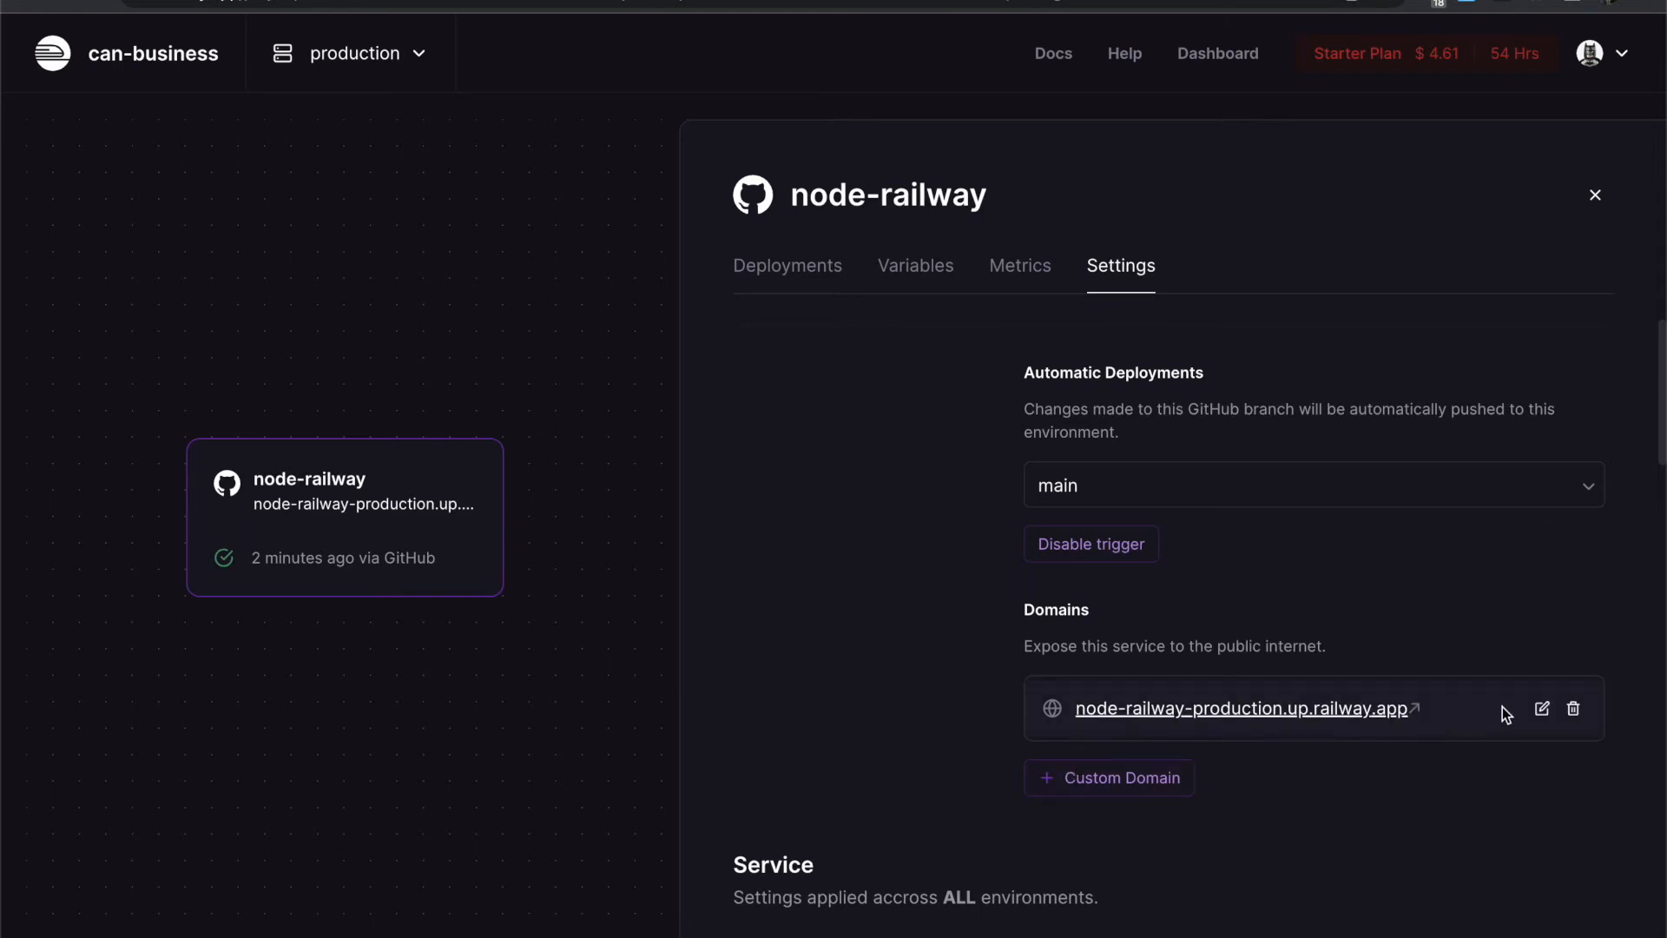
pyautogui.moveTo(1315, 715)
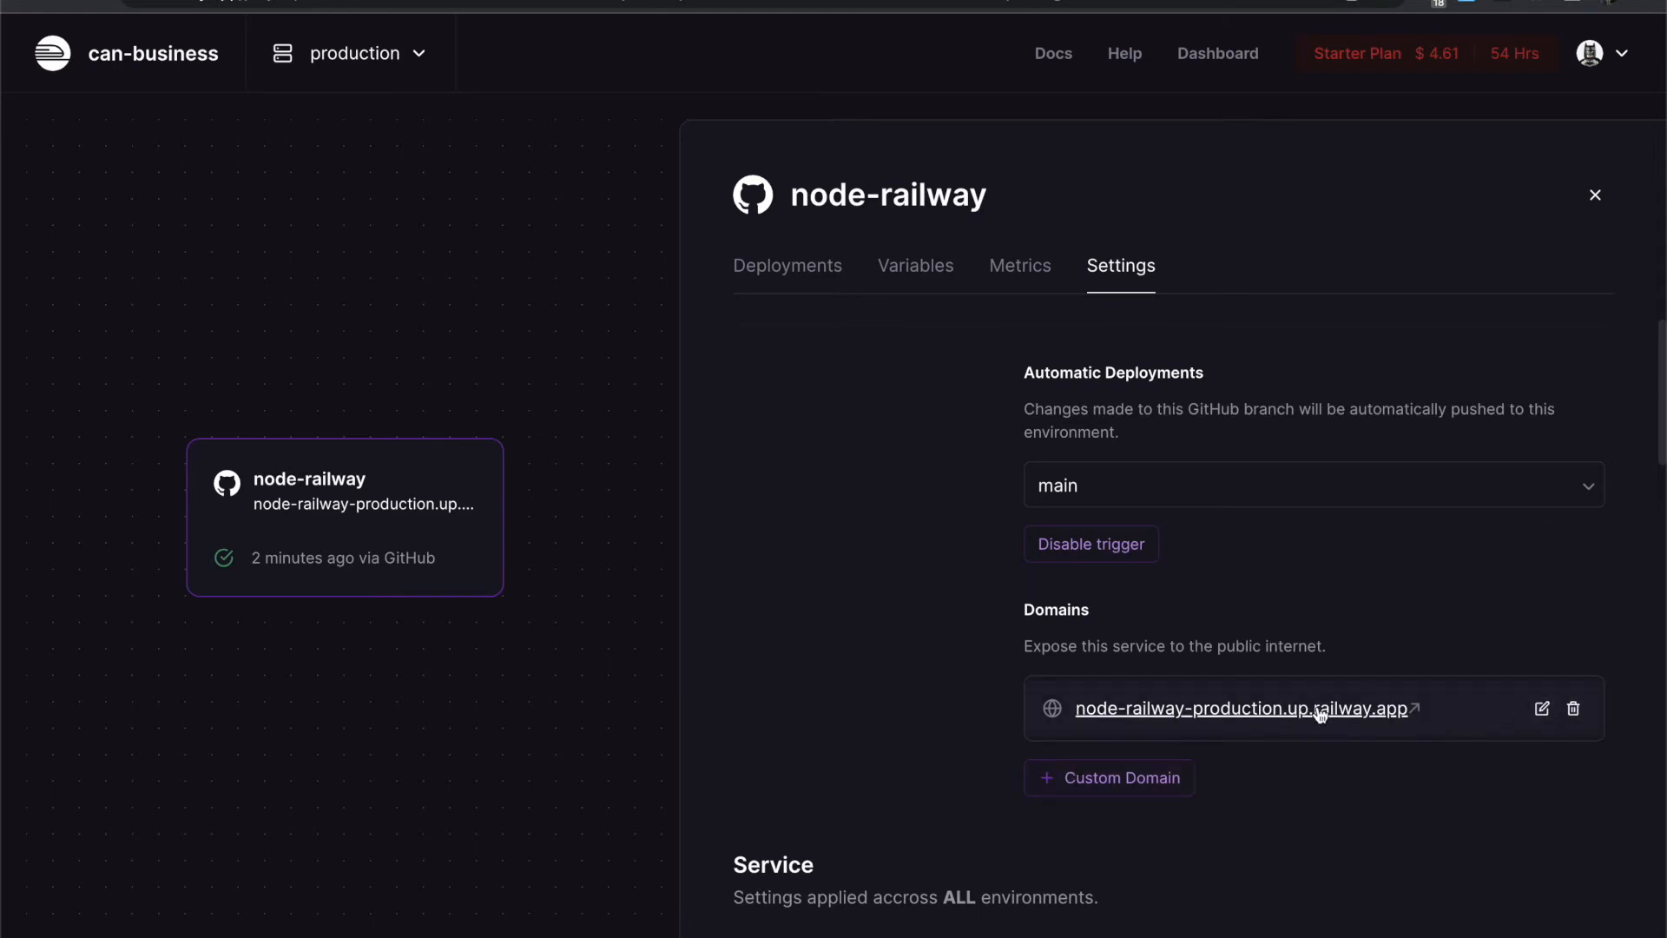
pyautogui.moveTo(1258, 718)
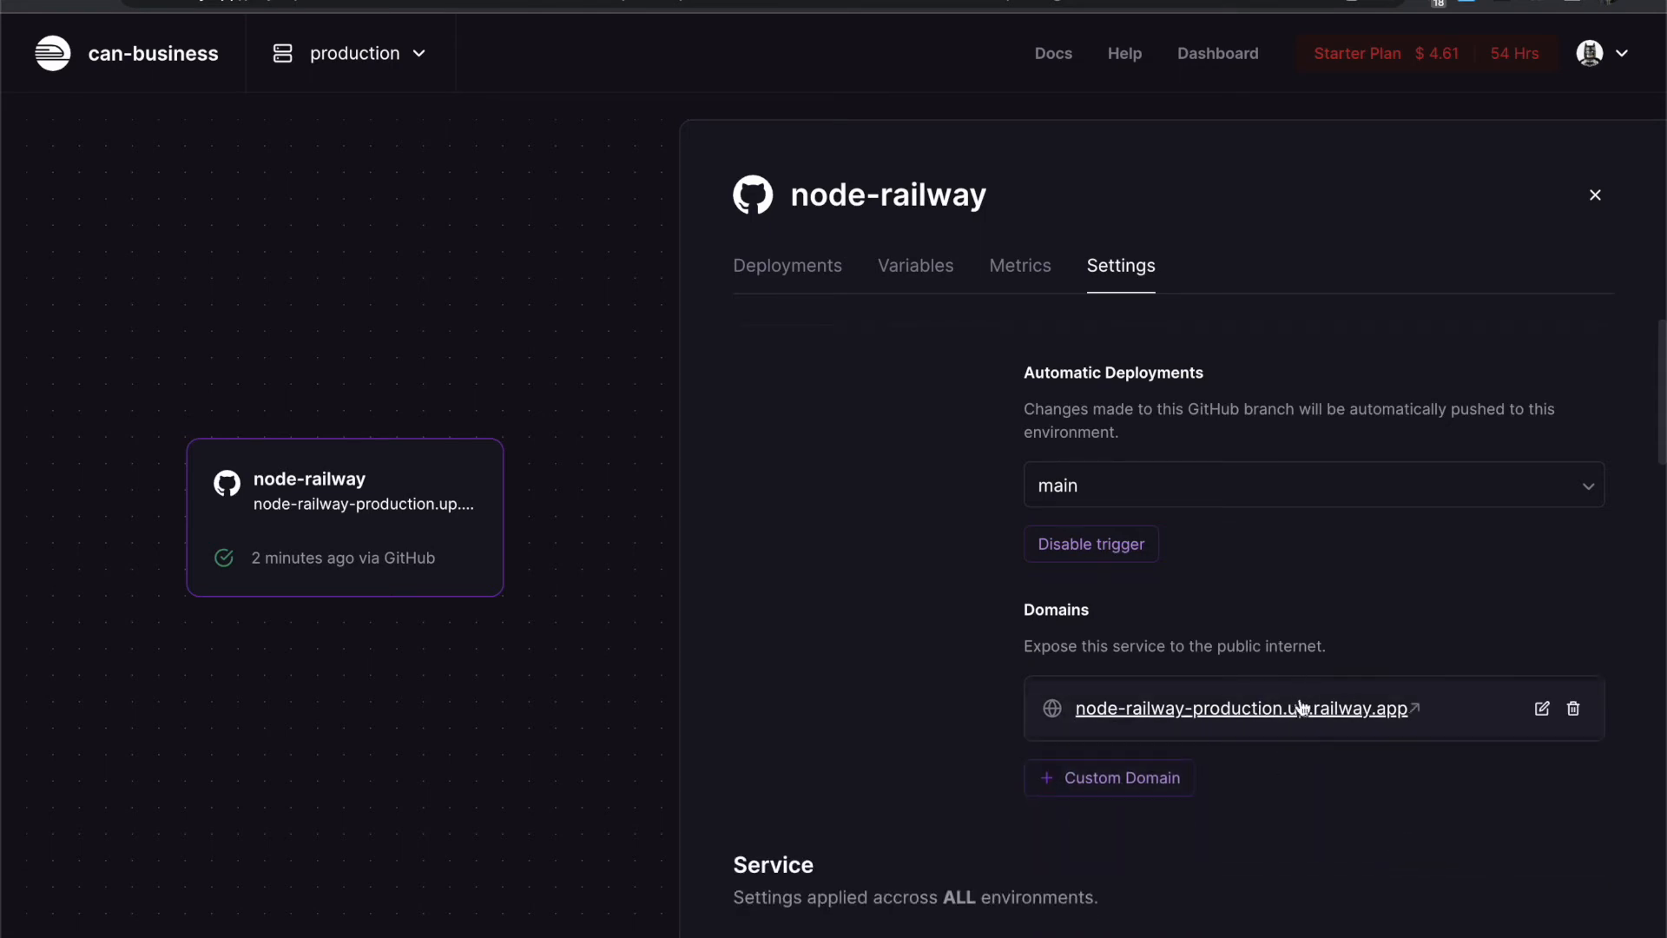
pyautogui.click(1240, 708)
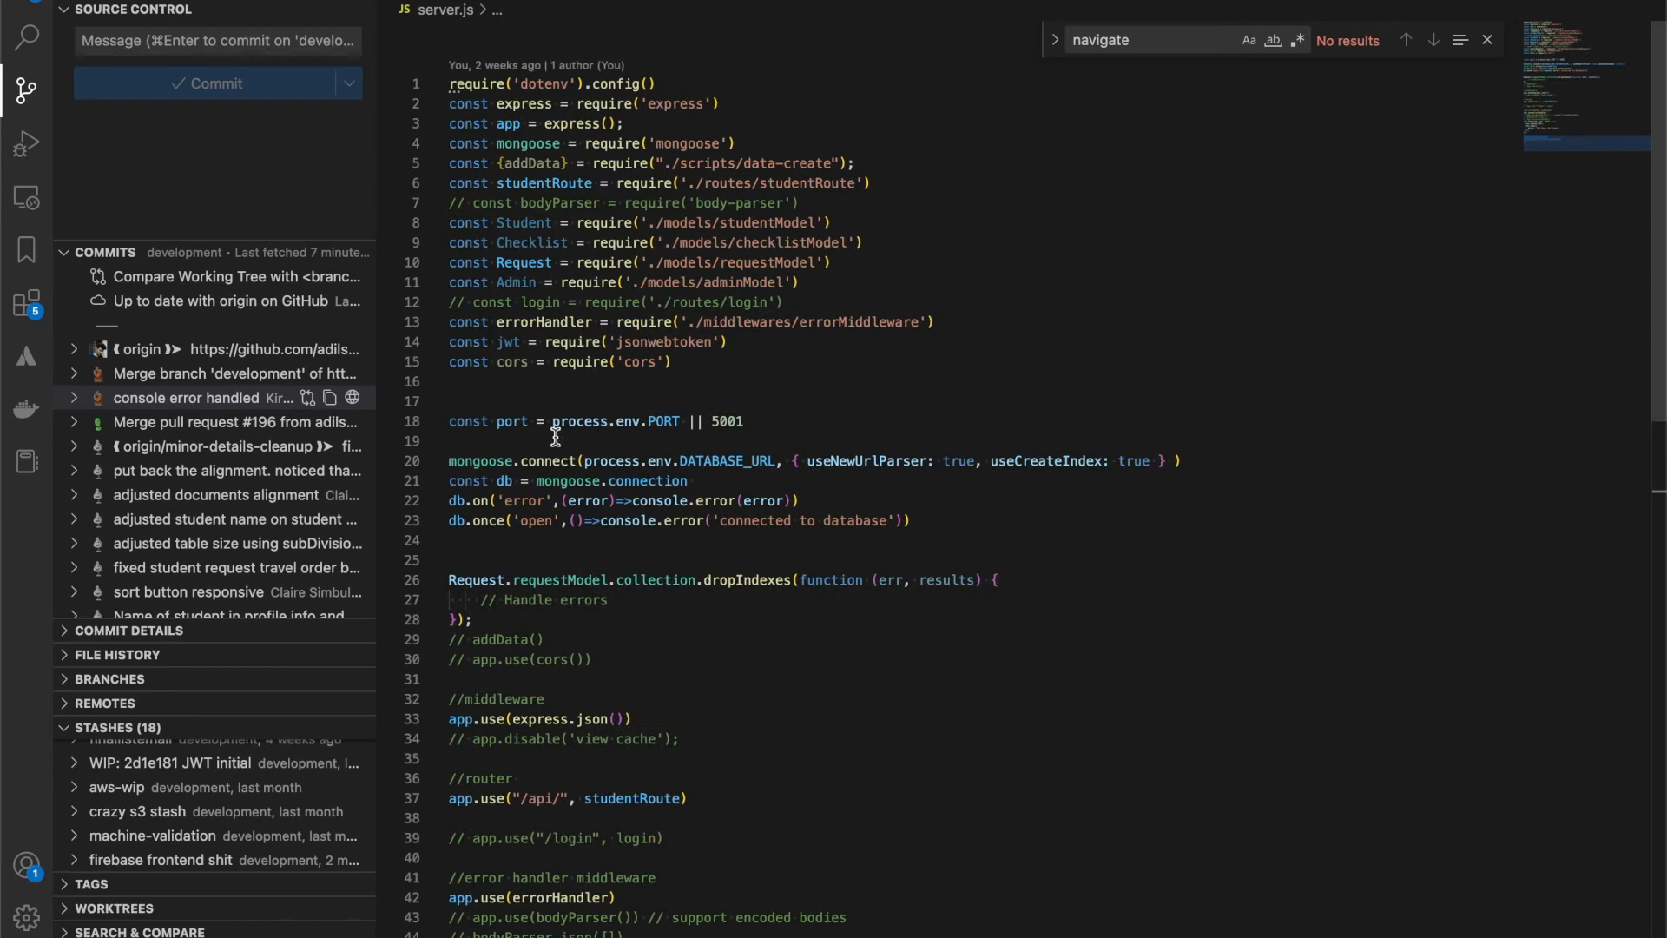
# - Insert '||' so the port reads process.env.PORT || 5002, then commit server.js as 'new ch'
pyautogui.doubleClick(580, 420)
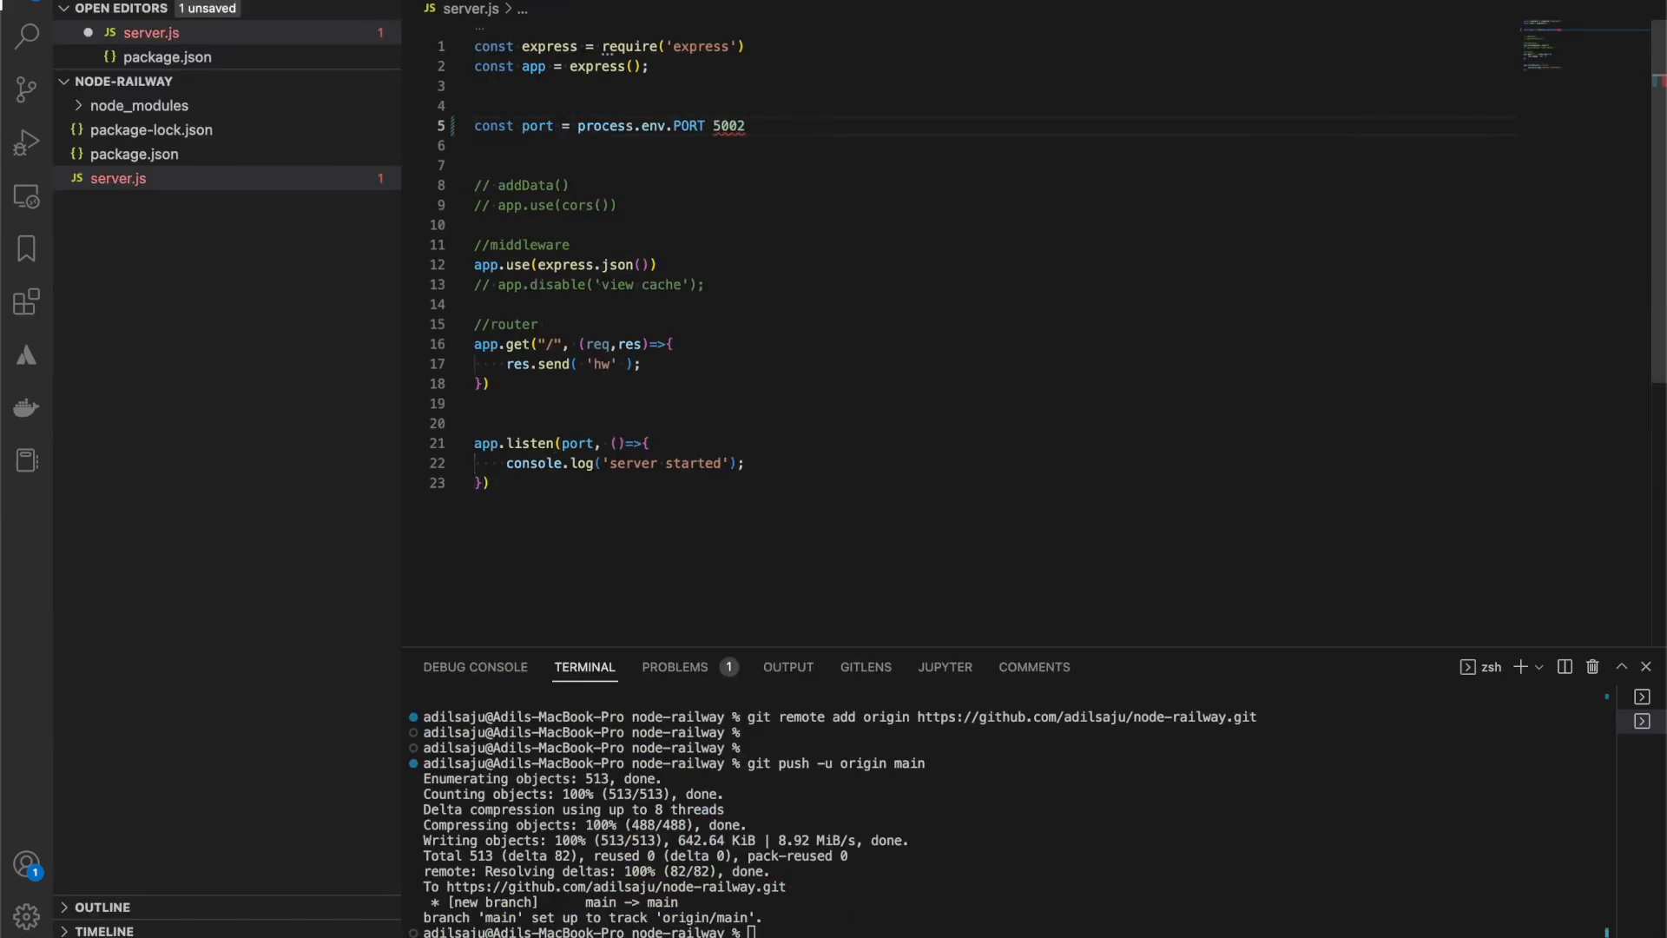
pyautogui.write('||')
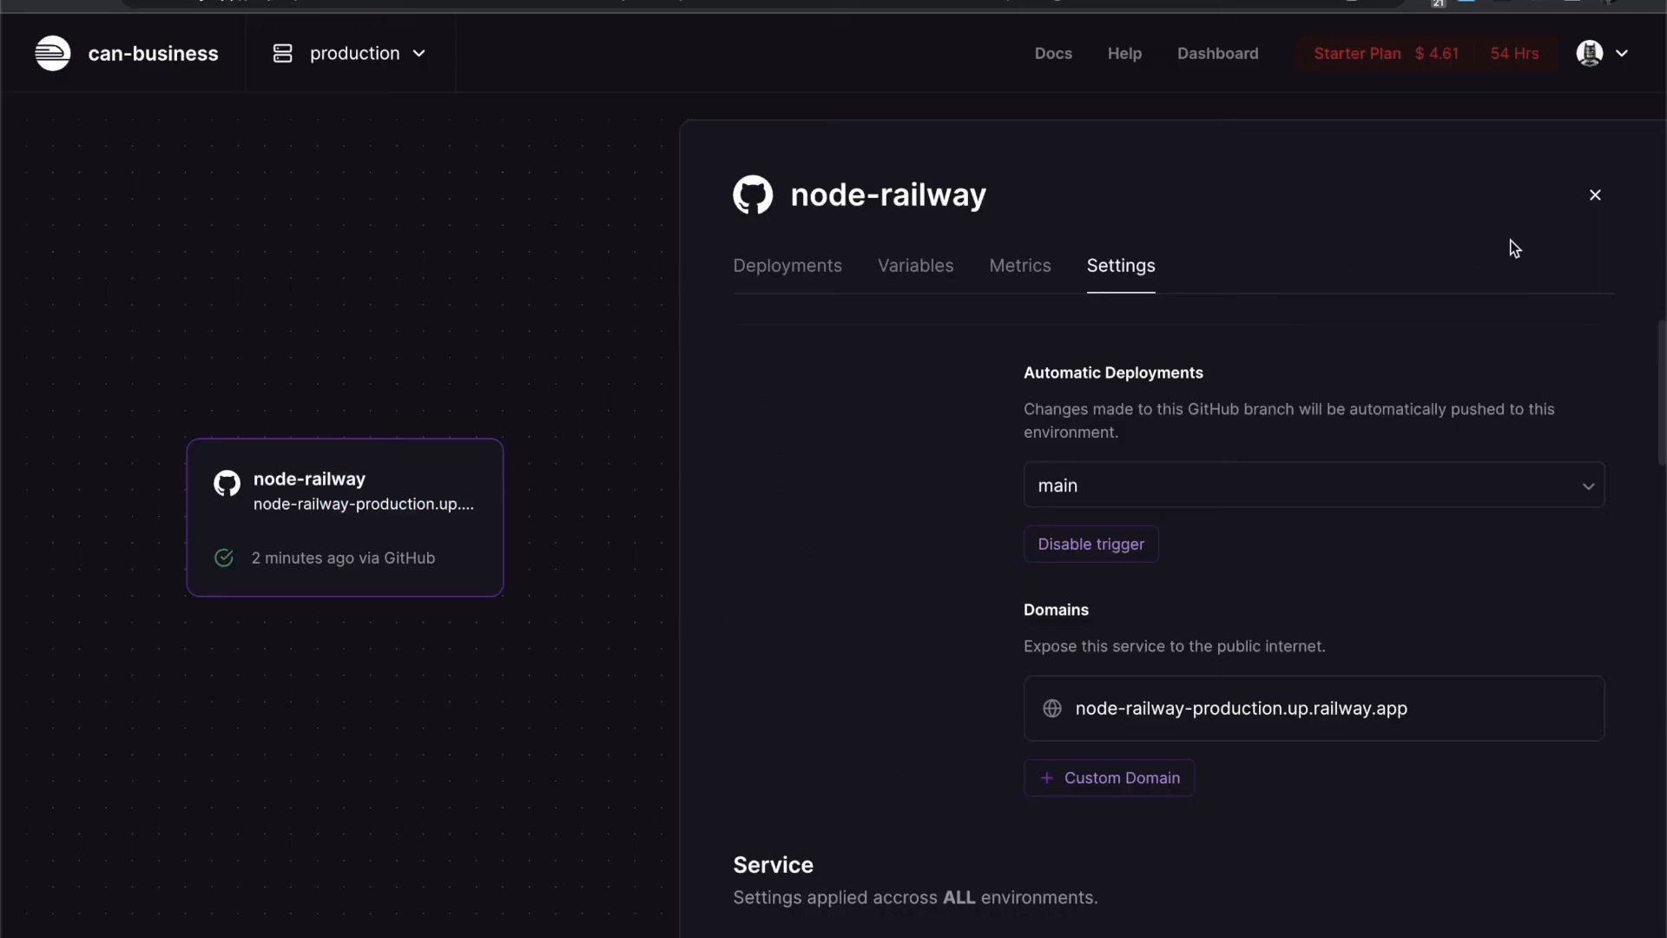
pyautogui.click(1594, 194)
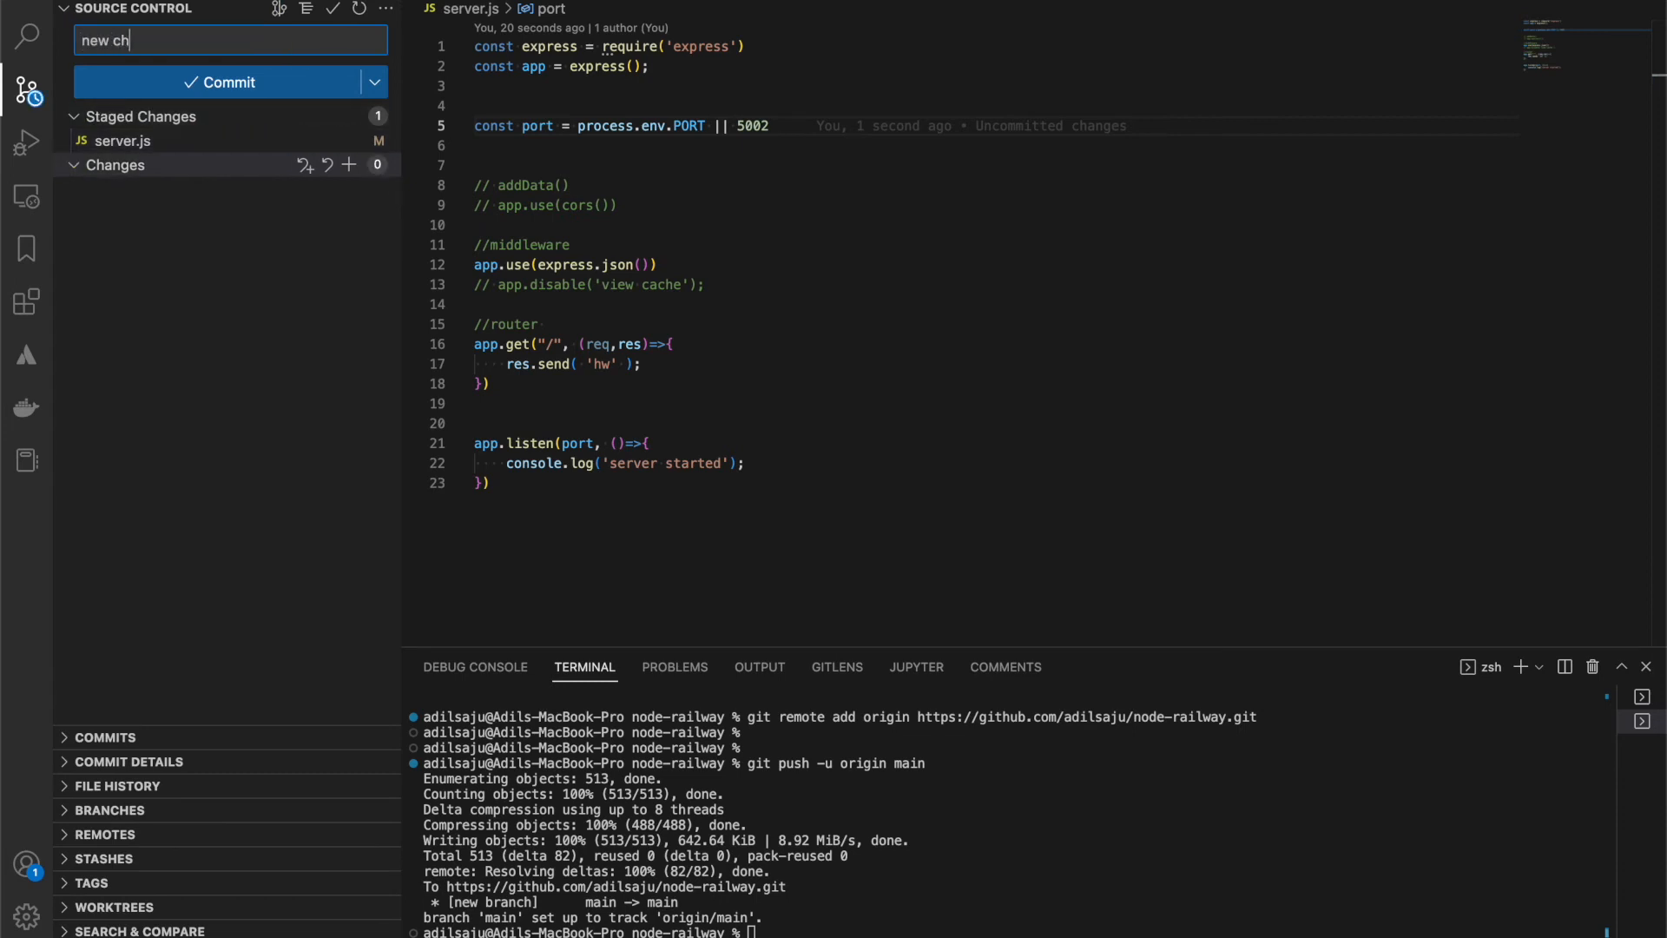
pyautogui.click(220, 81)
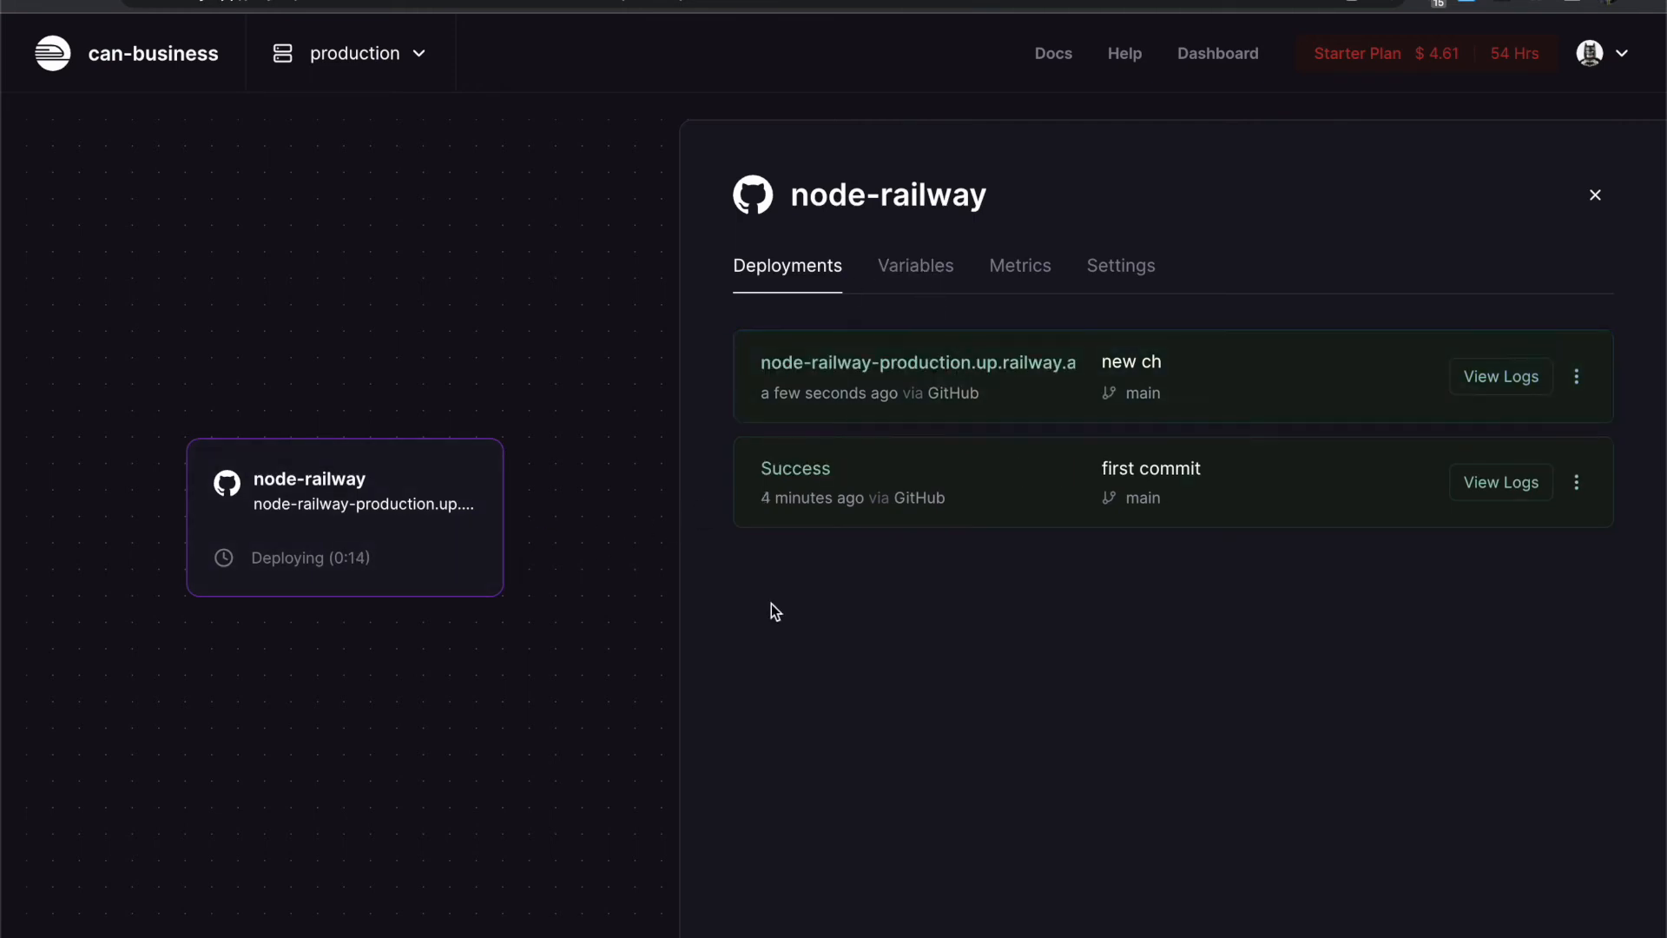
pyautogui.moveTo(1019, 266)
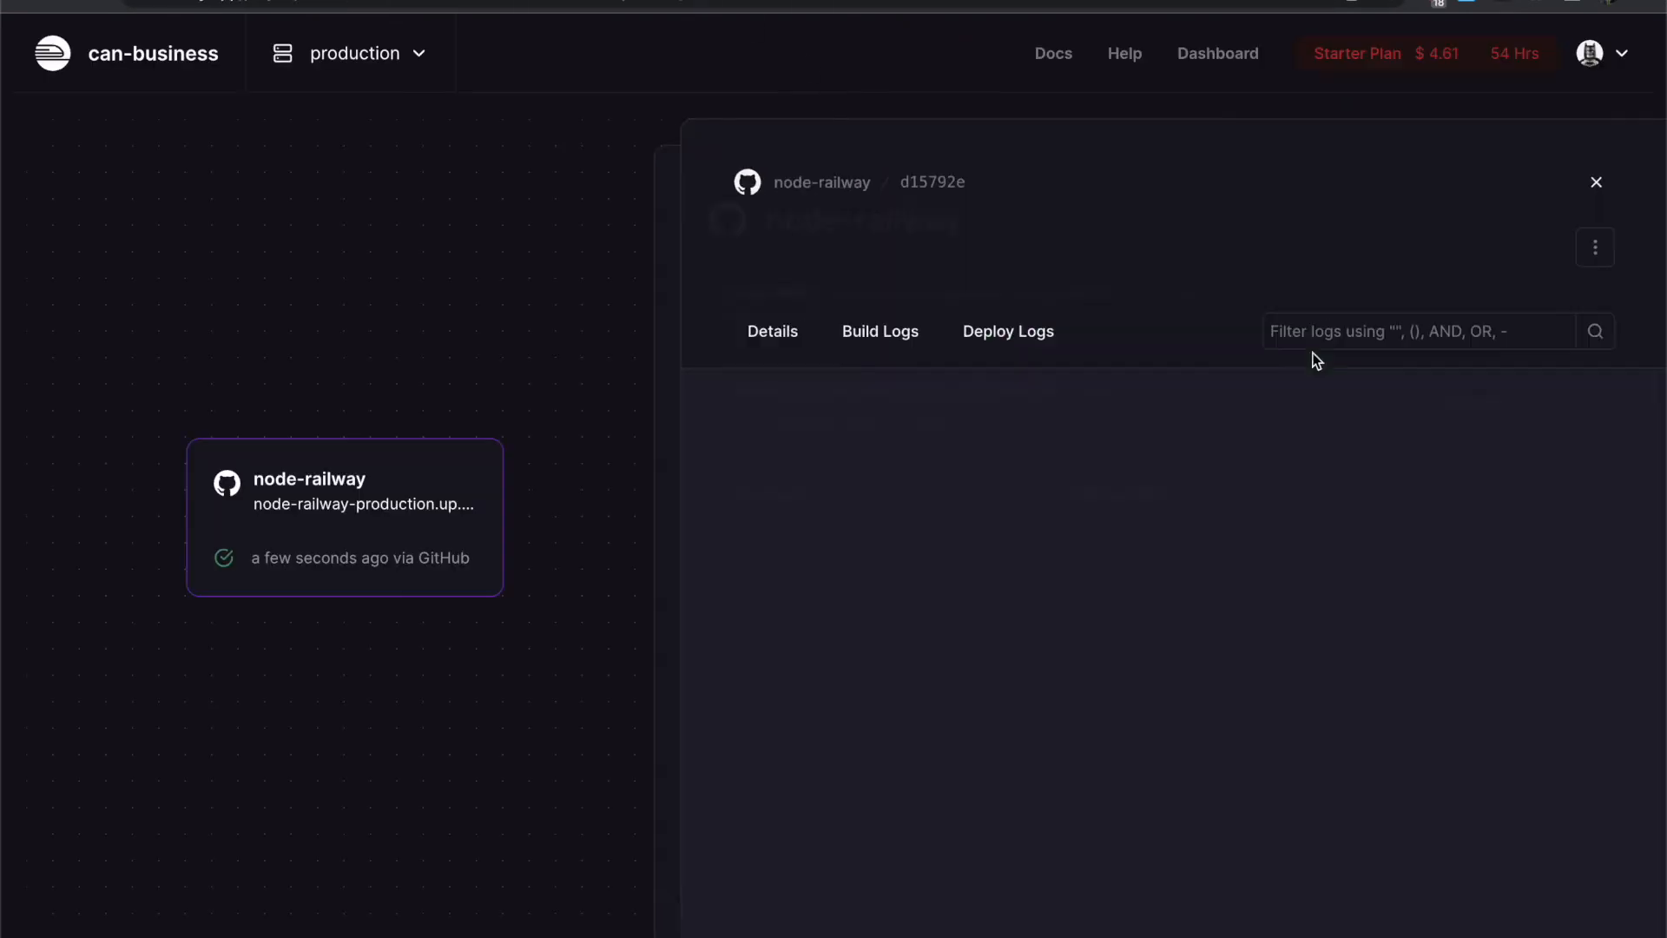
# - Show the Build Logs of the 'new ch' deployment
pyautogui.click(879, 331)
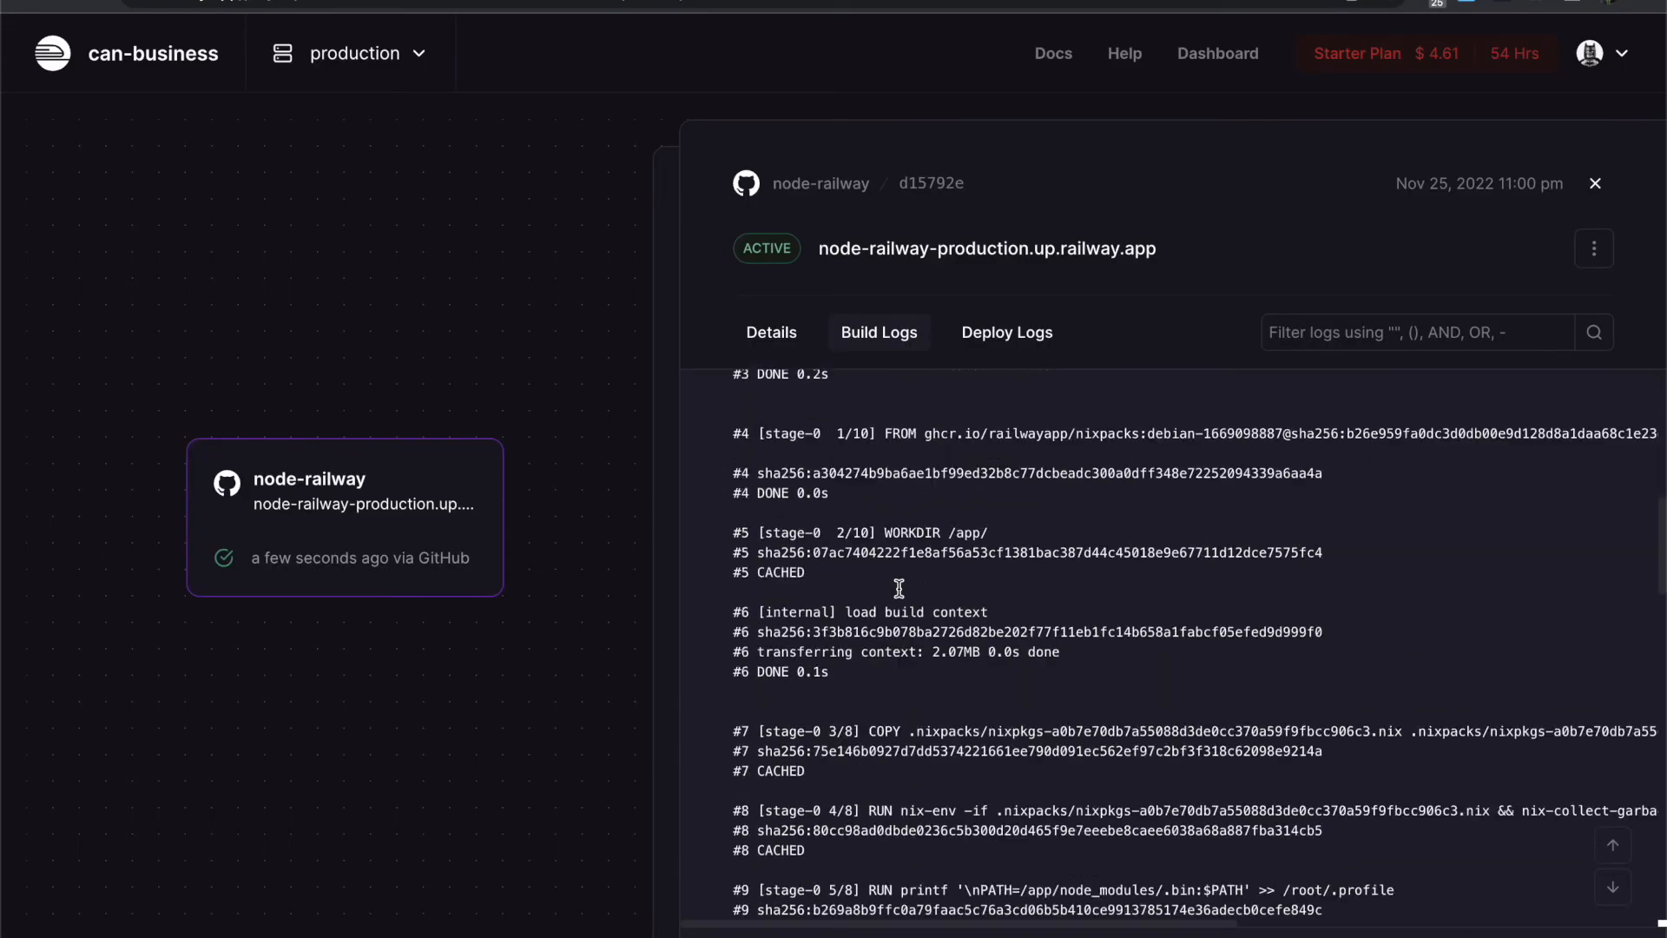
# - Review Deploy Logs ('server started'), Build Logs, Details and Code view, then leave for the service's Variables
pyautogui.scroll(-3)
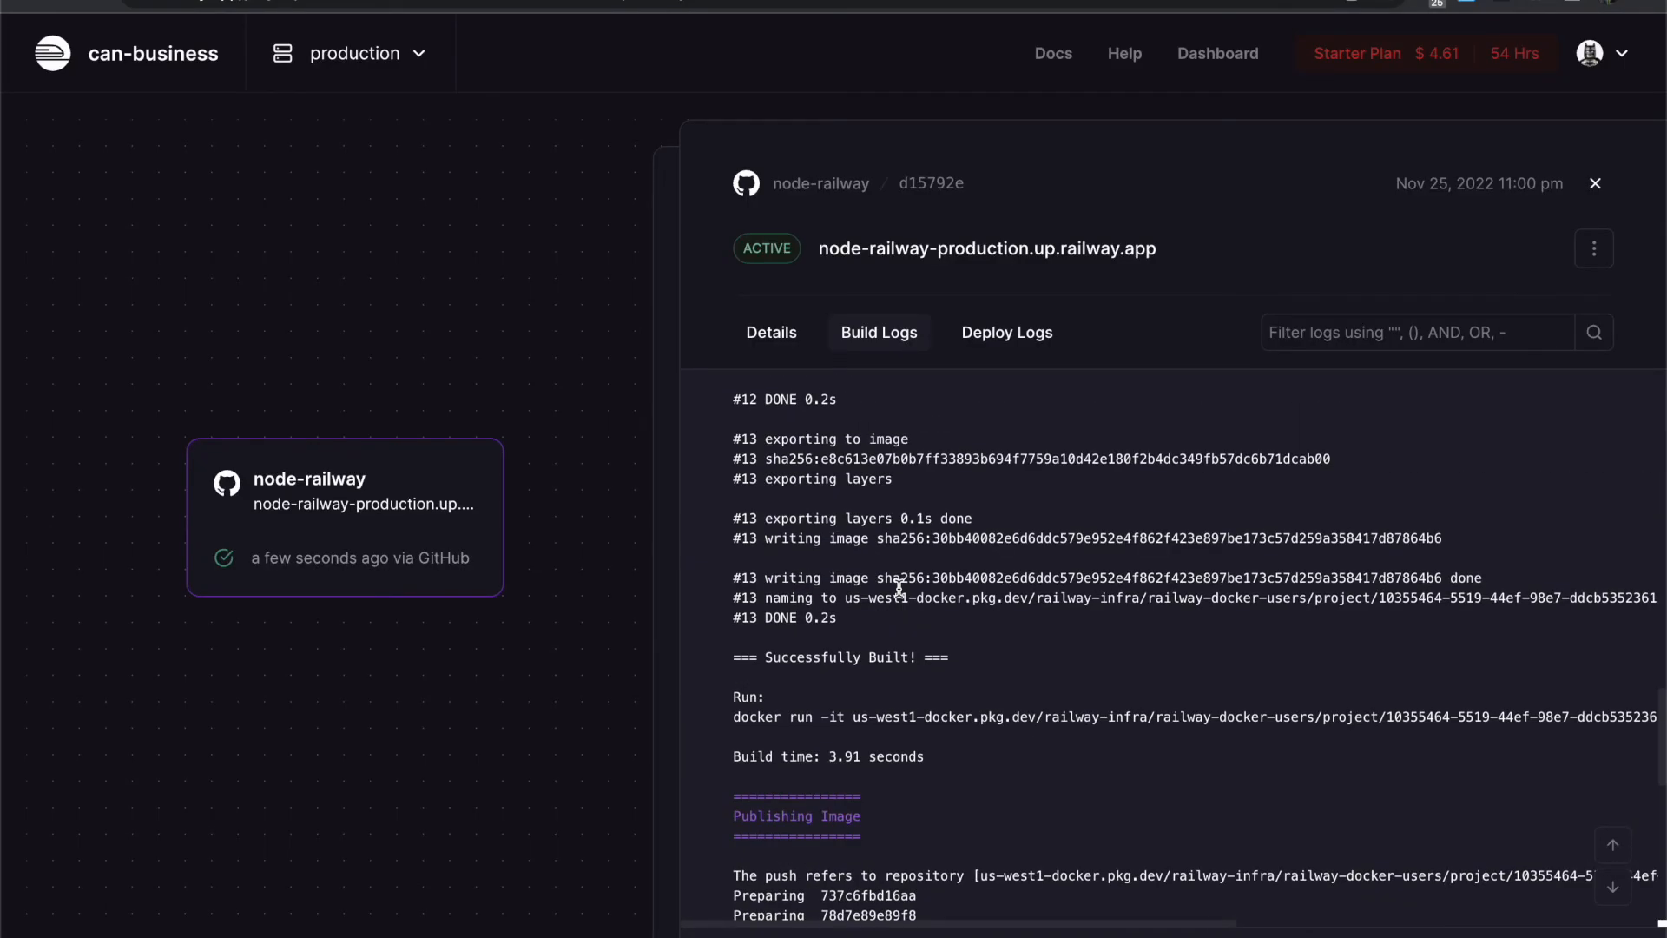
pyautogui.click(1006, 332)
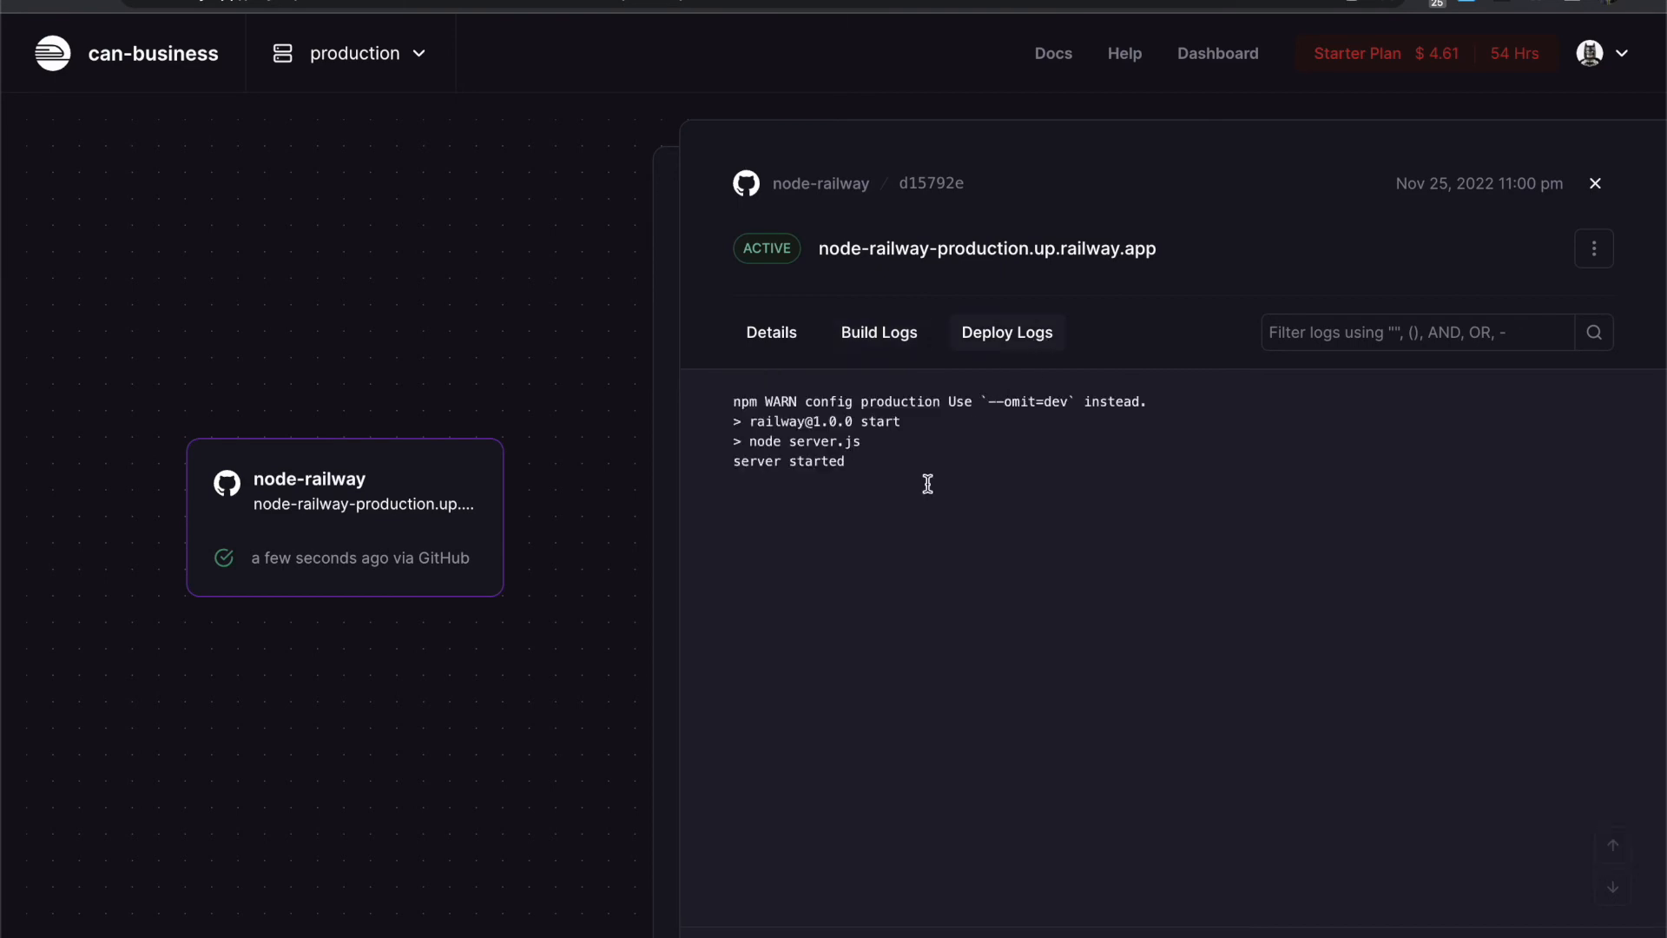
pyautogui.click(879, 331)
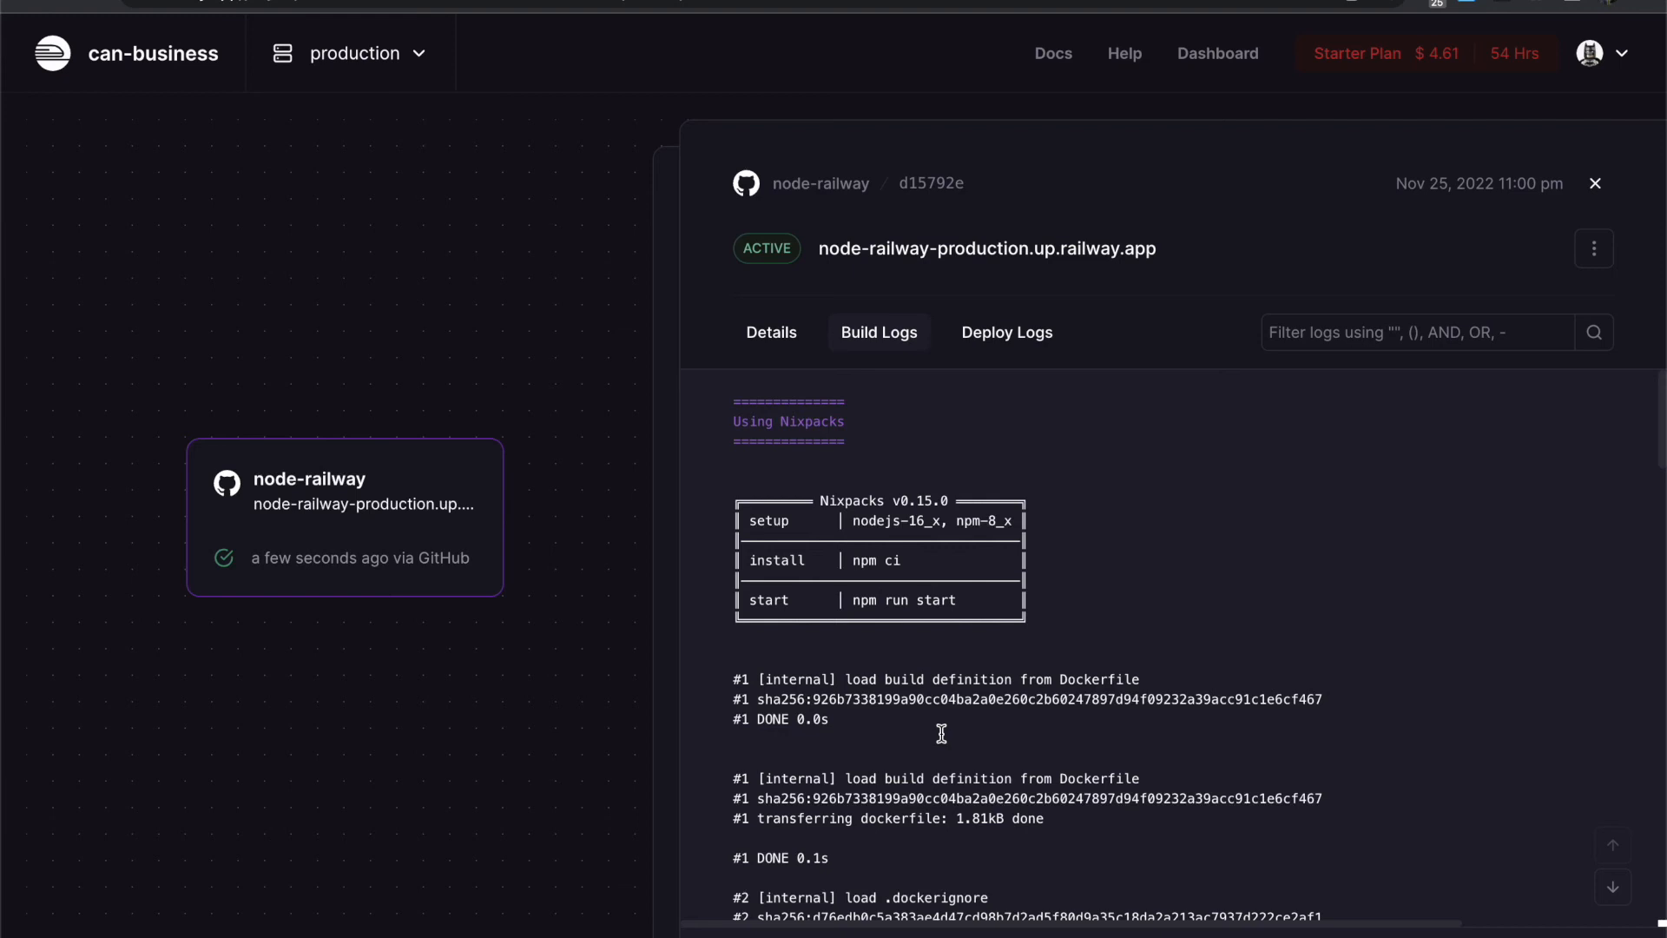
pyautogui.click(771, 332)
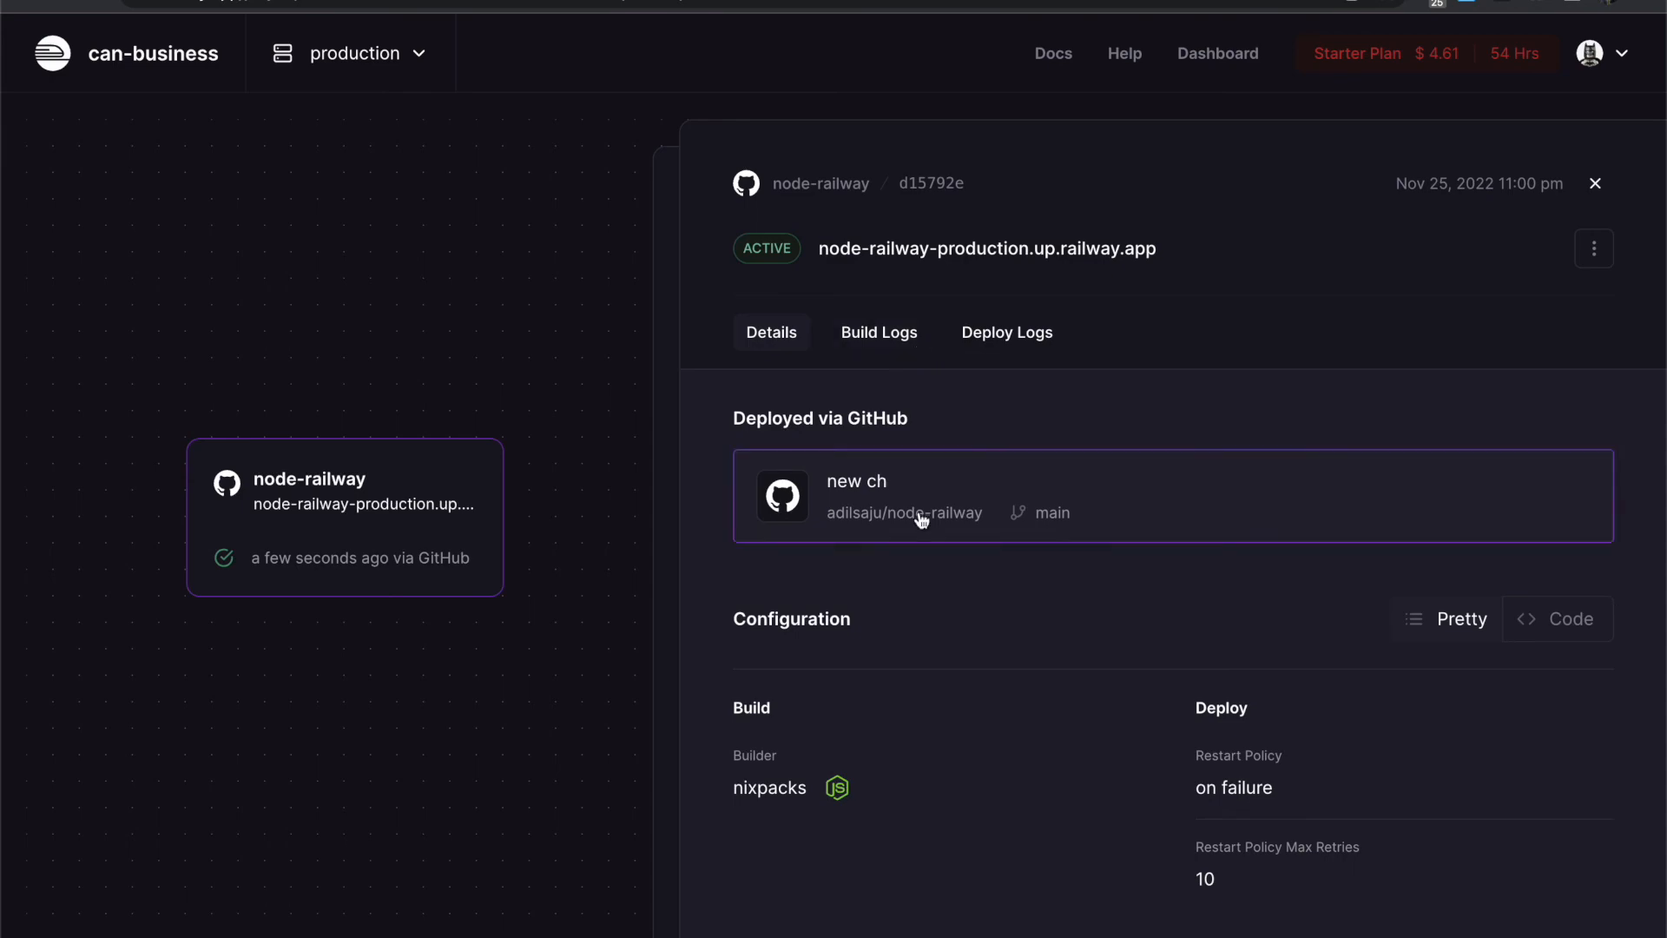
pyautogui.click(1560, 619)
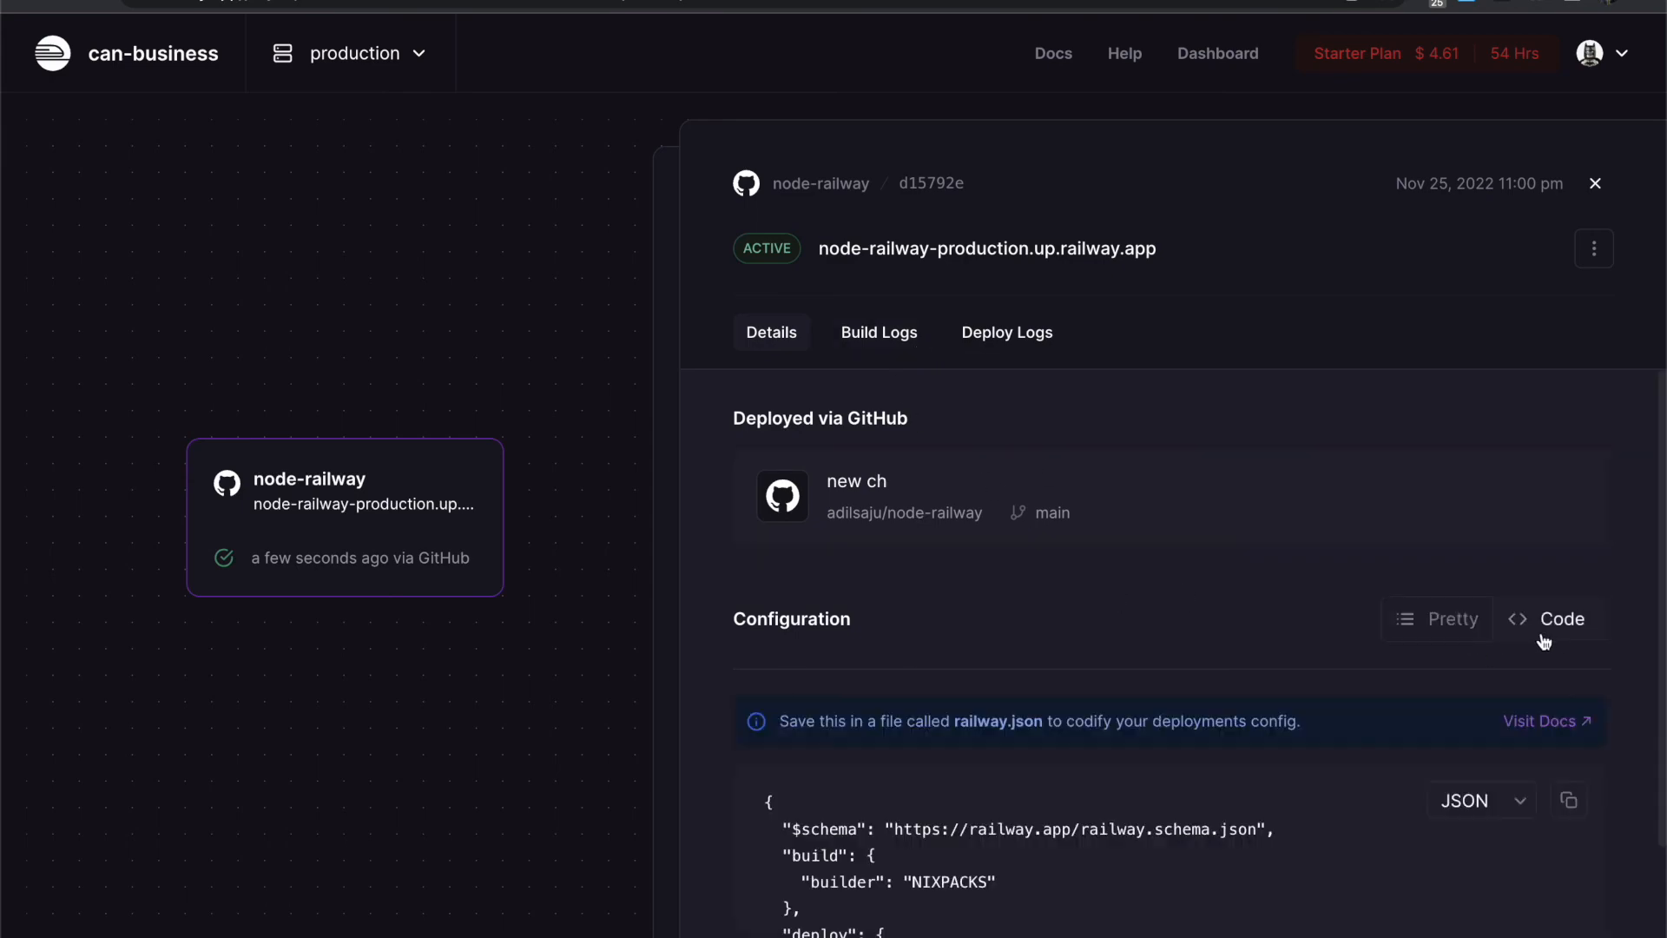
pyautogui.click(879, 331)
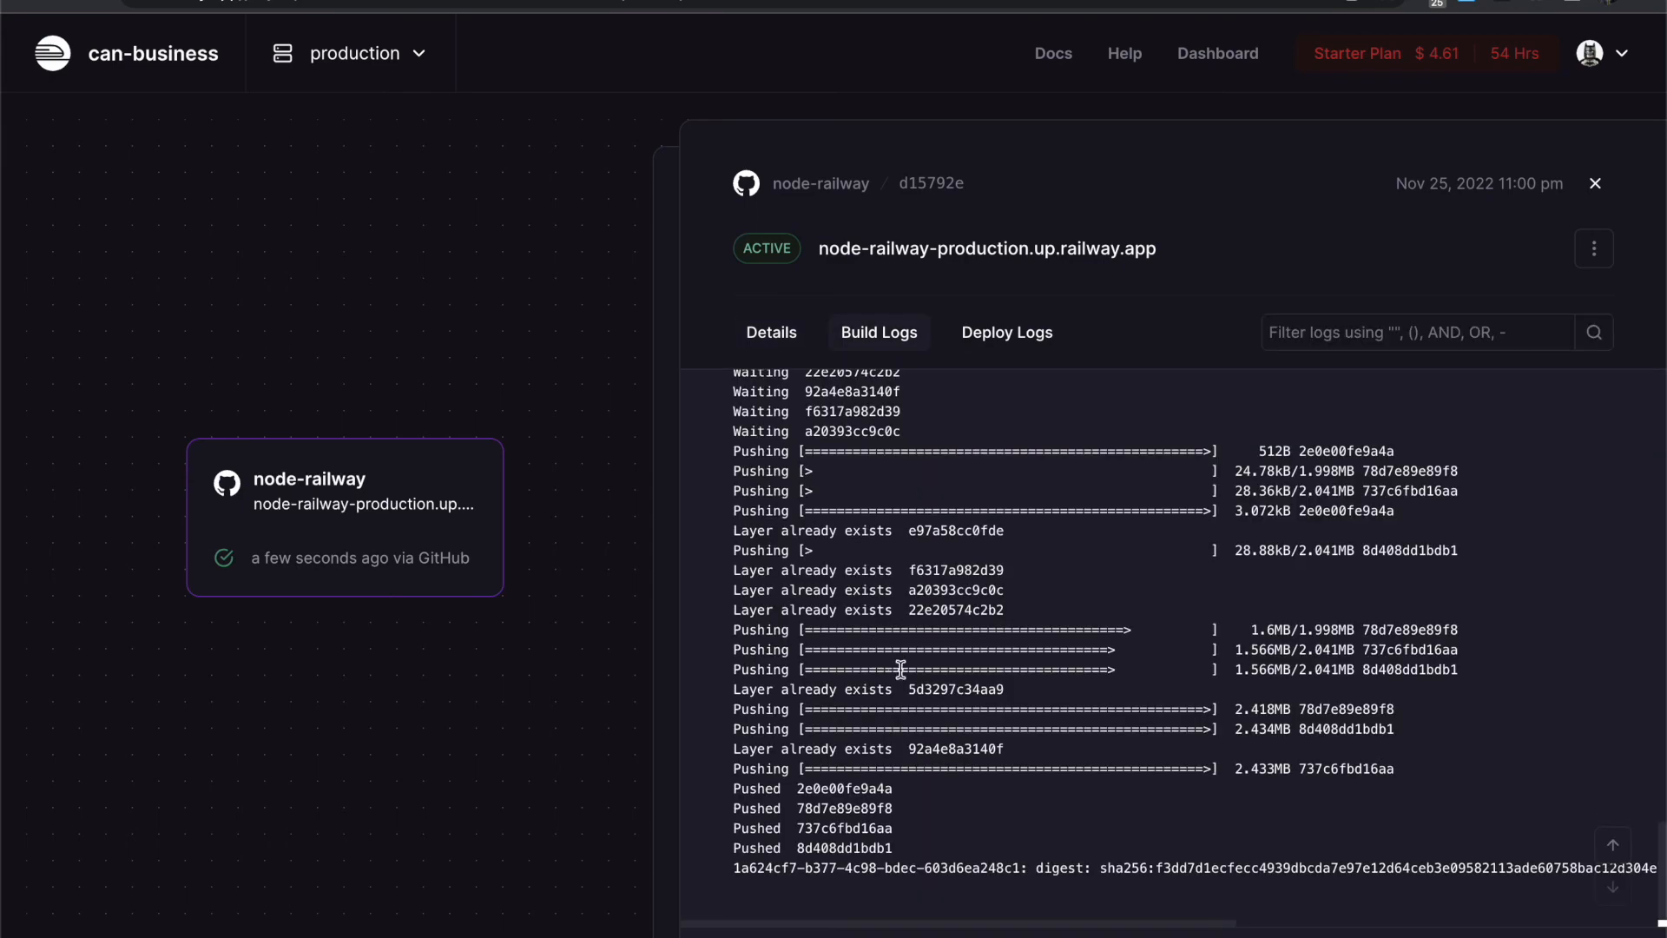
pyautogui.click(1006, 331)
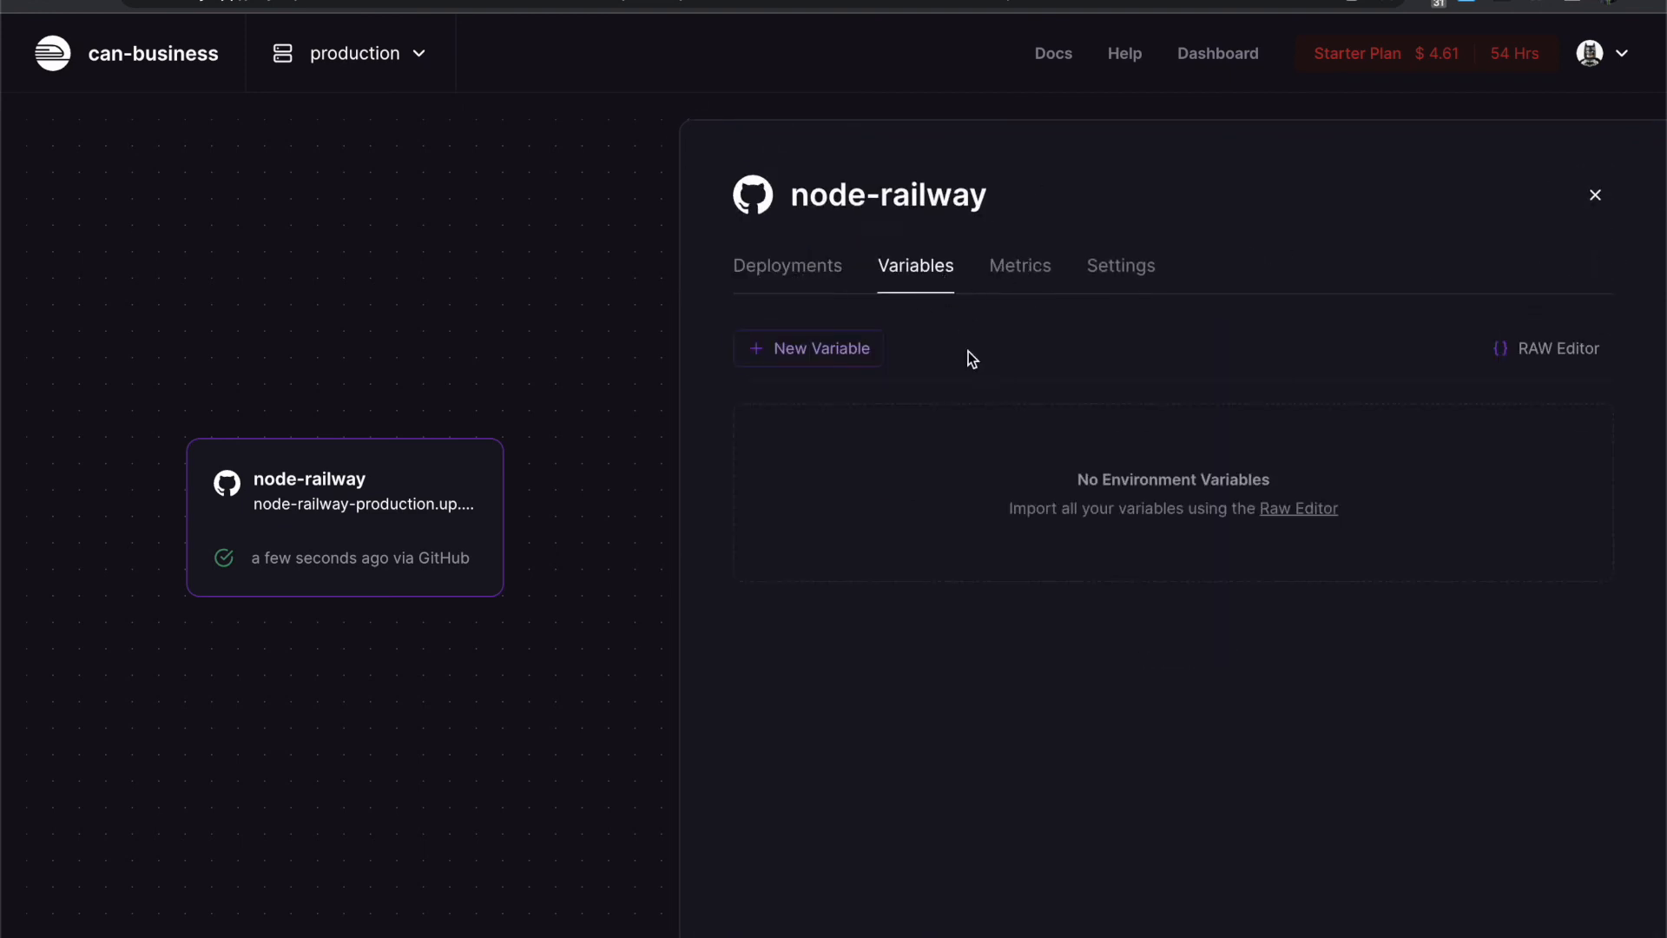
# - Browse node-railway's Settings and Metrics and the yoke project's settings before returning to Variables
pyautogui.click(1120, 264)
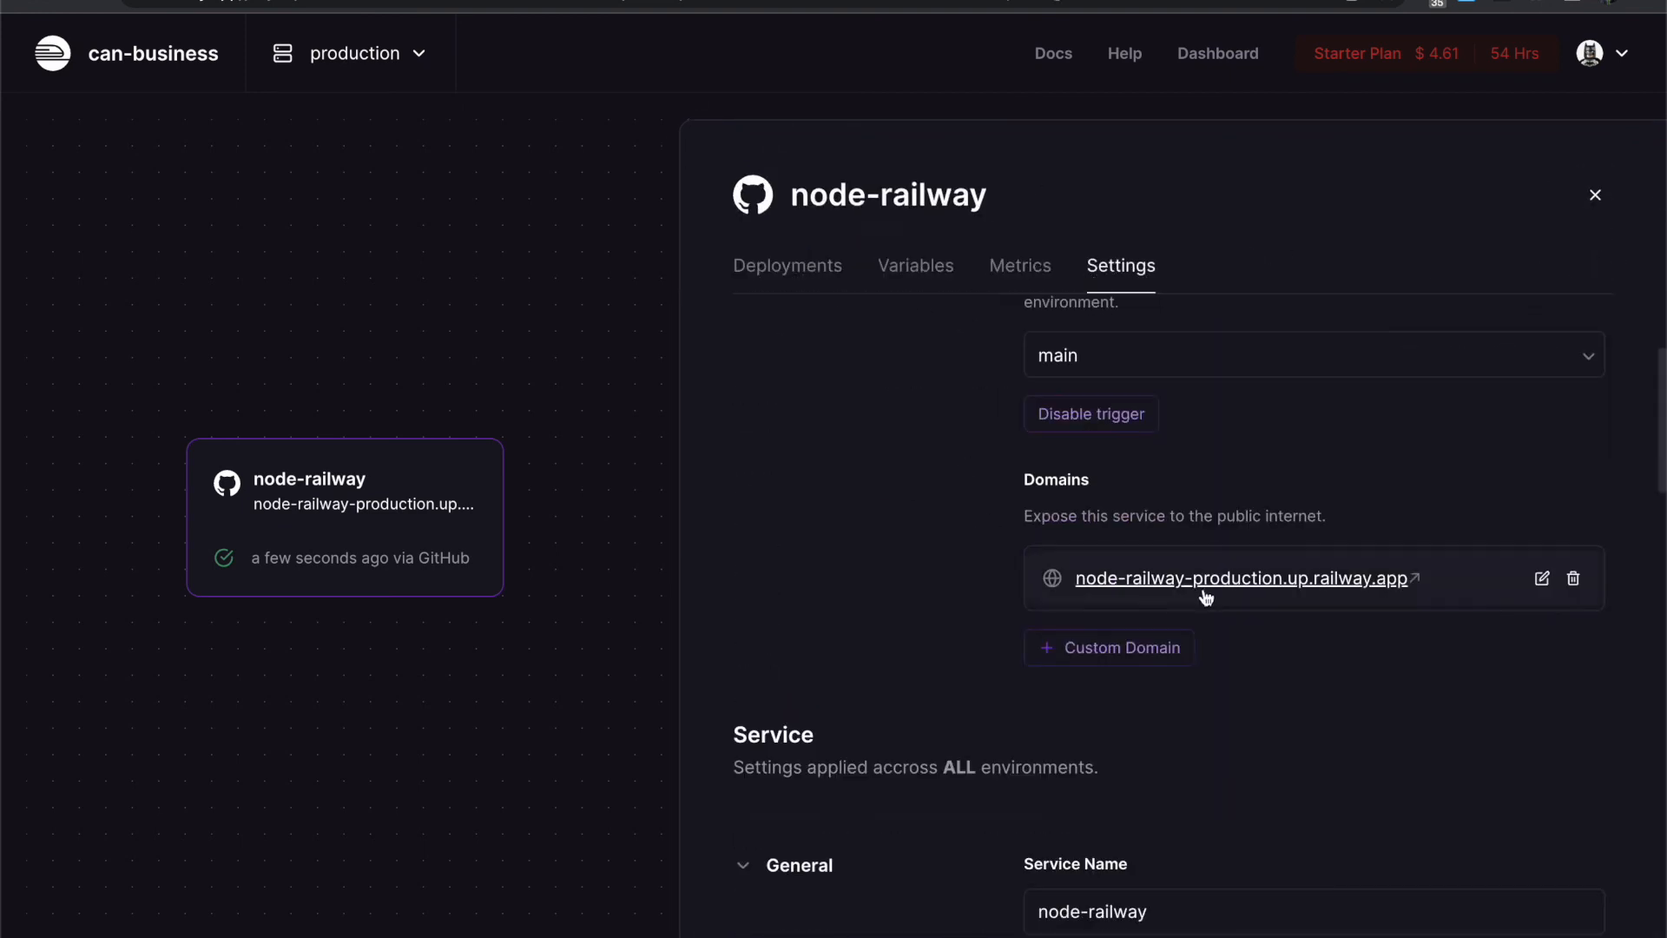
pyautogui.scroll(-3)
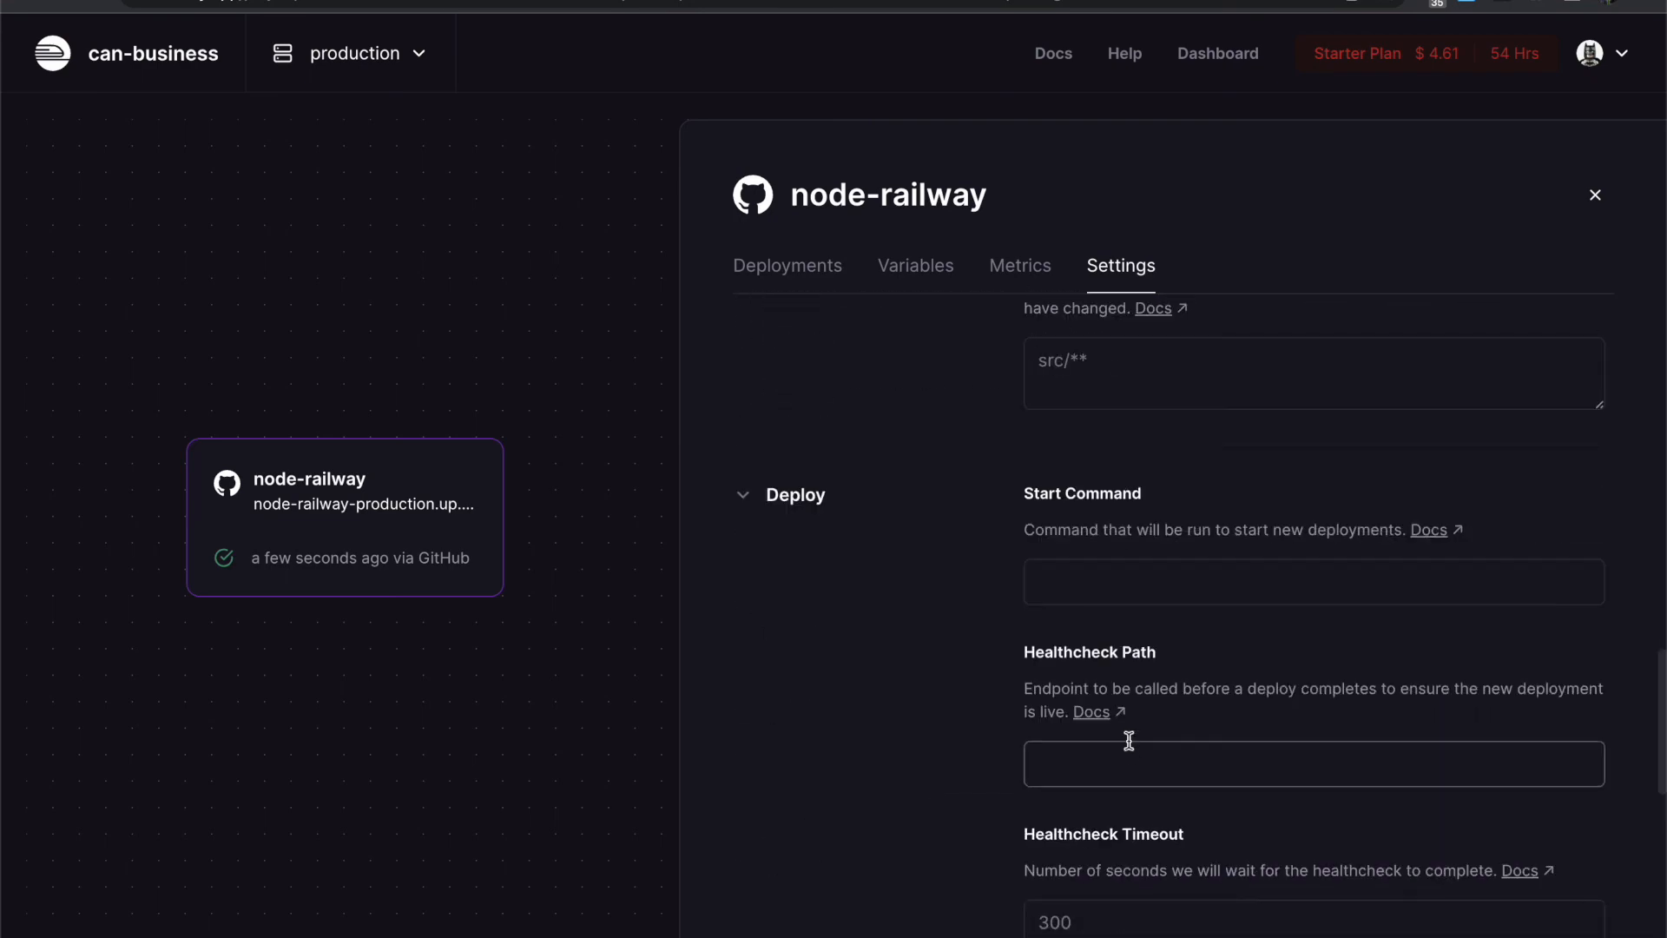
pyautogui.click(1020, 264)
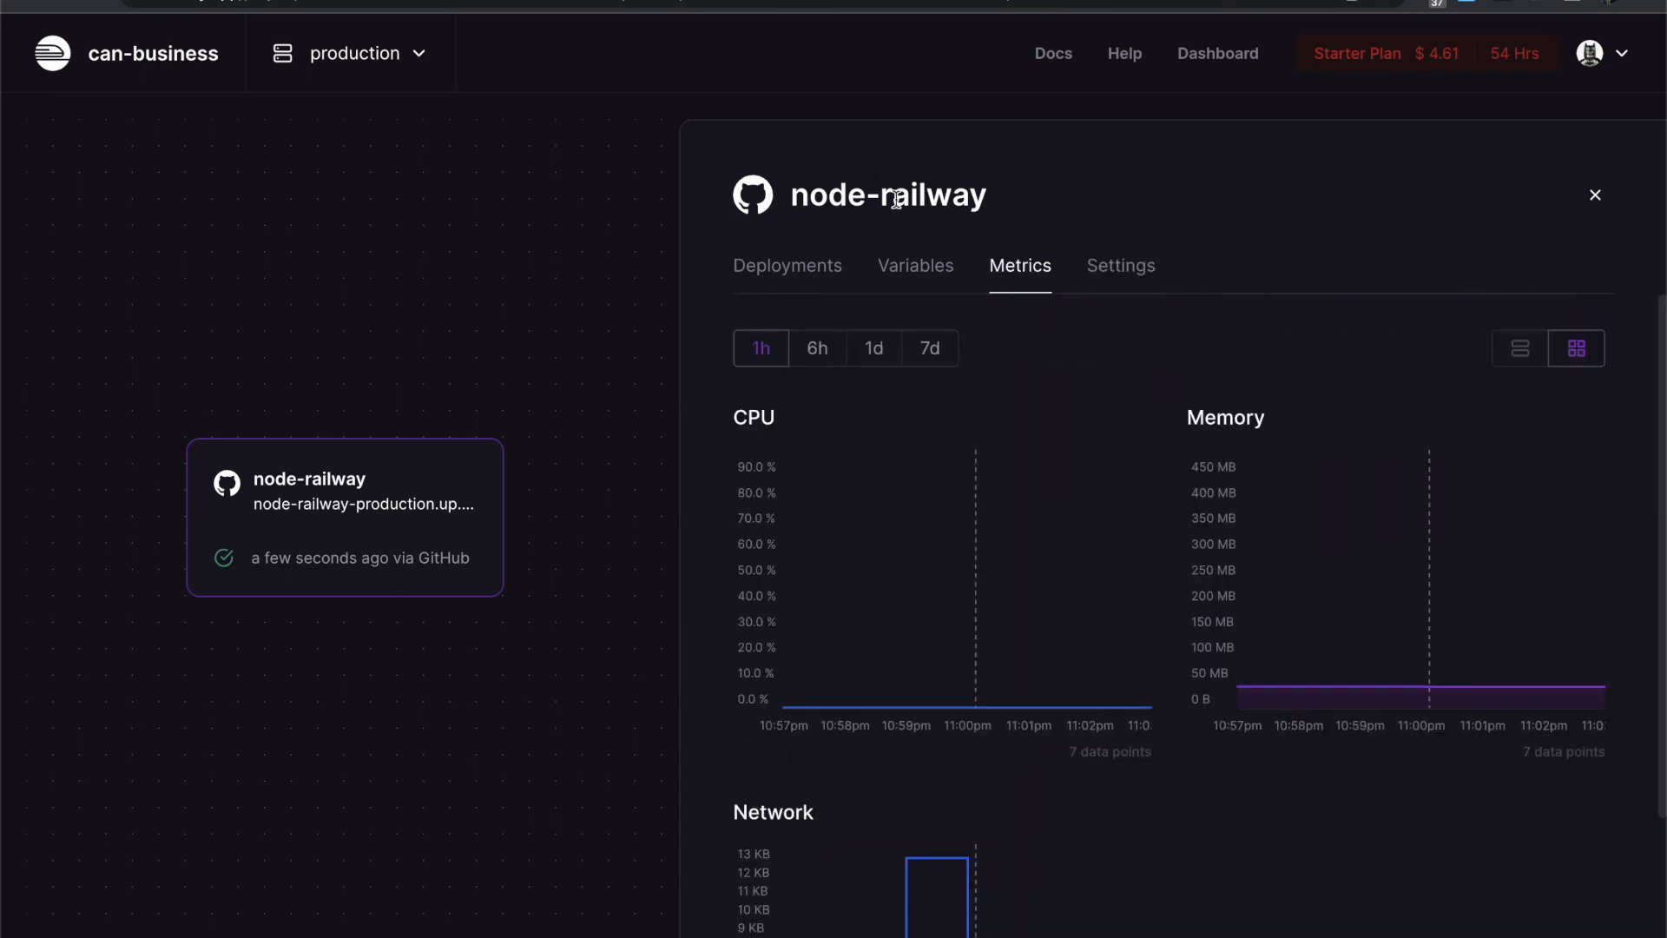
pyautogui.click(788, 266)
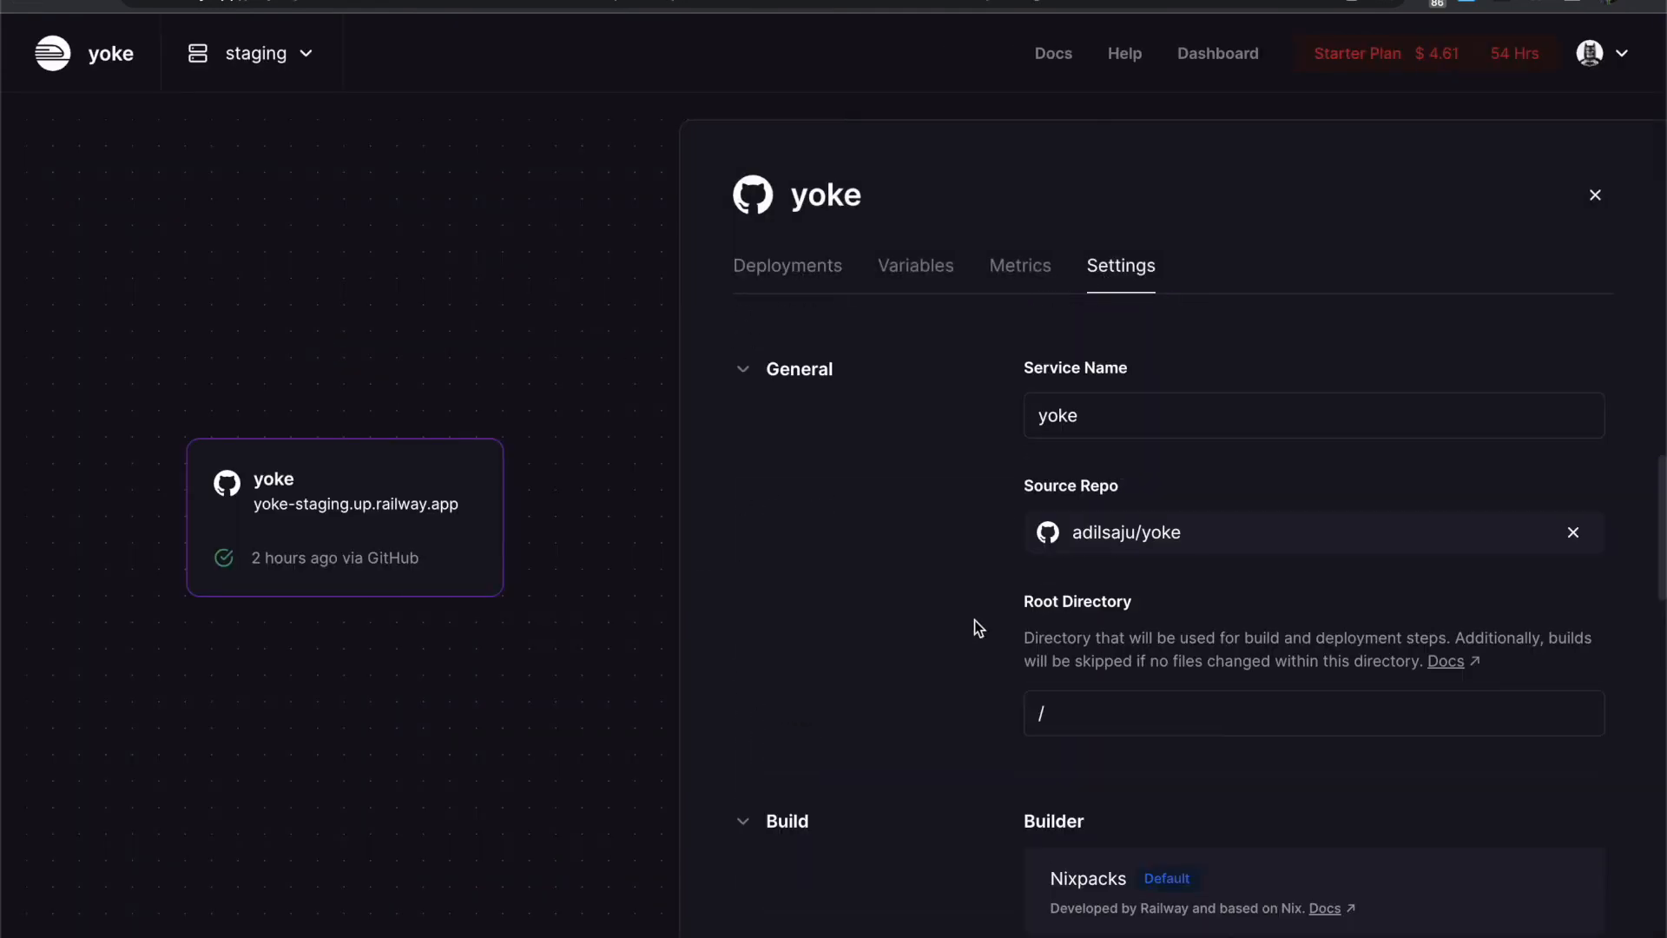
pyautogui.click(915, 264)
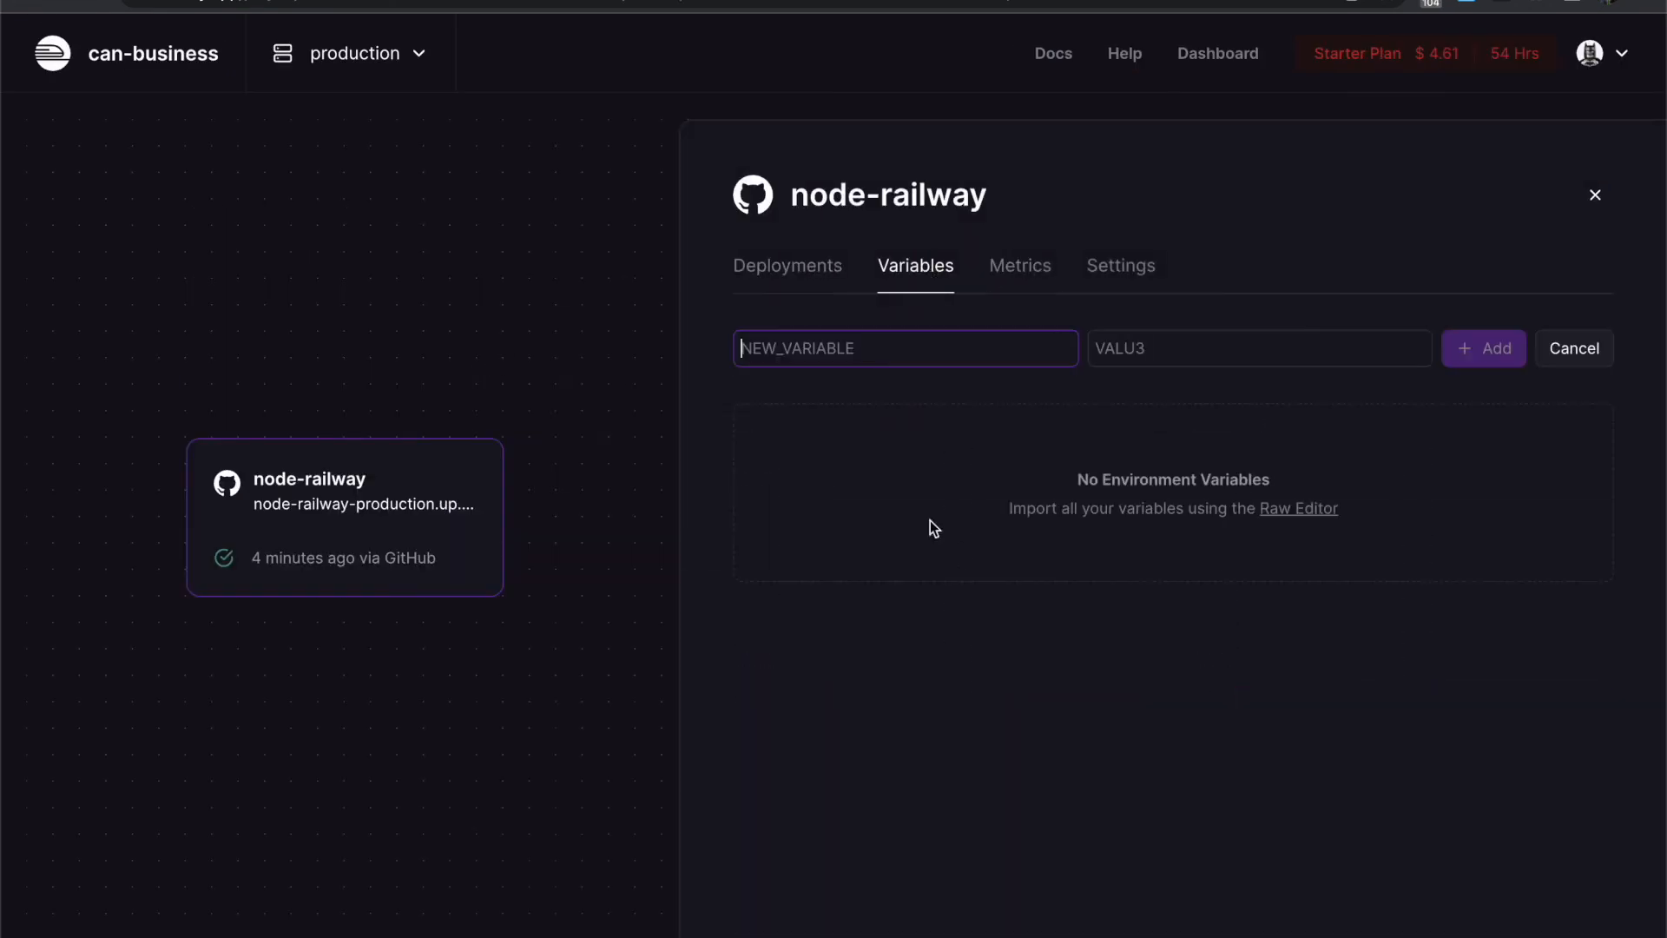
# - Add the PORT variable and load the railway.app domain, which shows an Application Error
pyautogui.click(1482, 347)
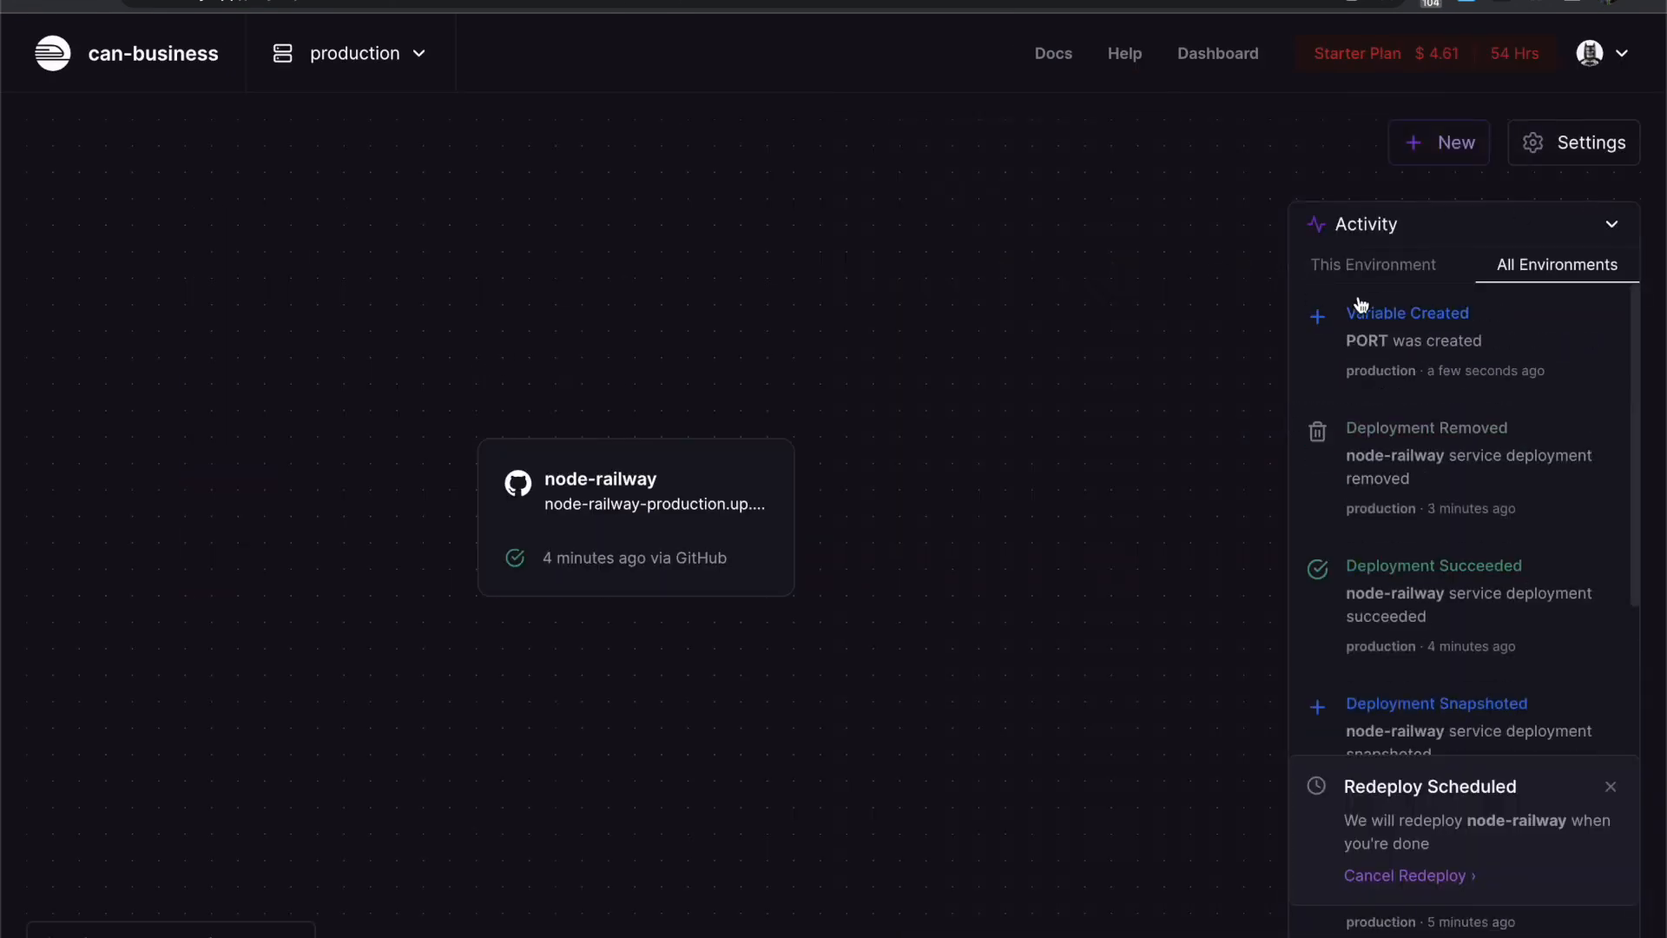
pyautogui.click(635, 518)
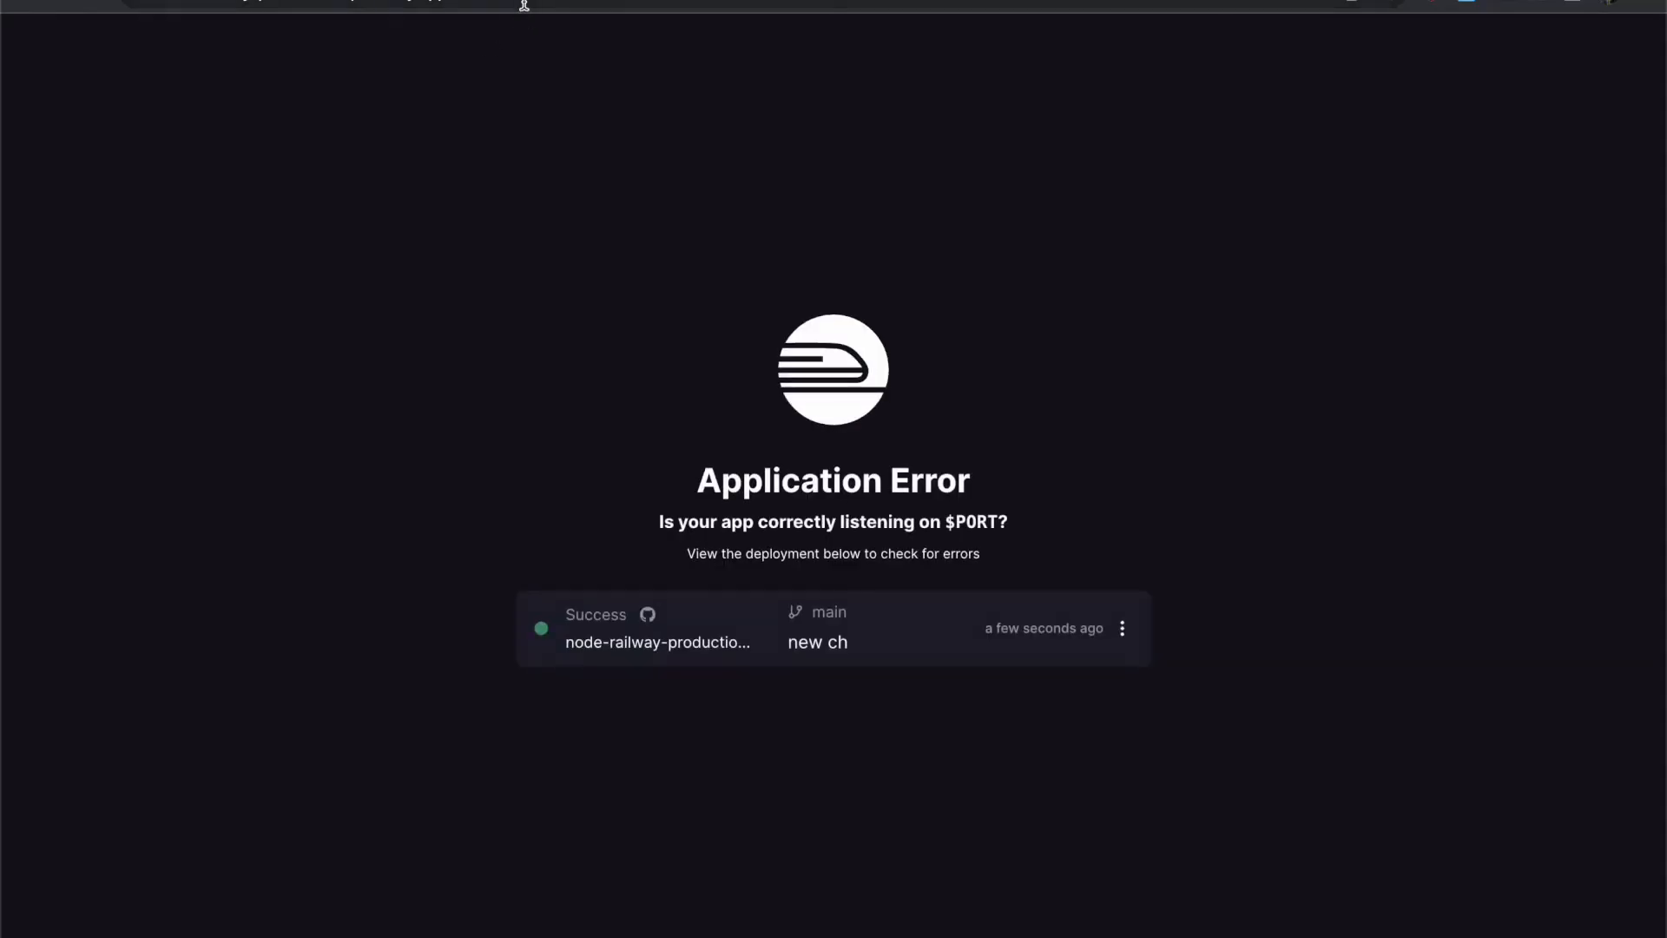
pyautogui.moveTo(104, 11)
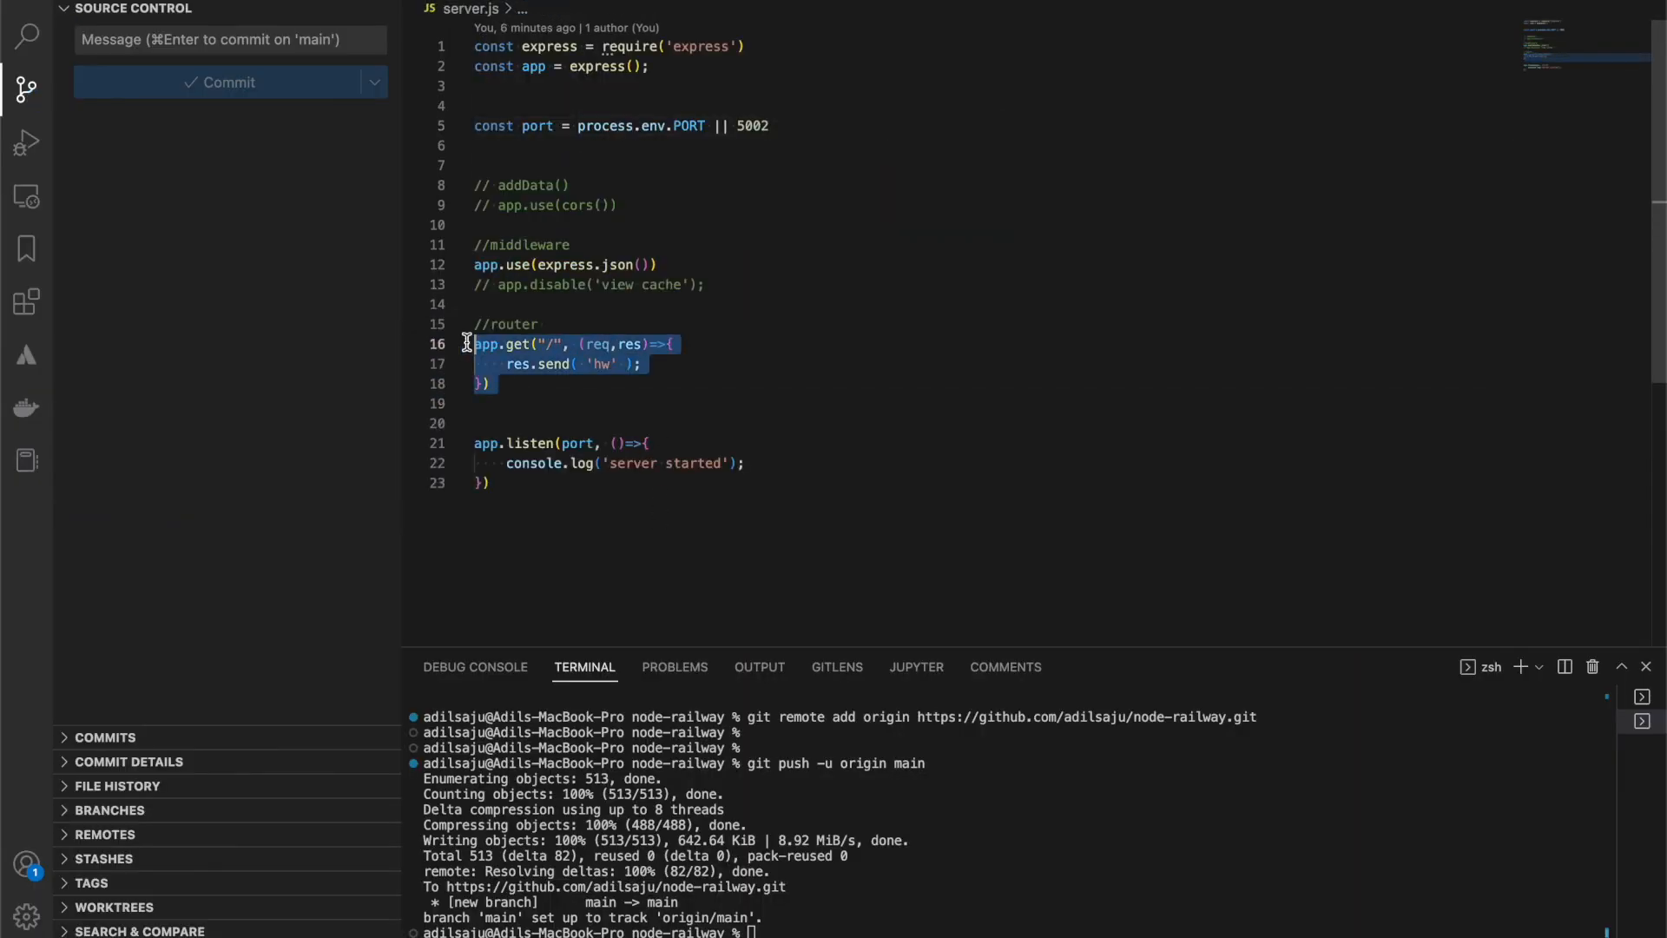
# - Change the app.get route path on line 16 to '/API'
pyautogui.write('API')
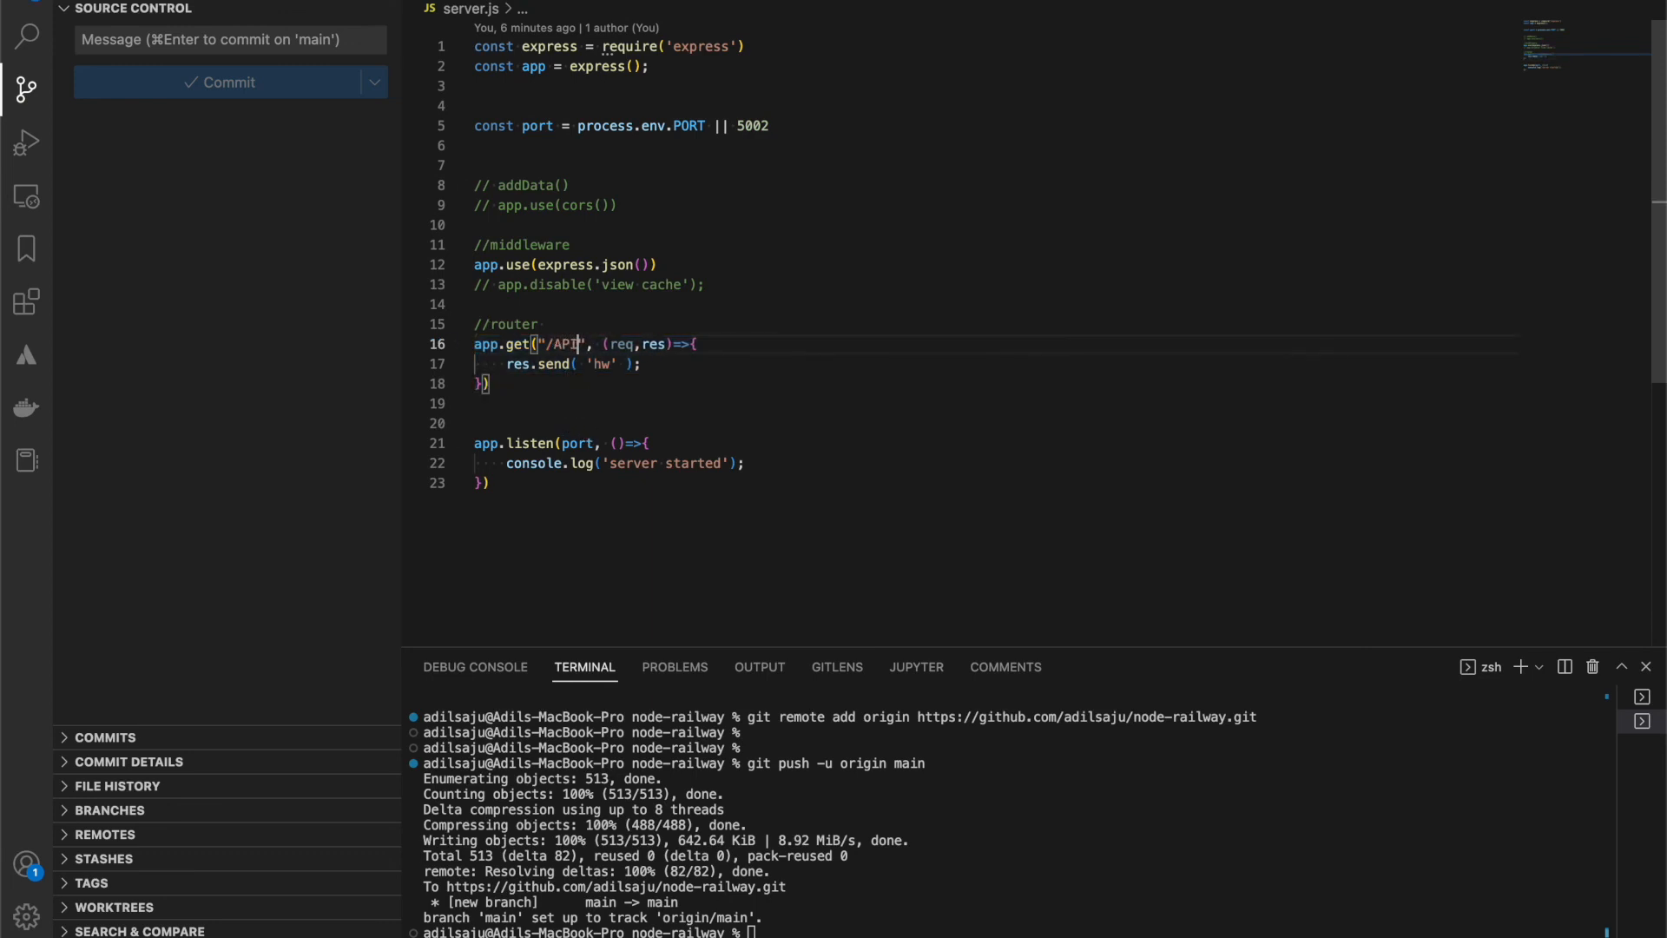